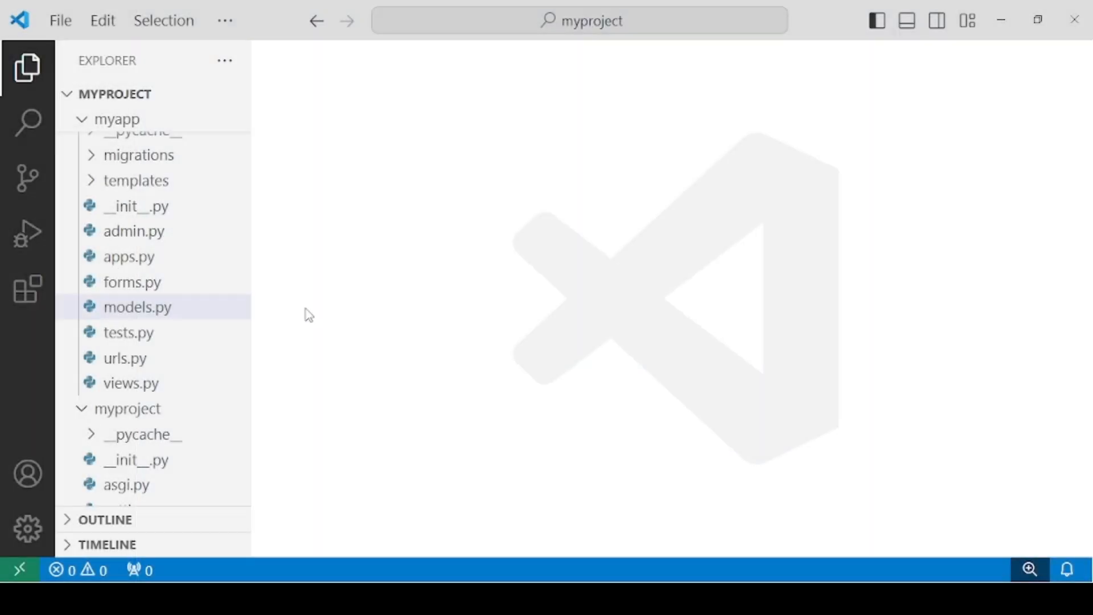
{"action": "mouse_move", "coordinate": [138, 307]}
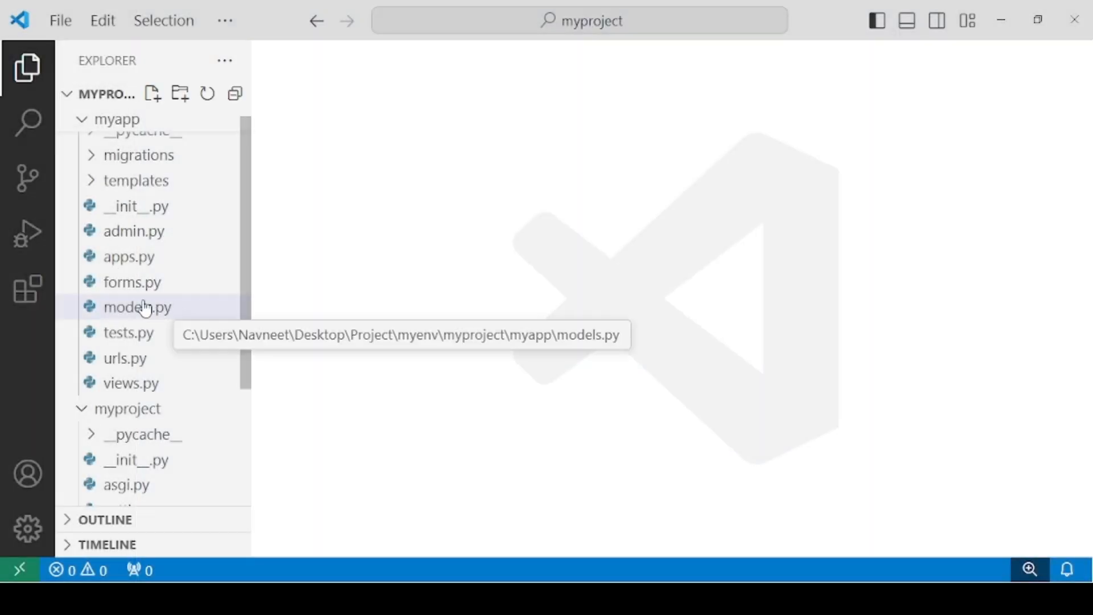
- Open myapp/models.py, which shows only the default import and placeholder comment
{"action": "left_click", "coordinate": [137, 307]}
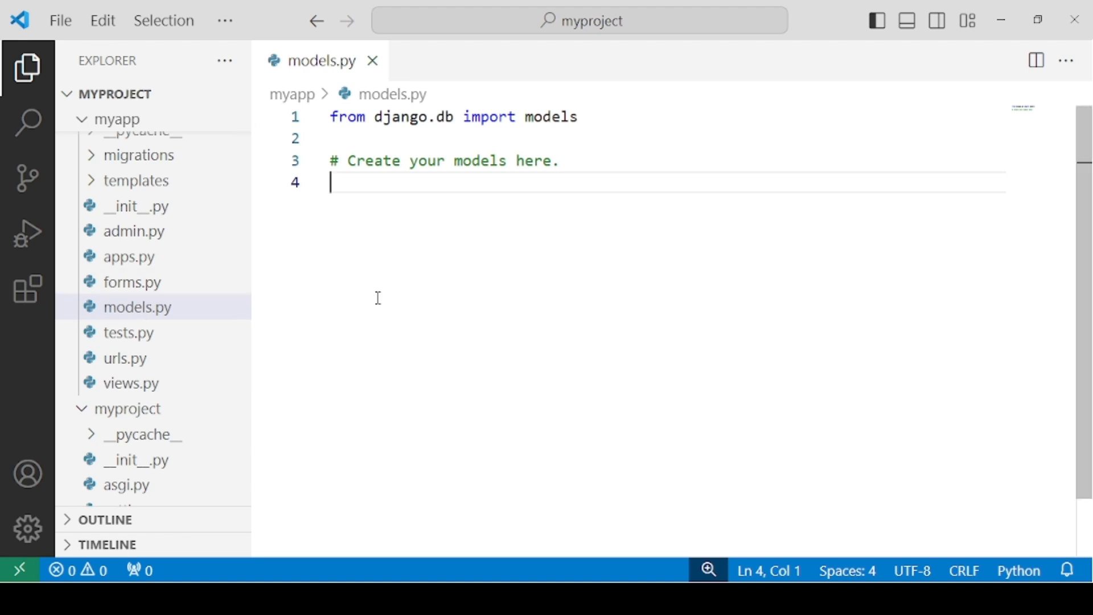
{"action": "mouse_move", "coordinate": [472, 315]}
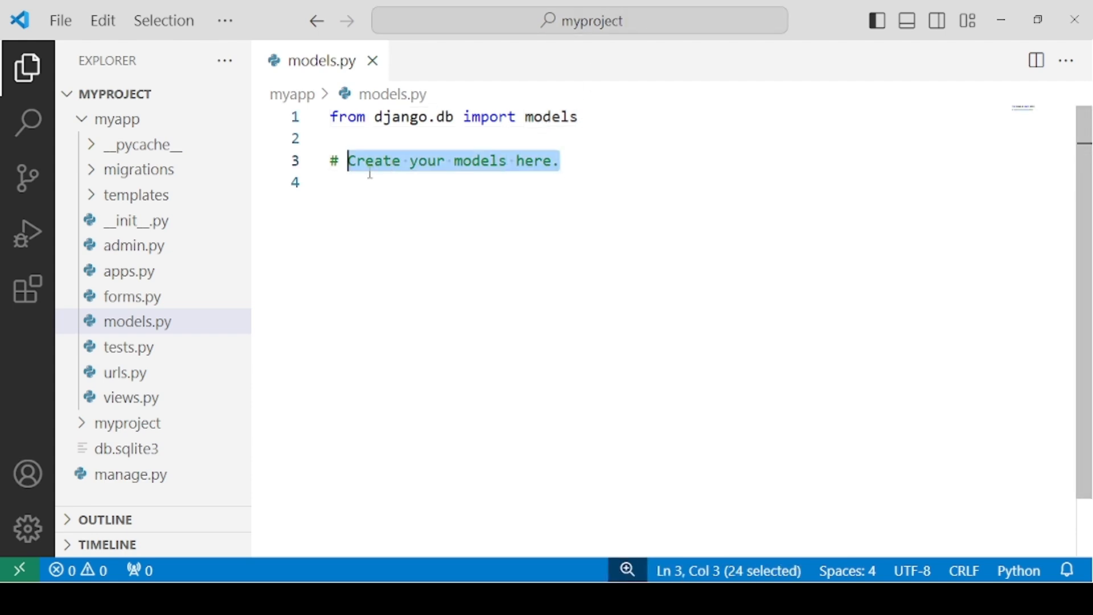
- Write 'class Emp(models.Model):' in place of the placeholder comment in models.py
{"action": "type", "text": "c"}
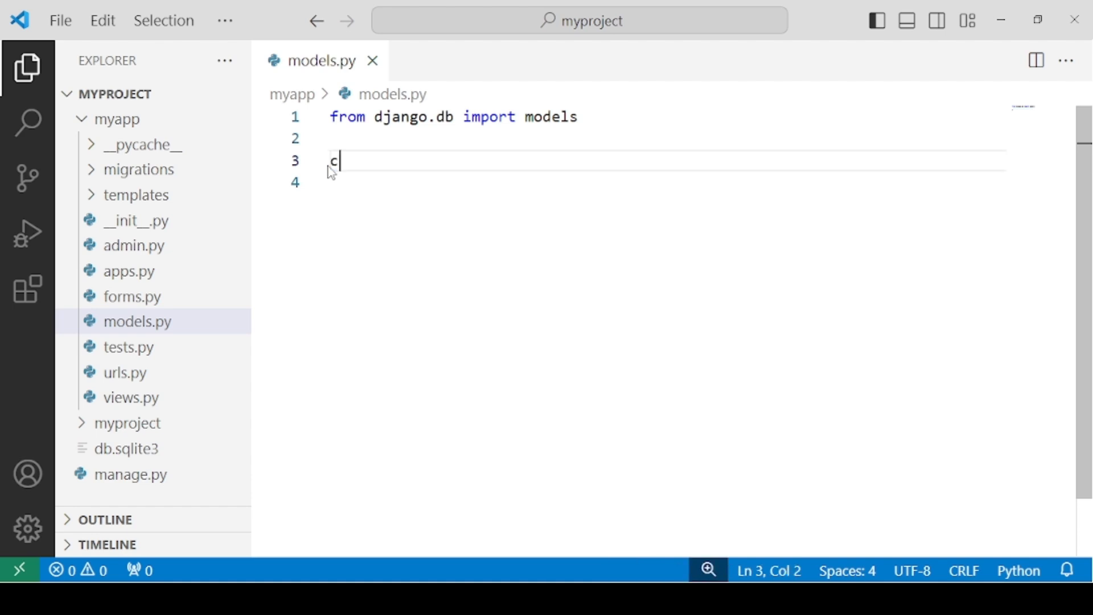
{"action": "type", "text": "lass E"}
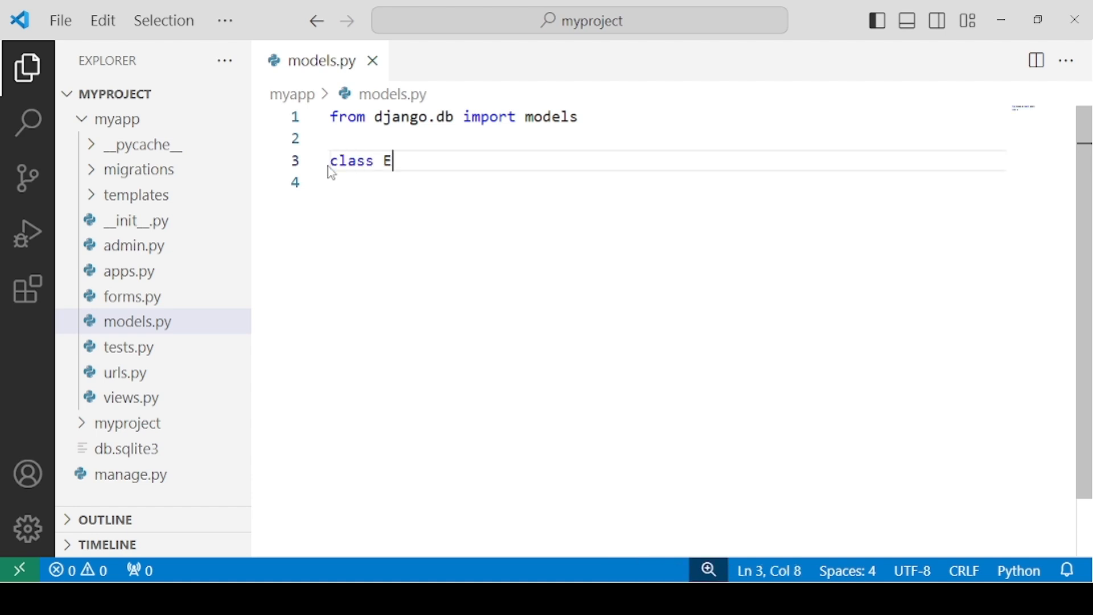
{"action": "type", "text": "mp()"}
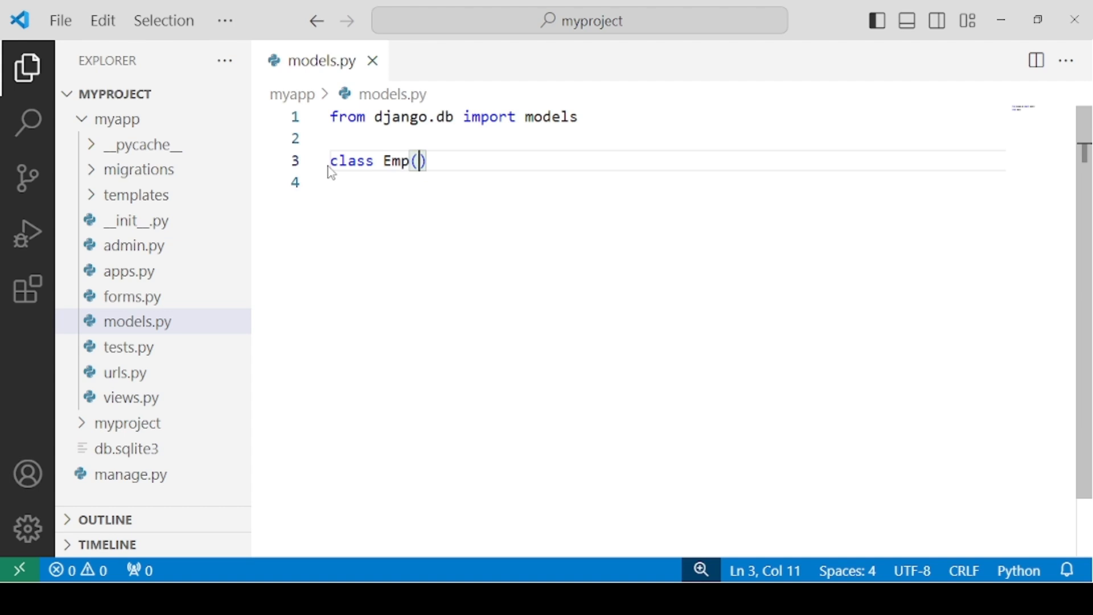
{"action": "type", "text": "model"}
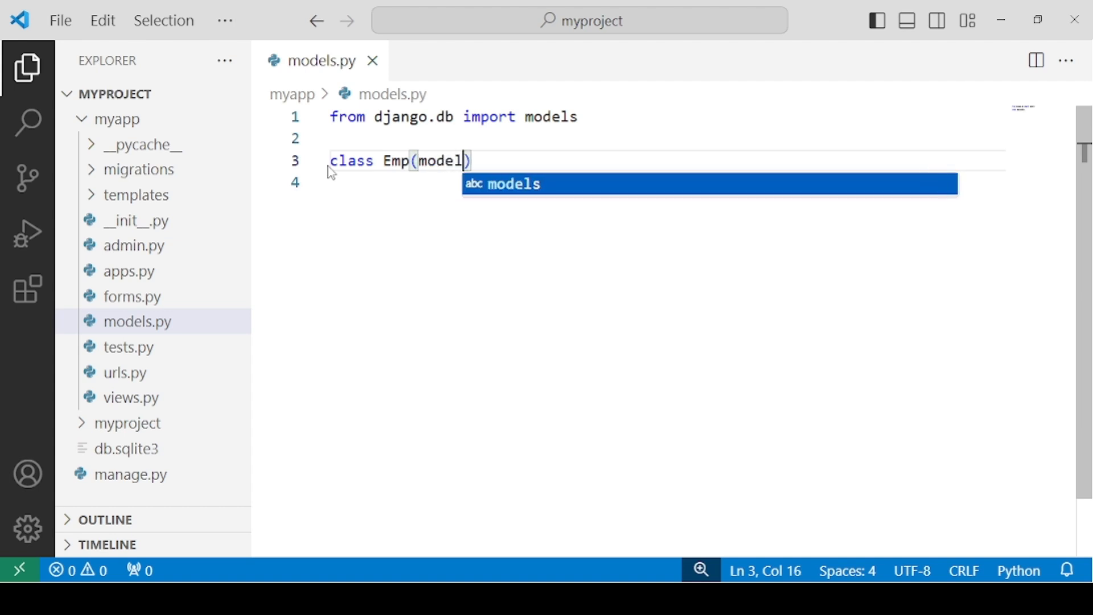
{"action": "type", "text": "s.Model"}
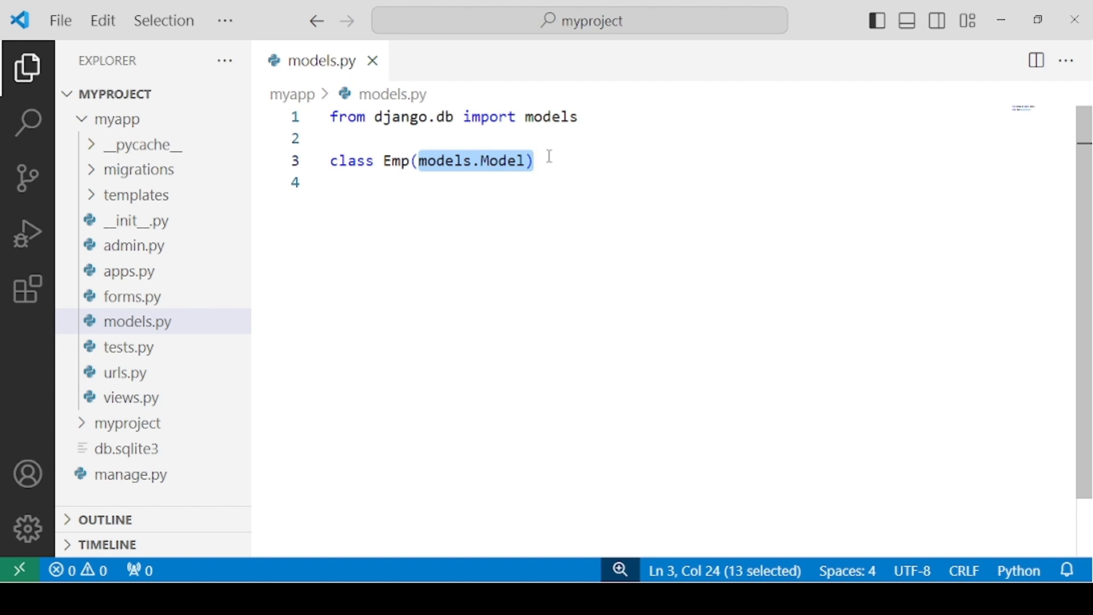
{"action": "left_click", "coordinate": [439, 161]}
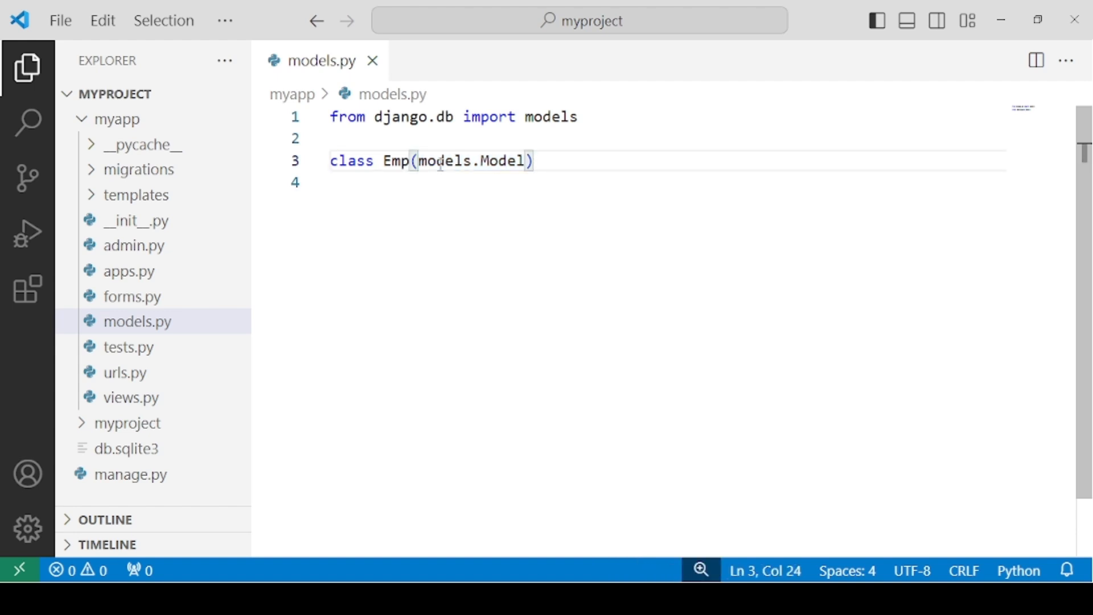
{"action": "double_click", "coordinate": [396, 161]}
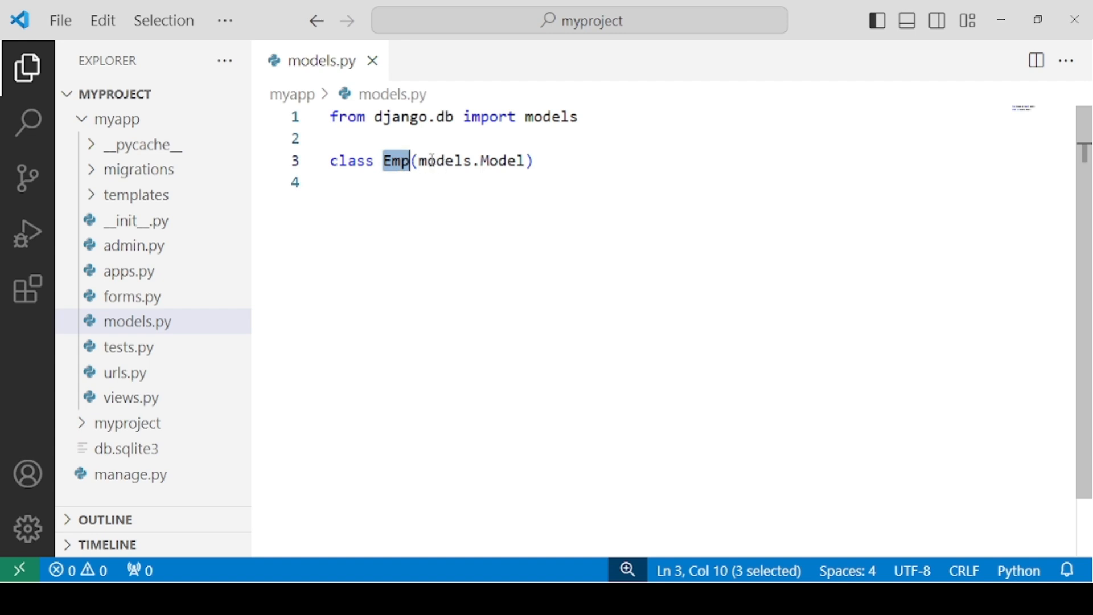
{"action": "left_click_drag", "start_coordinate": [412, 161], "coordinate": [524, 160]}
{"action": "type", "text": ":"}
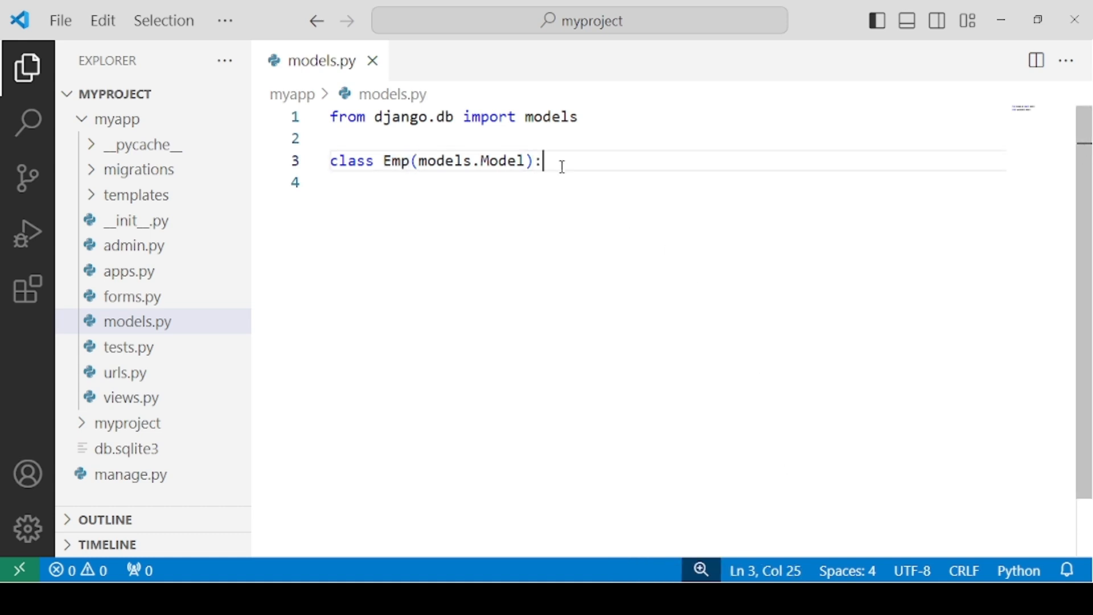
- Add firstname = models.CharField(max_length=255) to the Emp class
{"action": "type", "text": "first"}
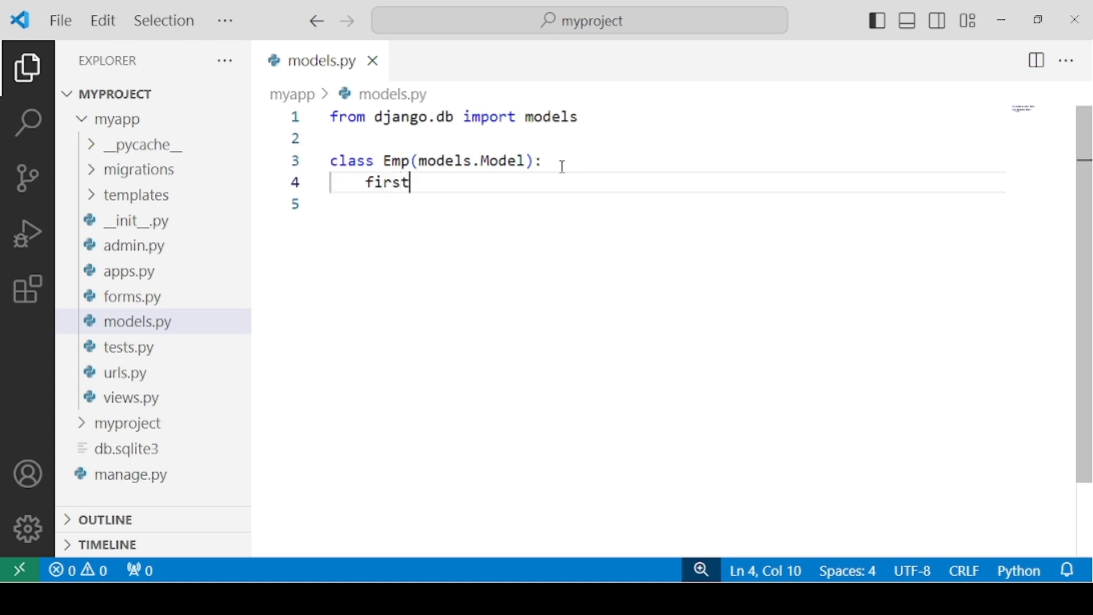
{"action": "type", "text": "name"}
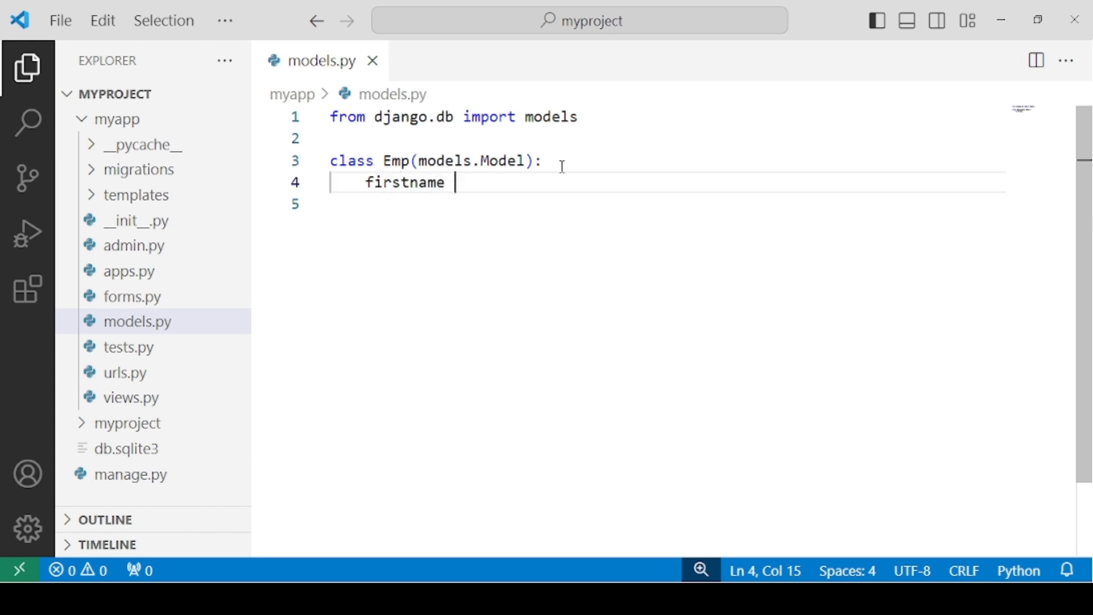
{"action": "type", "text": "= models."}
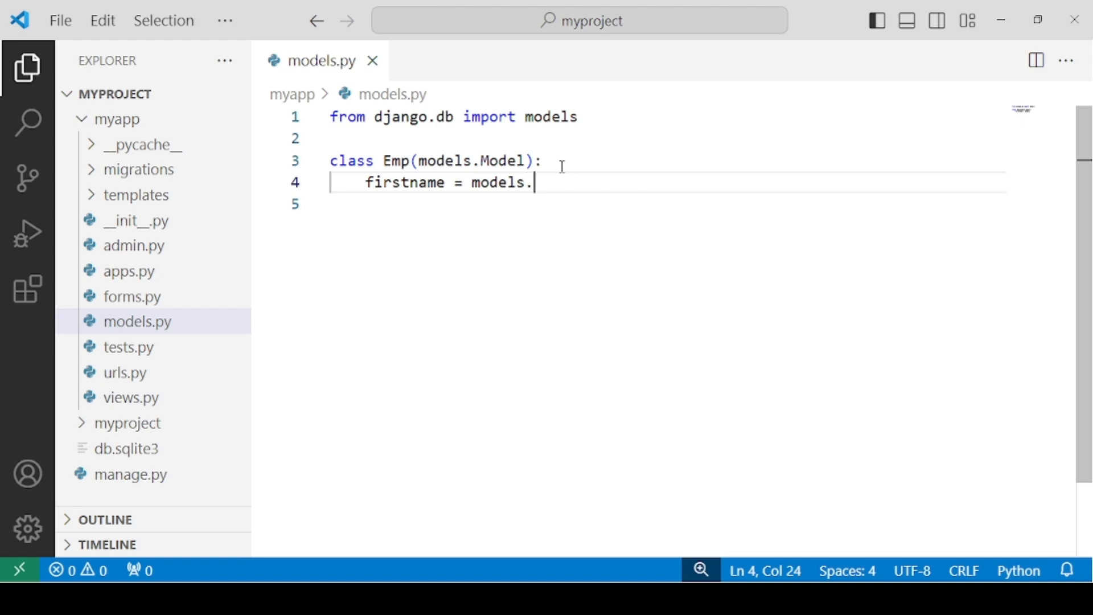
{"action": "type", "text": "Charfi"}
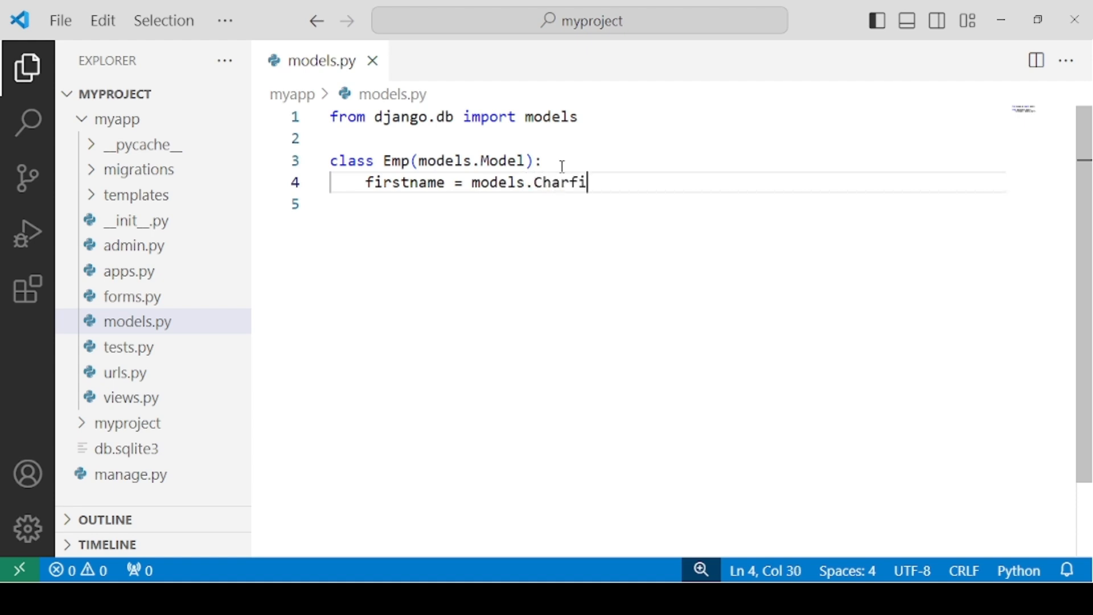
{"action": "type", "text": "eld("}
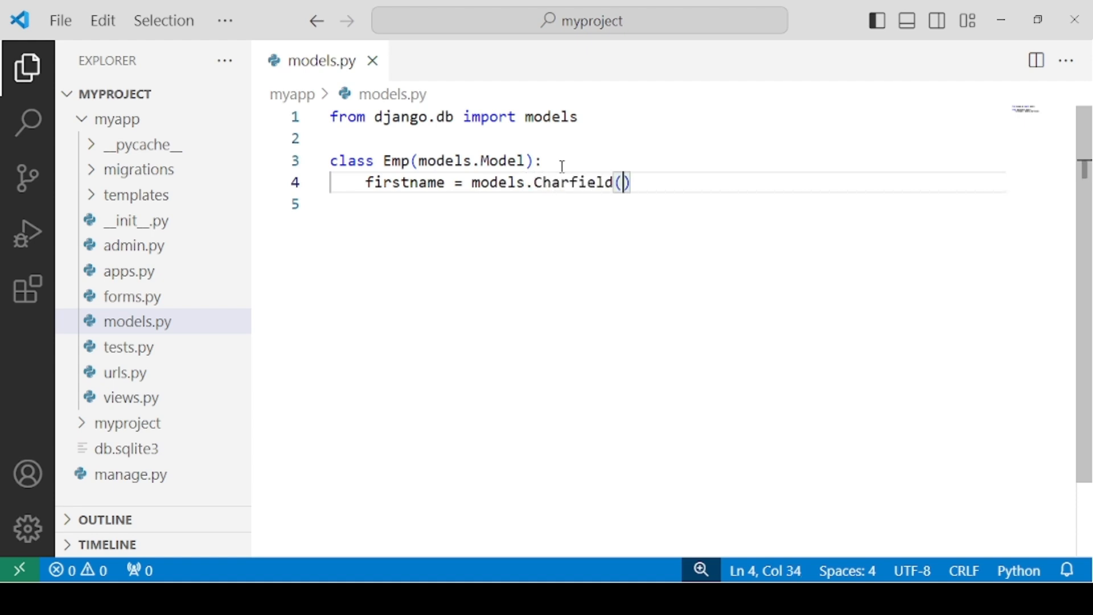
{"action": "type", "text": "max_le"}
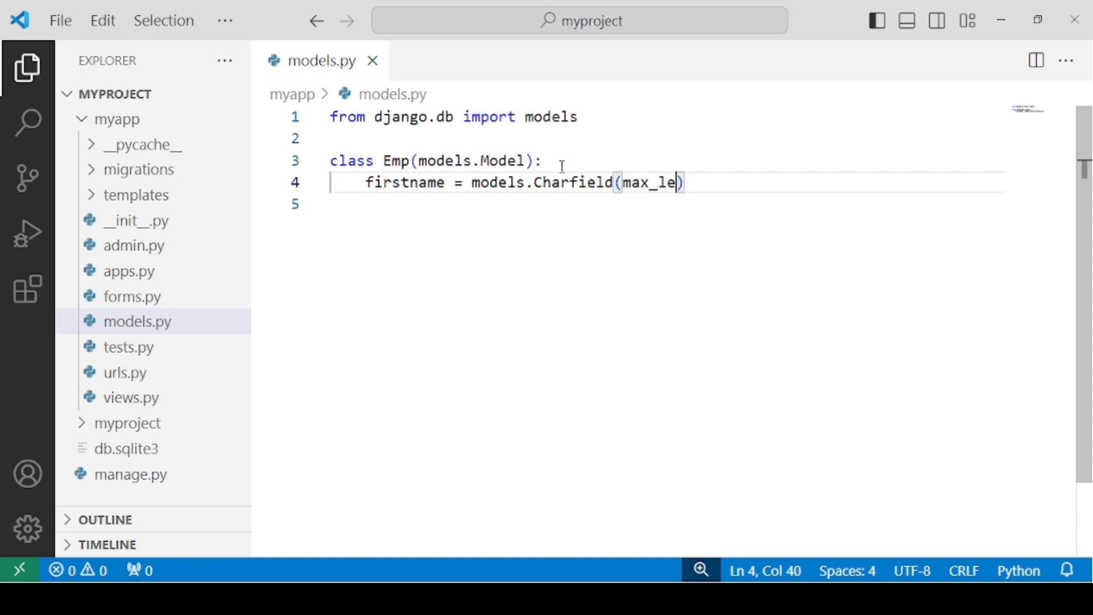
{"action": "type", "text": "ngth"}
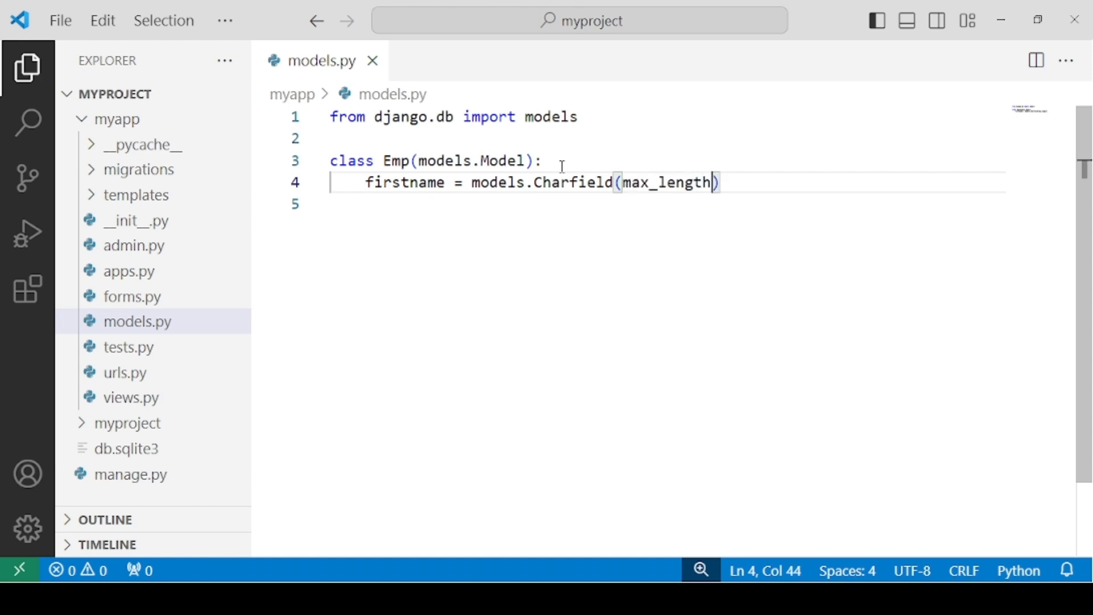
{"action": "type", "text": "=2"}
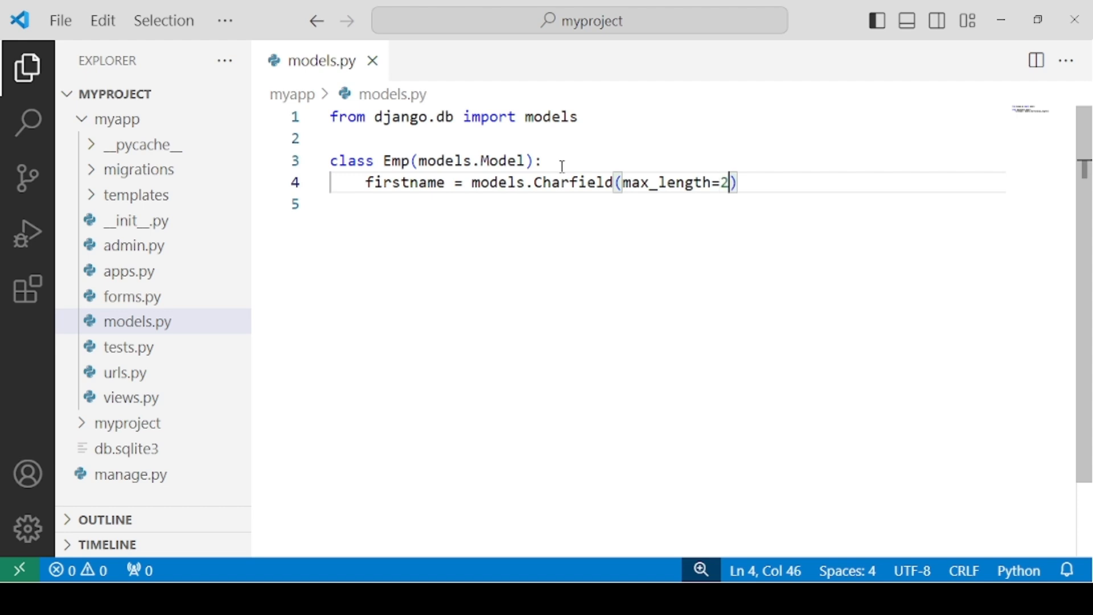
{"action": "type", "text": "55"}
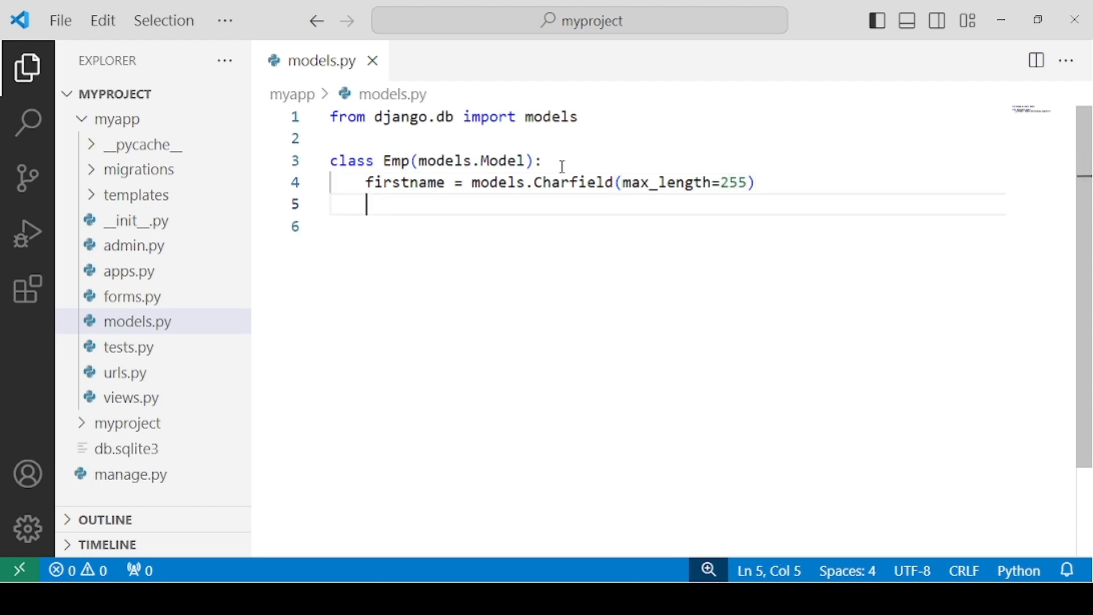
- Add a lastname CharField with max_length to the Emp class
{"action": "type", "text": "lastname"}
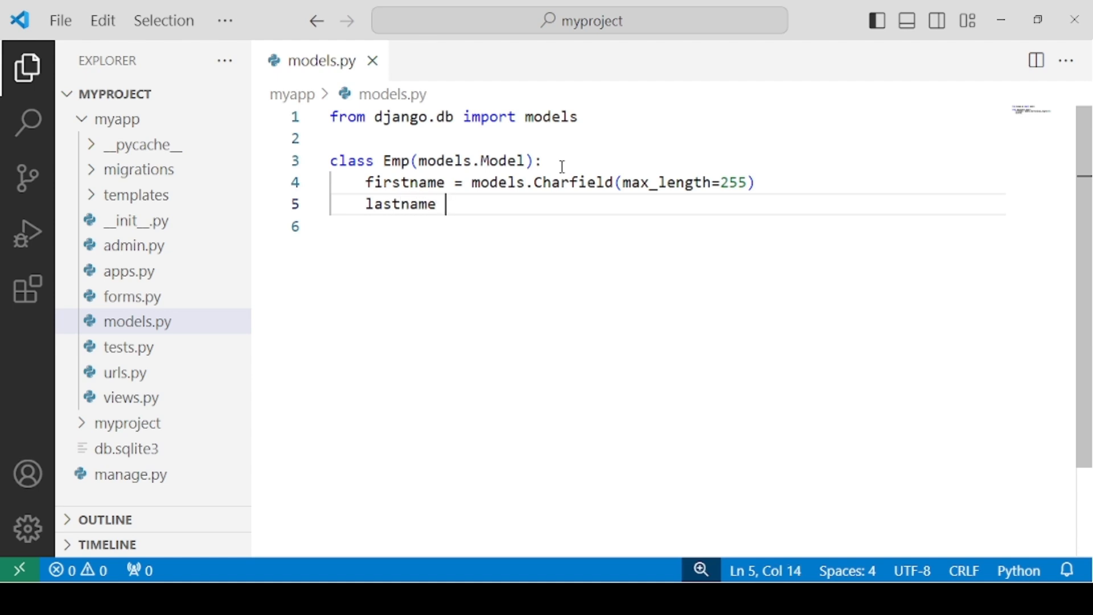
{"action": "type", "text": "= models"}
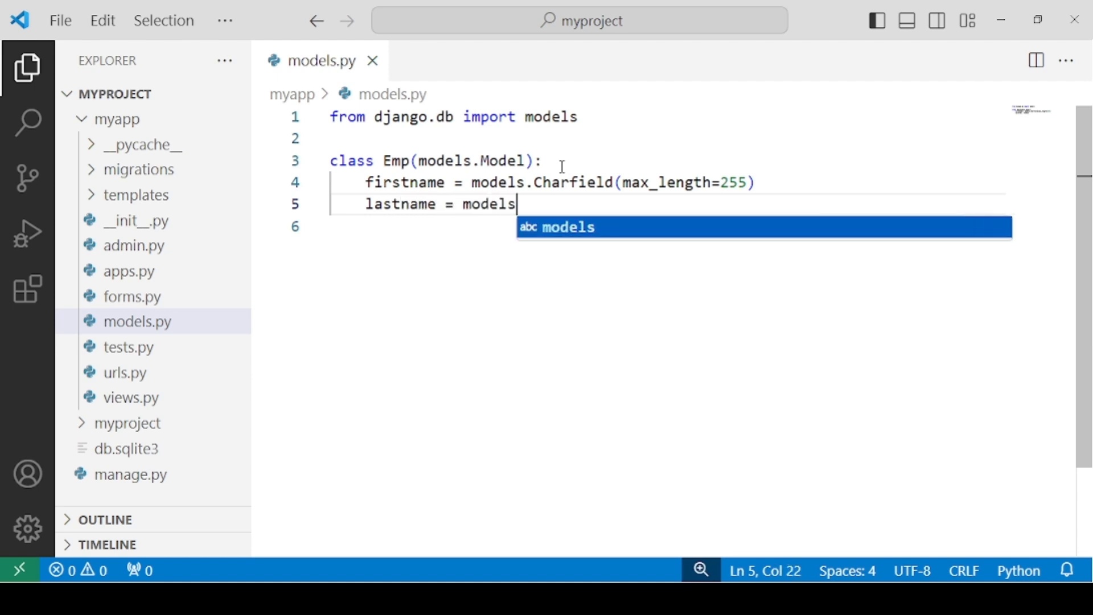
{"action": "type", "text": ".Charfield()"}
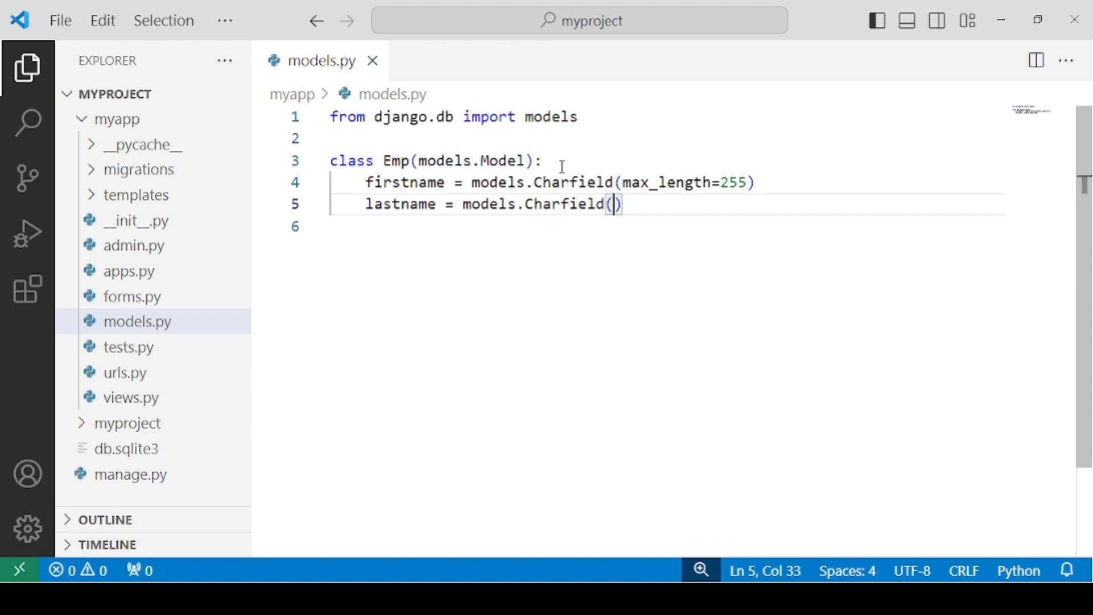
{"action": "type", "text": "max_length=255"}
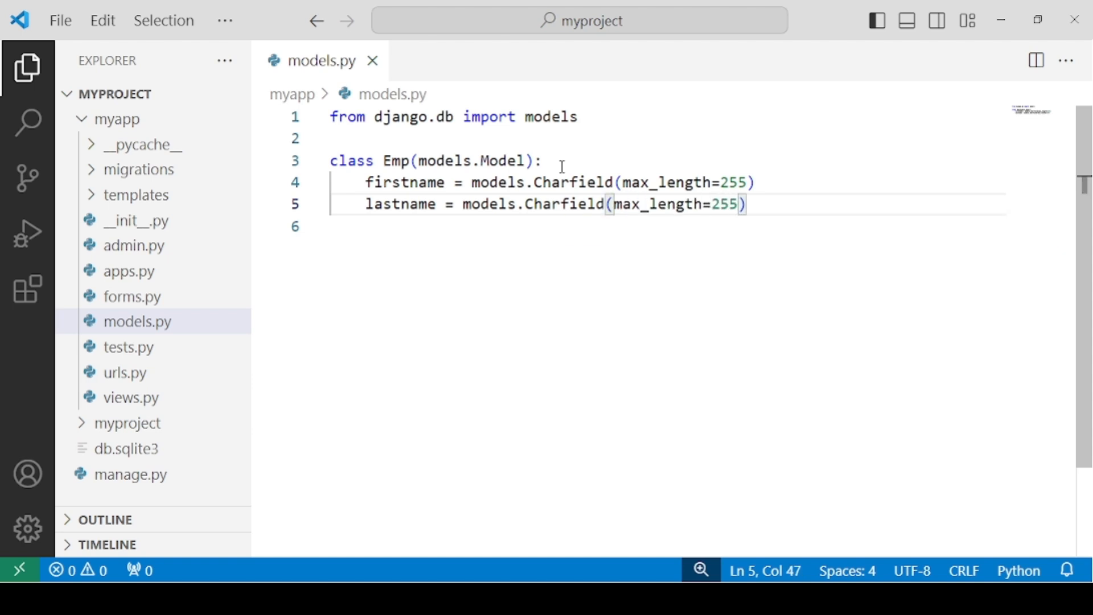
- Add salary = models.IntegerField() below the lastname field
{"action": "left_click", "coordinate": [749, 204]}
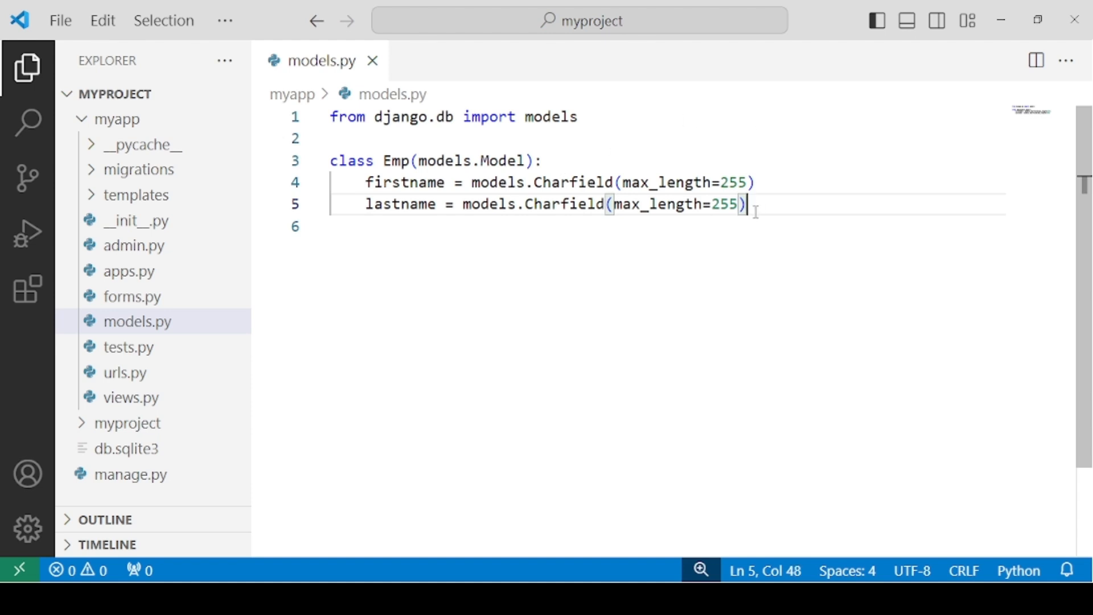
{"action": "type", "text": "salary"}
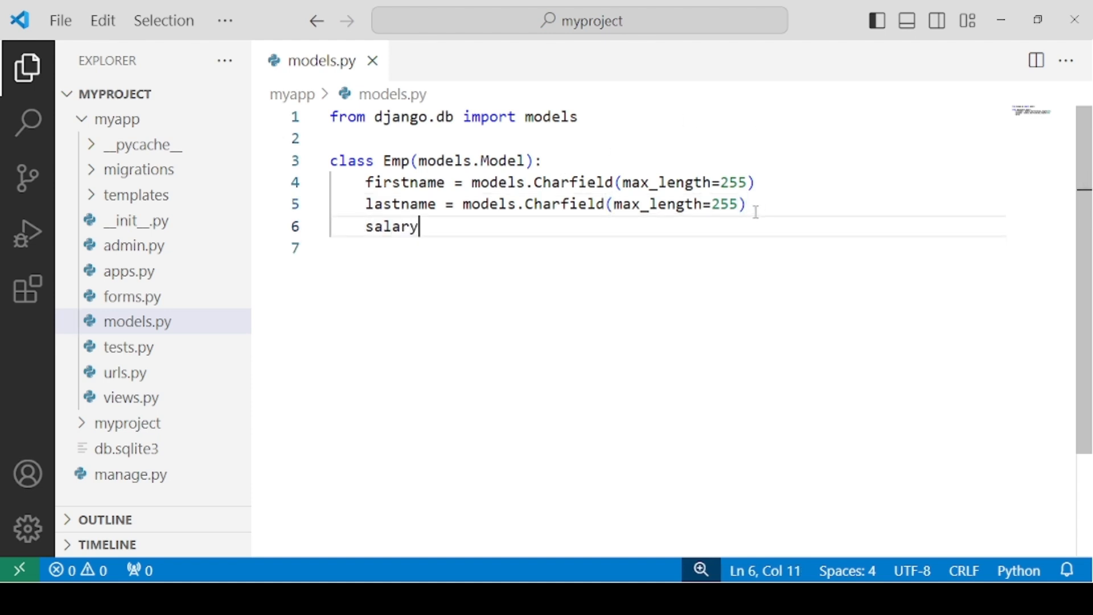
{"action": "type", "text": "= m"}
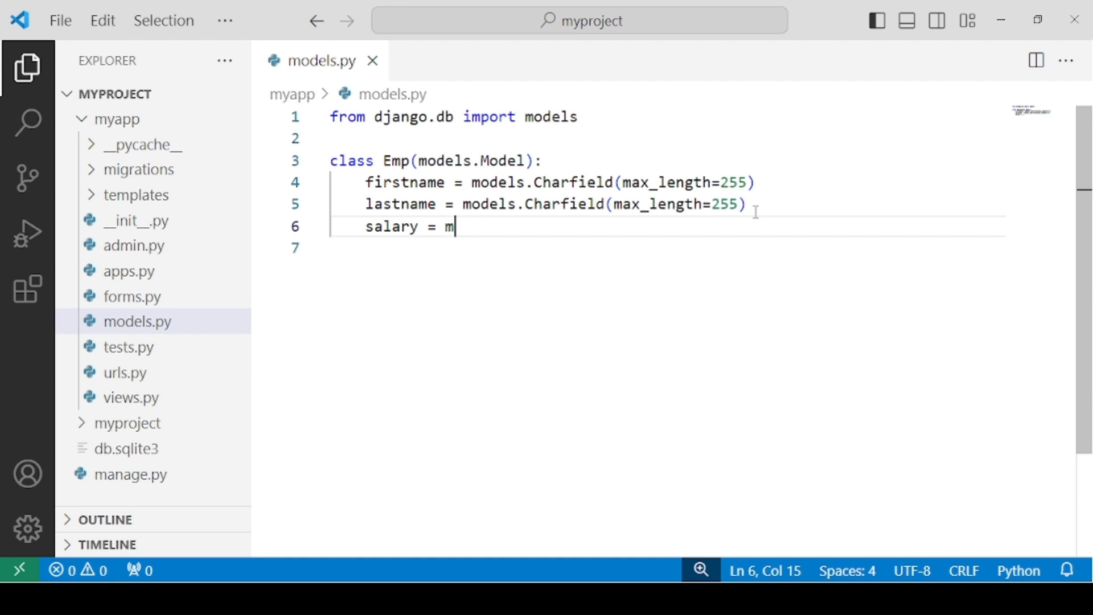
{"action": "type", "text": "o;"}
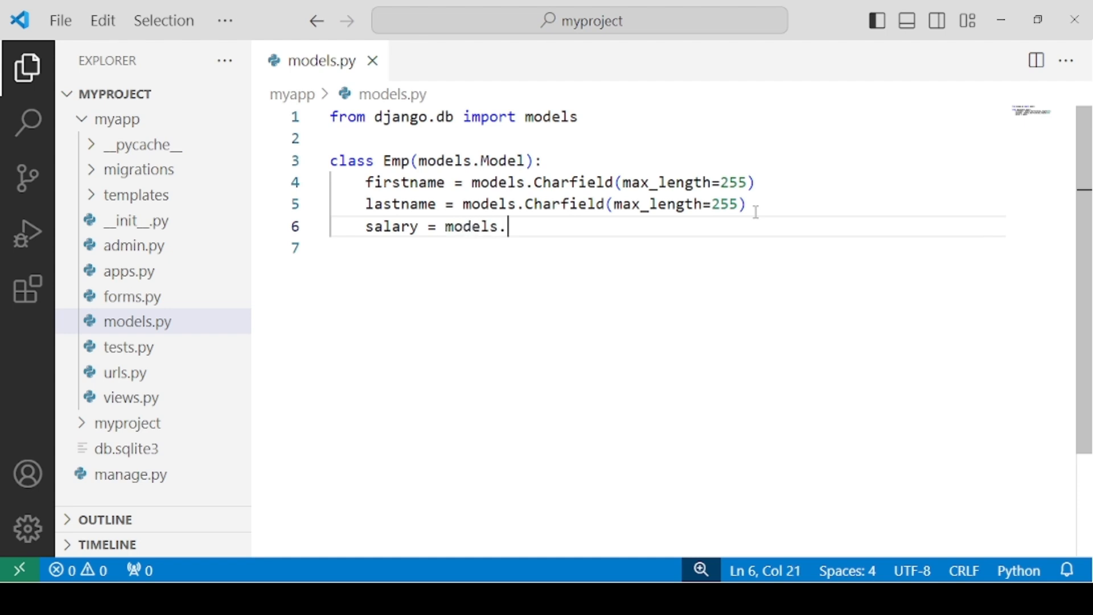
{"action": "type", "text": "Inte"}
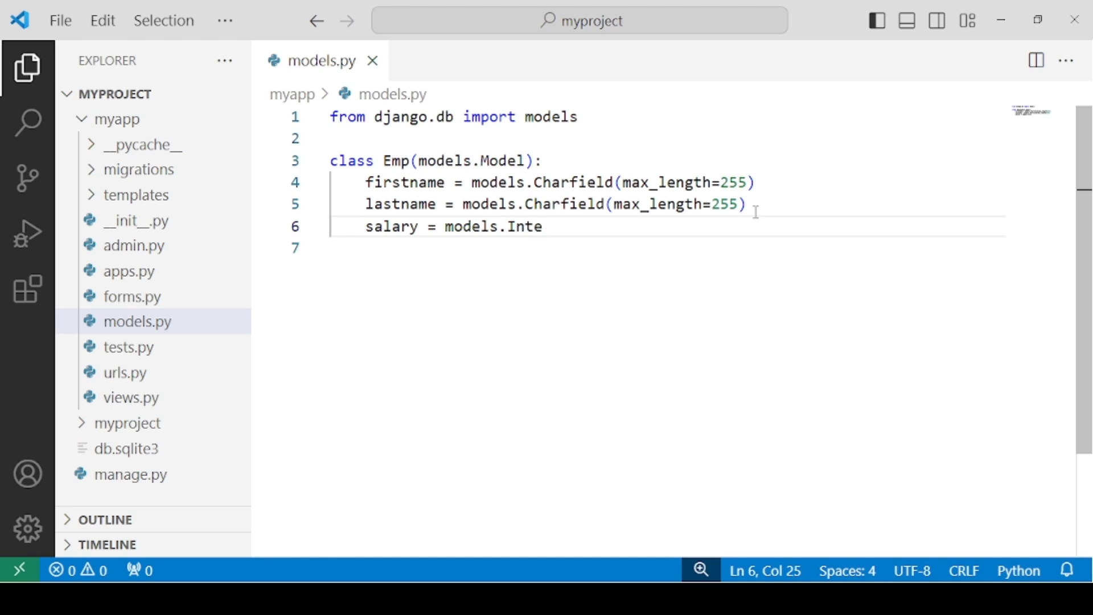
{"action": "type", "text": "ger"}
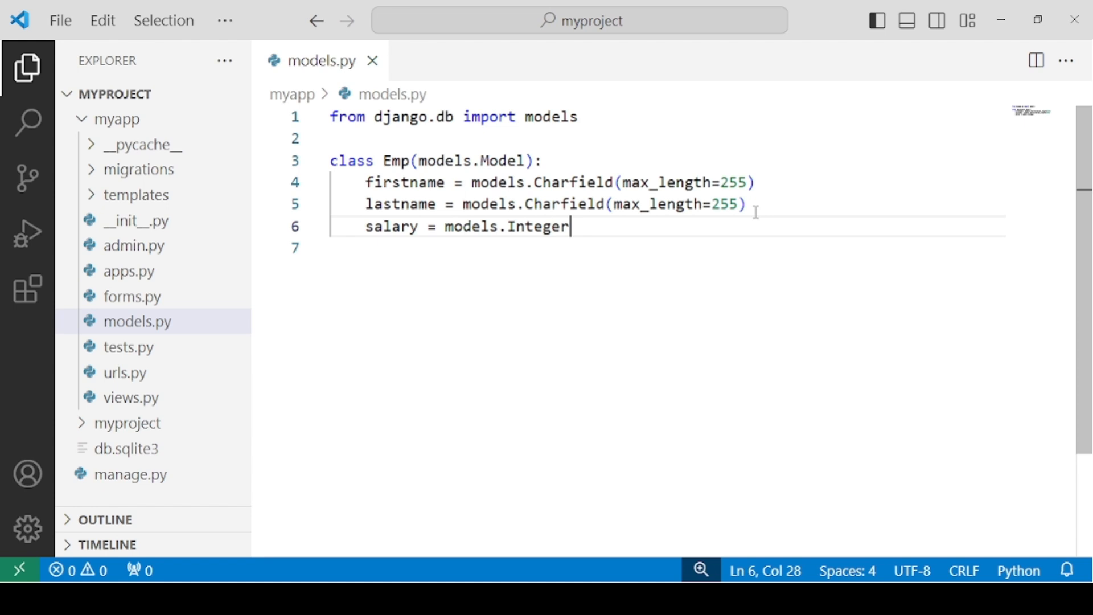
{"action": "type", "text": "field"}
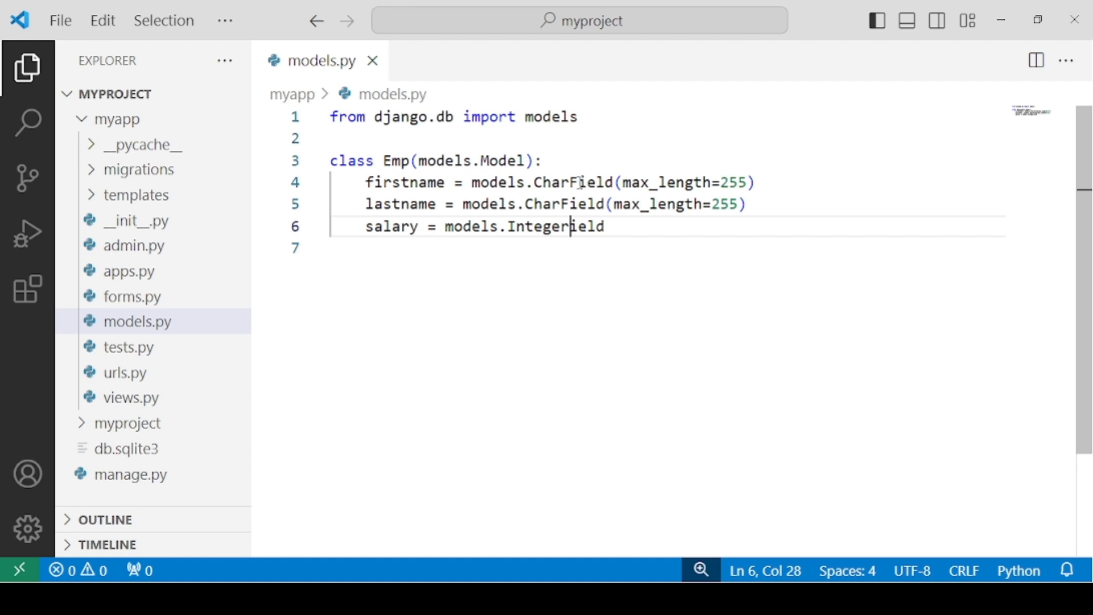
{"action": "type", "text": "Field"}
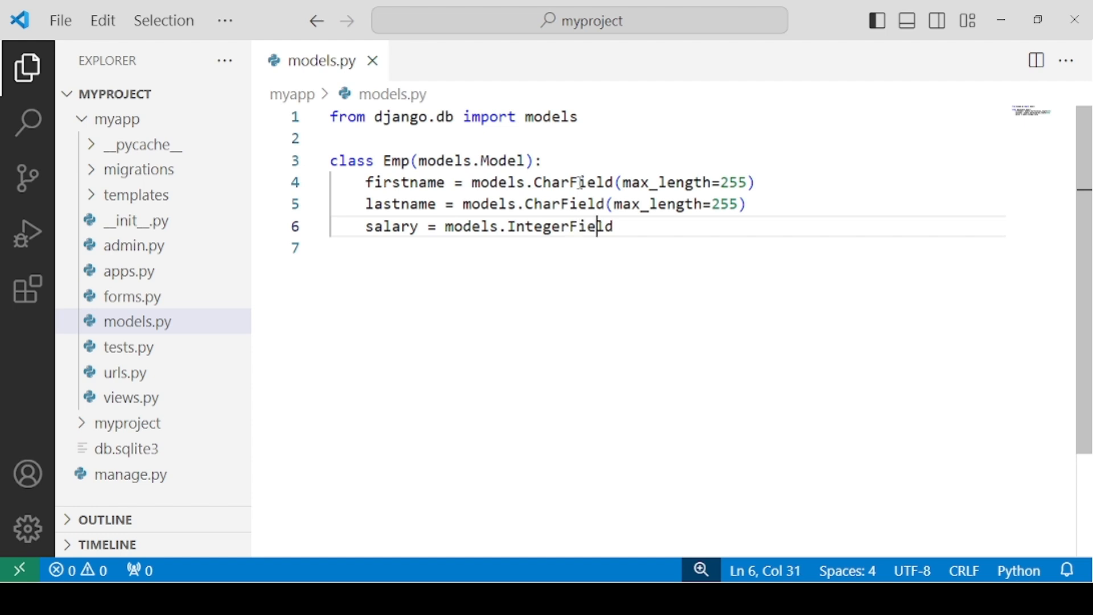
{"action": "type", "text": "()"}
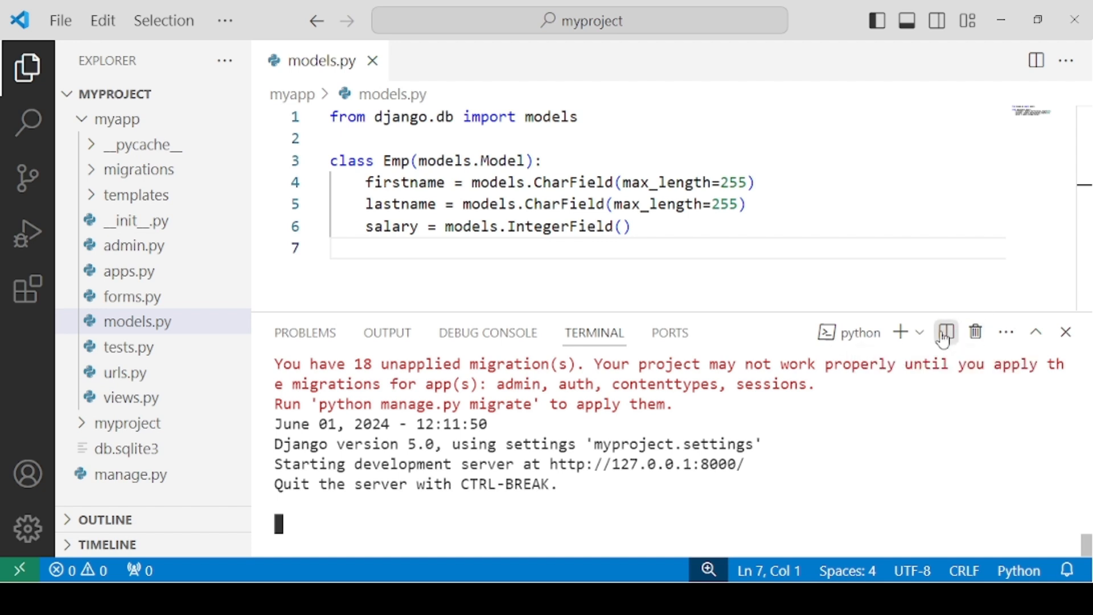
- Split the terminal into a second PowerShell pane beside the Django server and focus it
{"action": "left_click", "coordinate": [946, 332]}
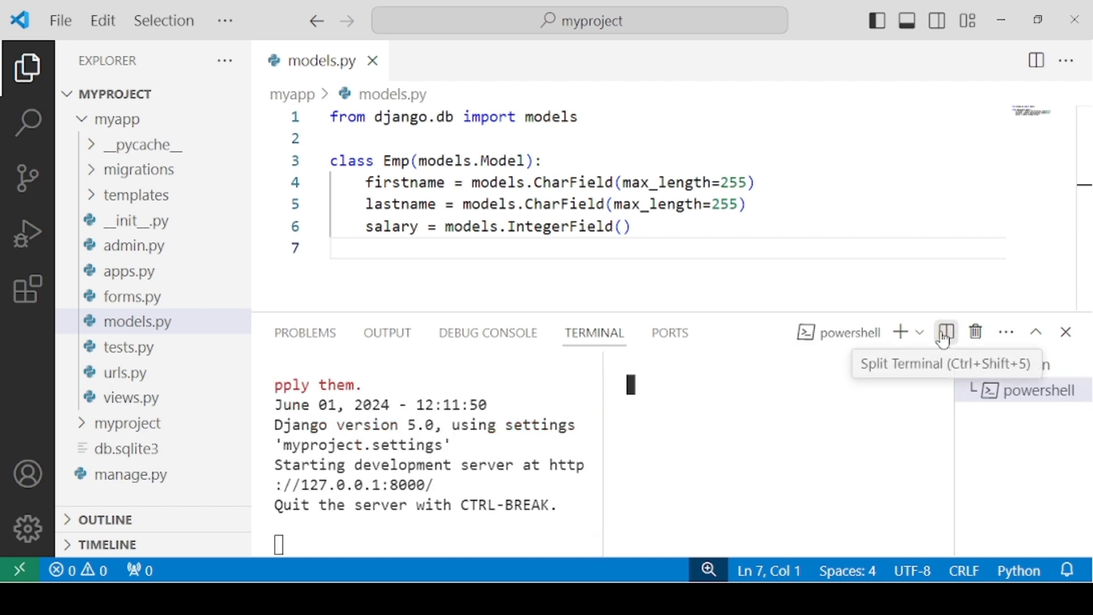
{"action": "left_click", "coordinate": [946, 332]}
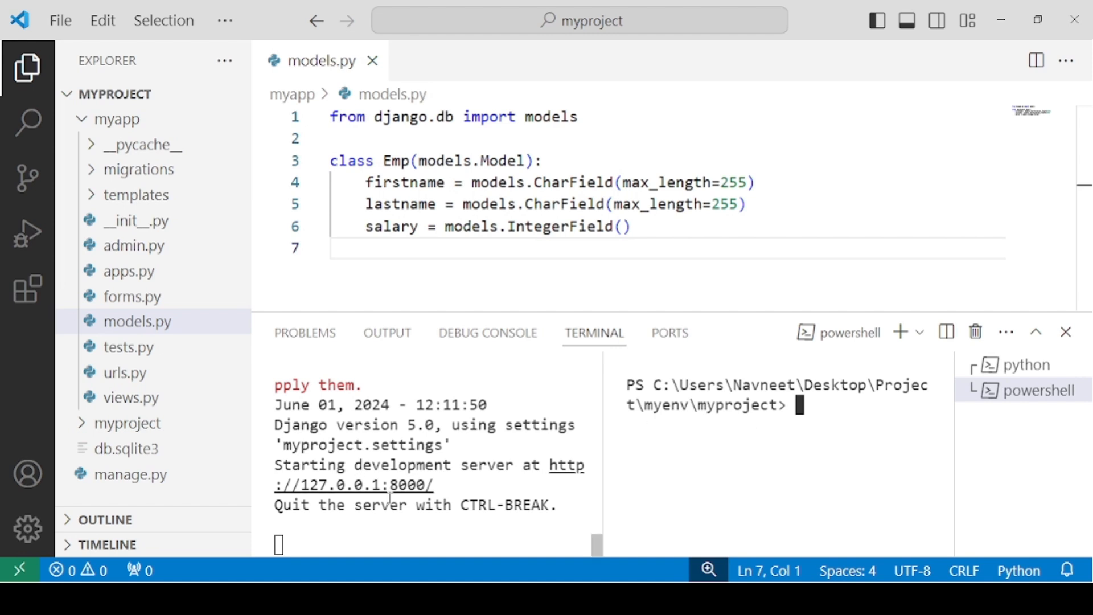
{"action": "mouse_move", "coordinate": [375, 520]}
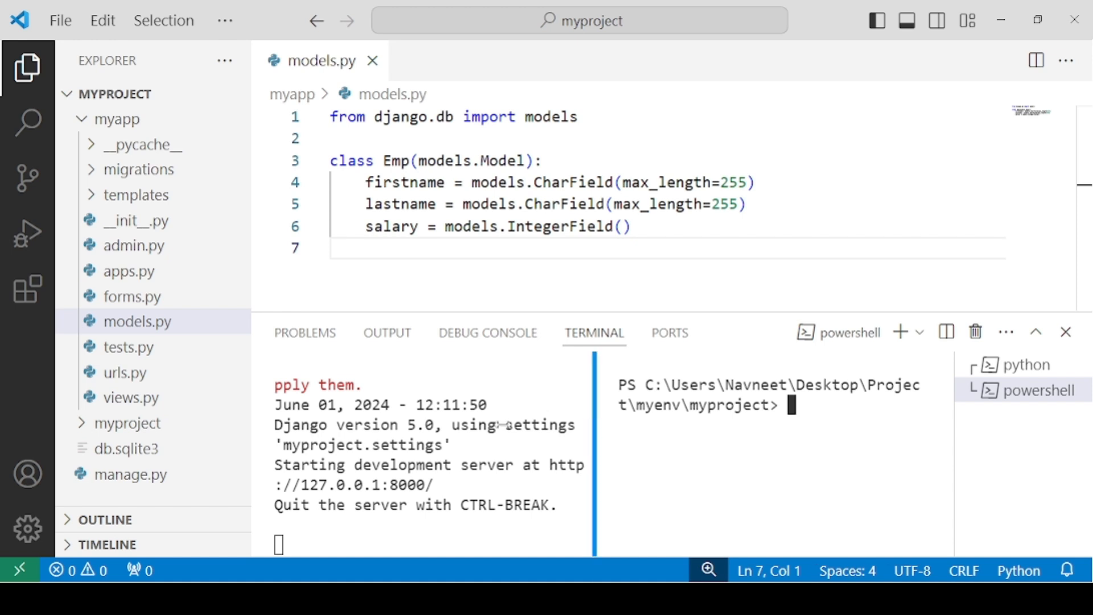
- Run 'python manage.py makemigrations' to generate myapp's 0001_initial.py for Emp
{"action": "type", "text": "p"}
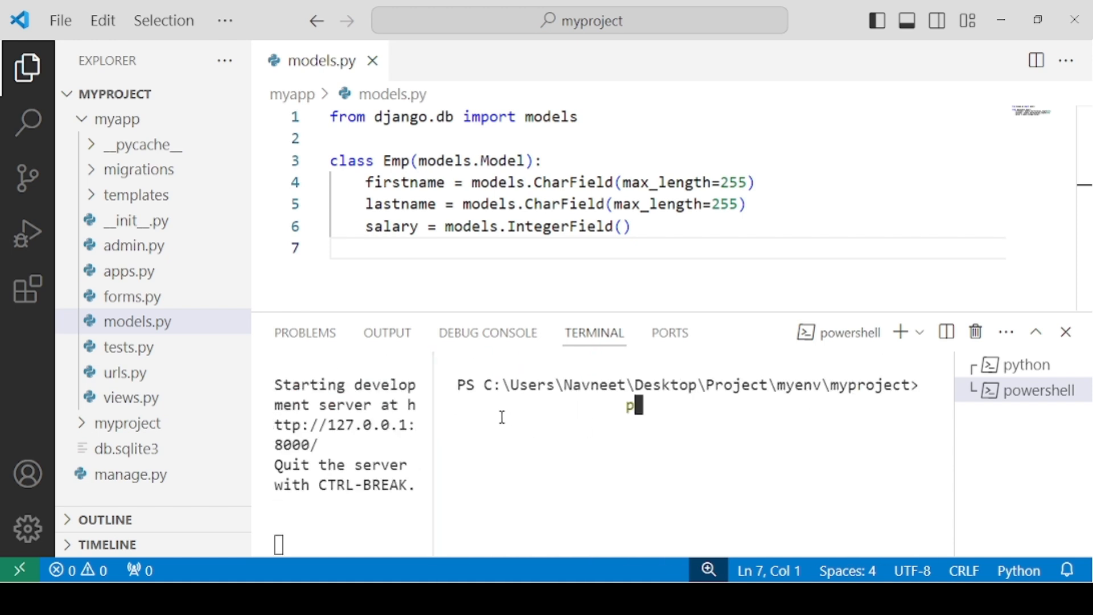
{"action": "type", "text": "ython man"}
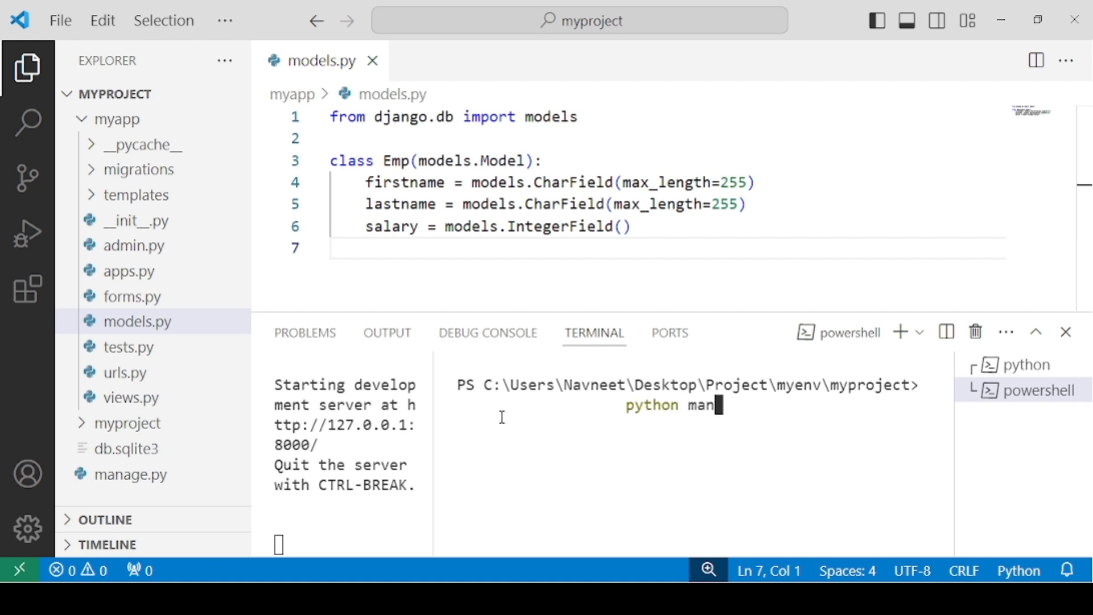
{"action": "type", "text": "age.py"}
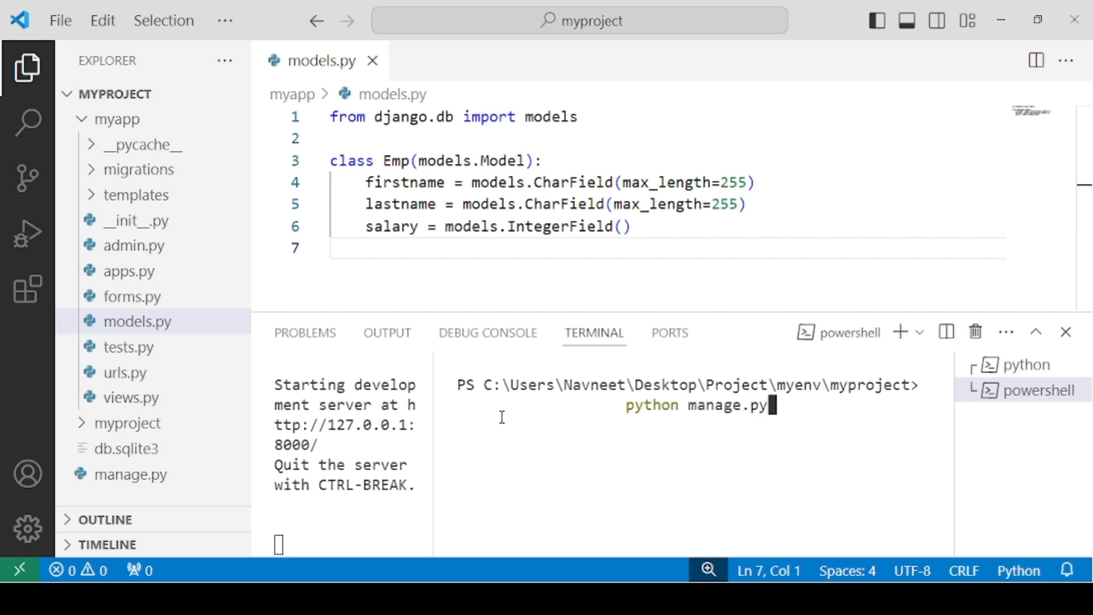
{"action": "type", "text": "m"}
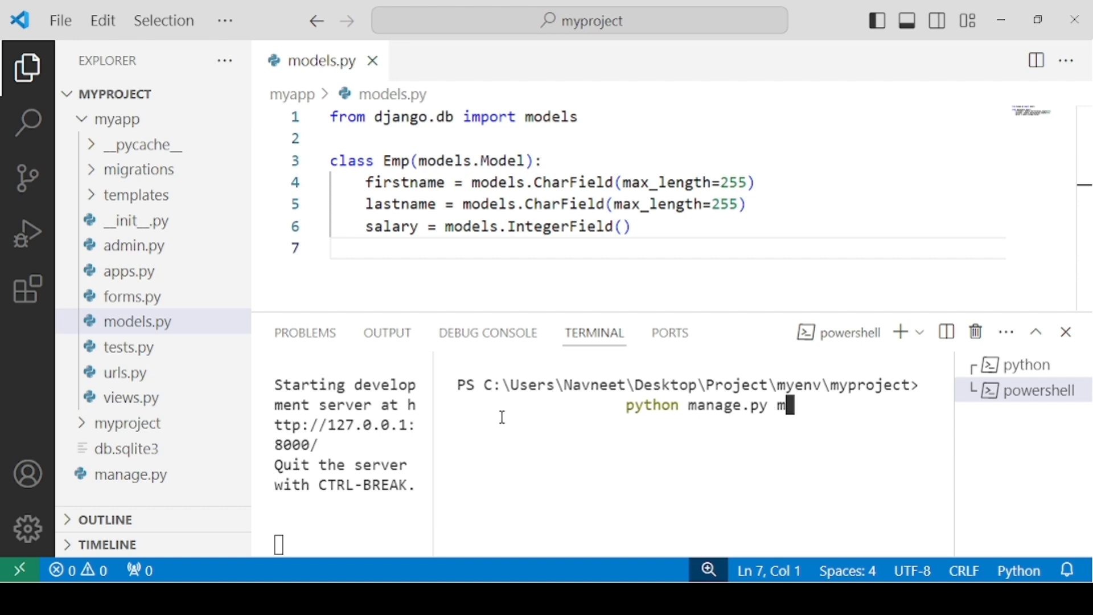
{"action": "type", "text": "akemigra"}
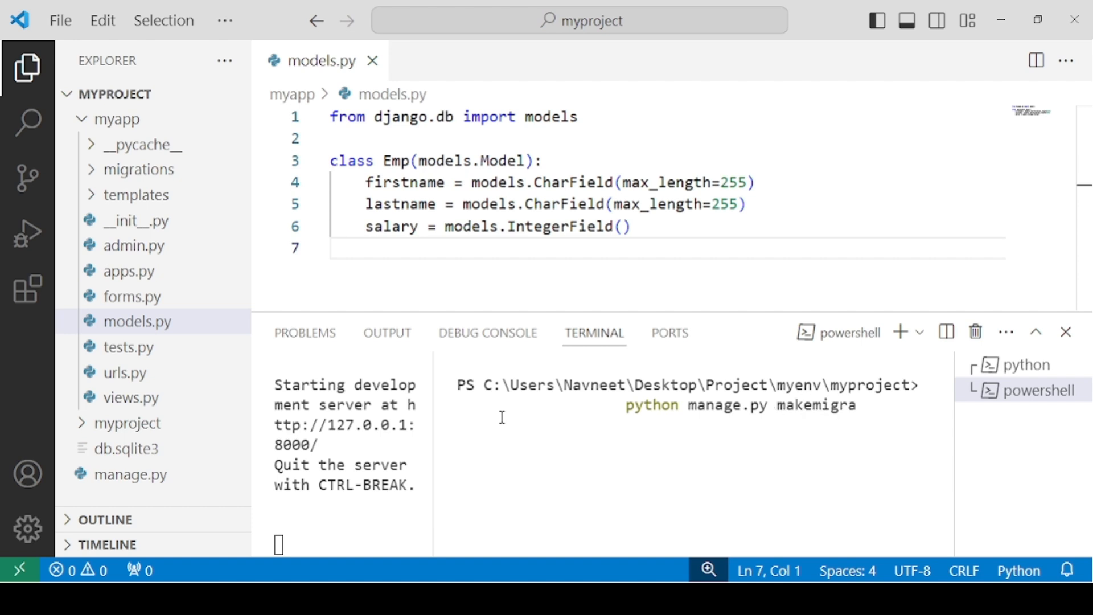
{"action": "type", "text": "tions"}
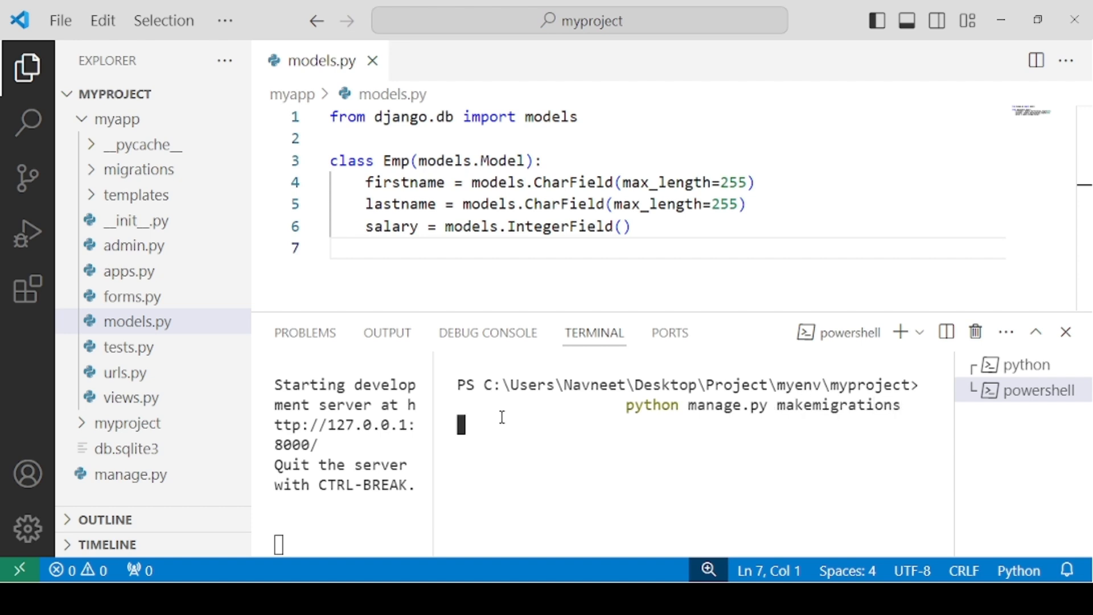
{"action": "key", "text": "enter"}
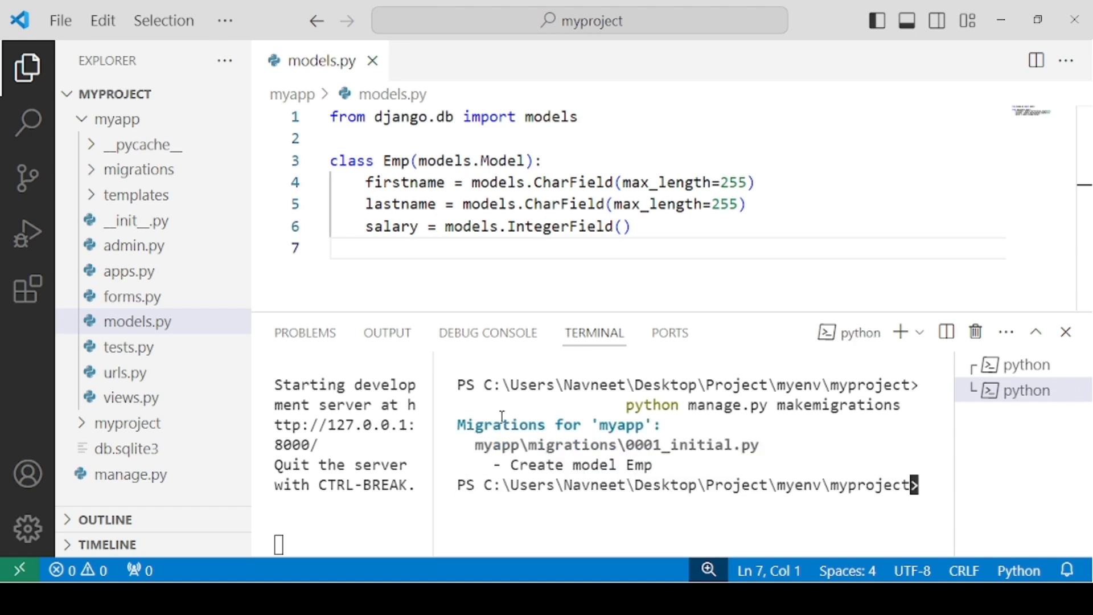
{"action": "left_click", "coordinate": [1032, 389]}
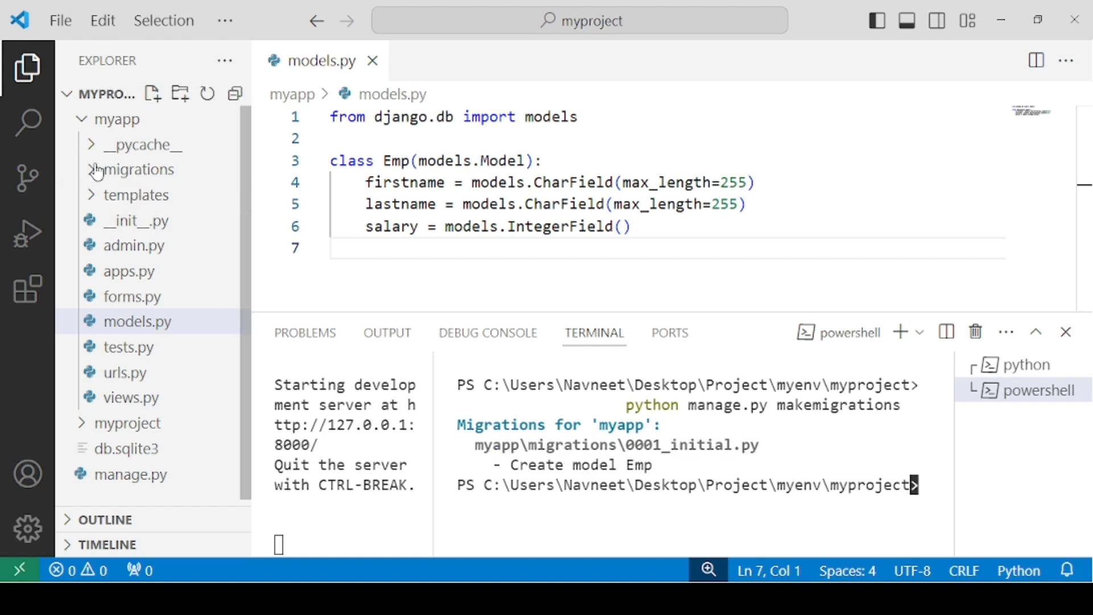
- Expand myapp's migrations folder to reveal 0001_initial.py
{"action": "left_click", "coordinate": [137, 168]}
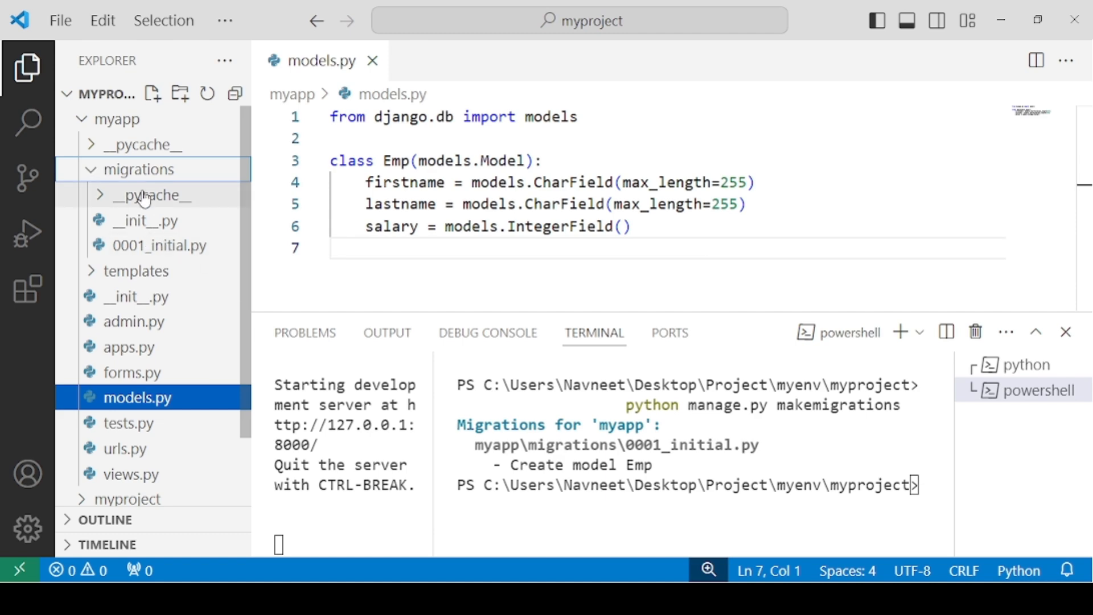
{"action": "left_click", "coordinate": [137, 169]}
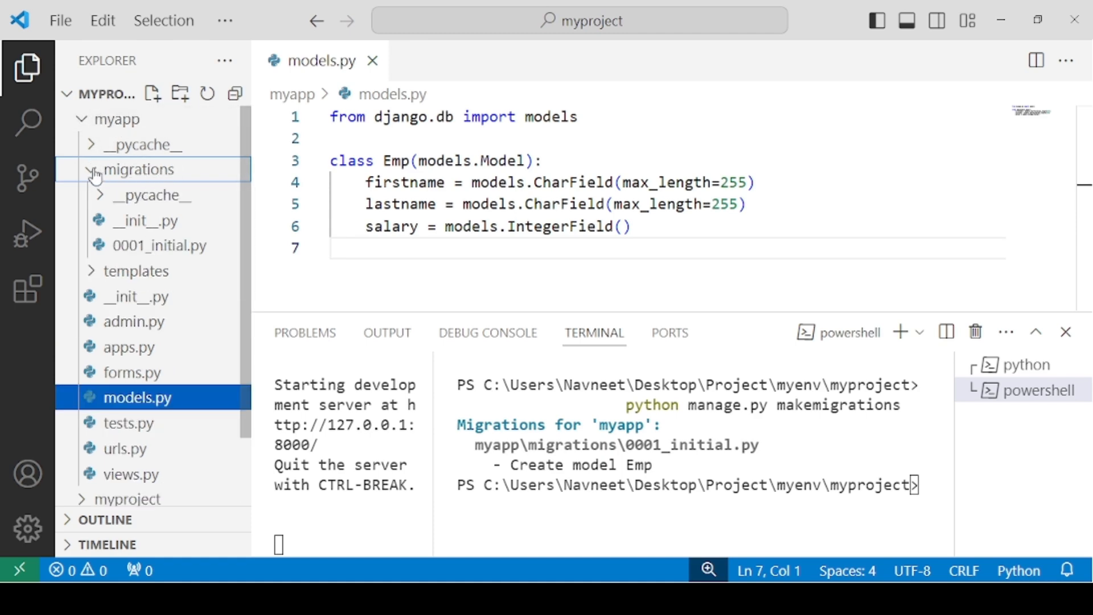
{"action": "mouse_move", "coordinate": [158, 245]}
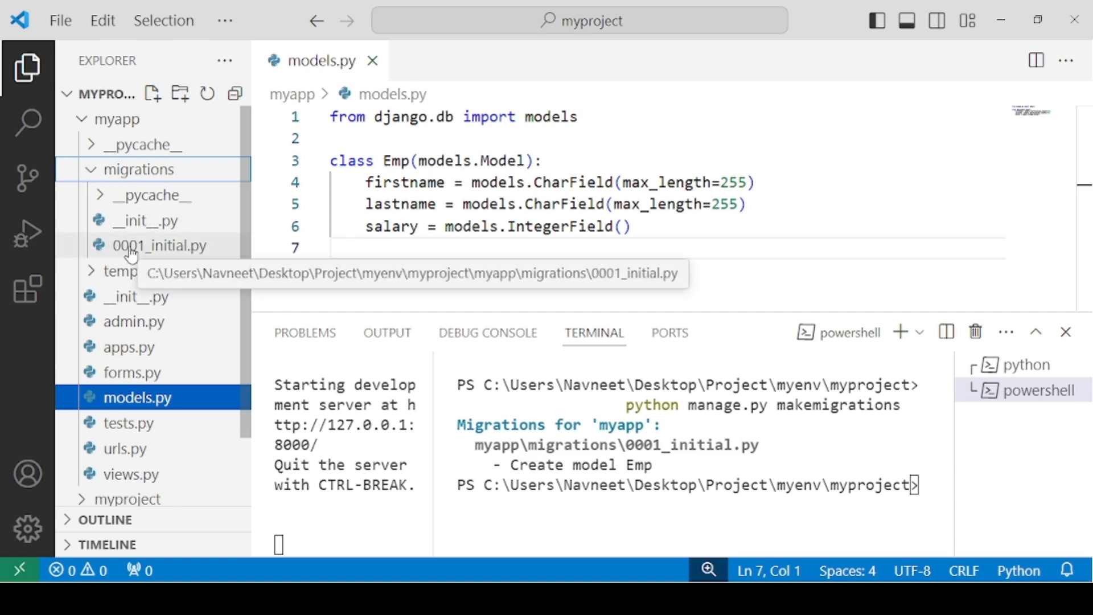
{"action": "mouse_move", "coordinate": [195, 255]}
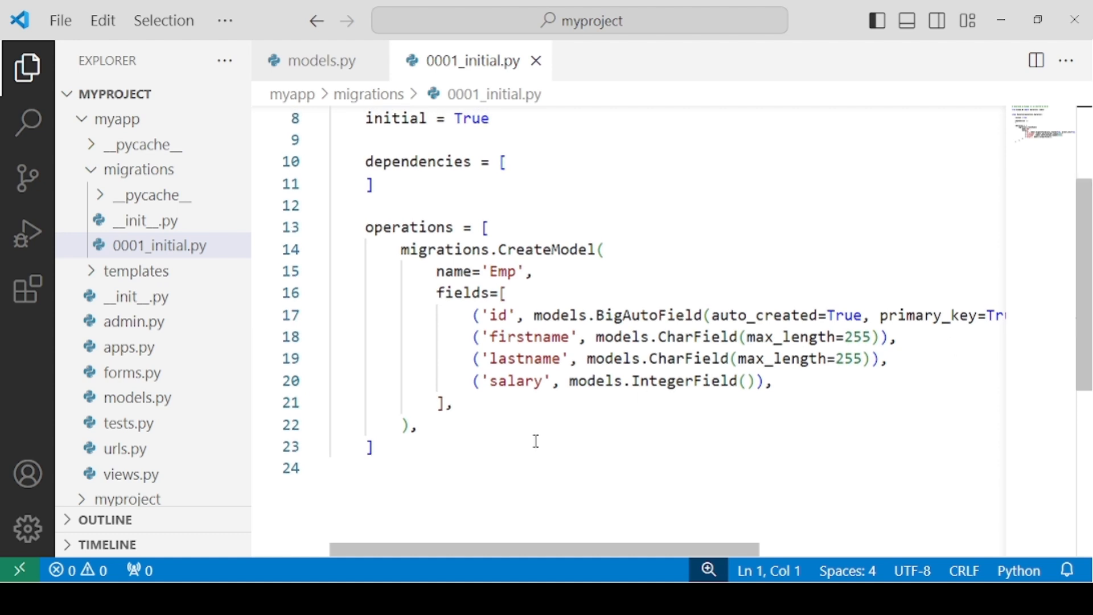
- Drag the panel border up to show a taller terminal beneath 0001_initial.py
{"action": "left_click_drag", "start_coordinate": [366, 249], "coordinate": [419, 425]}
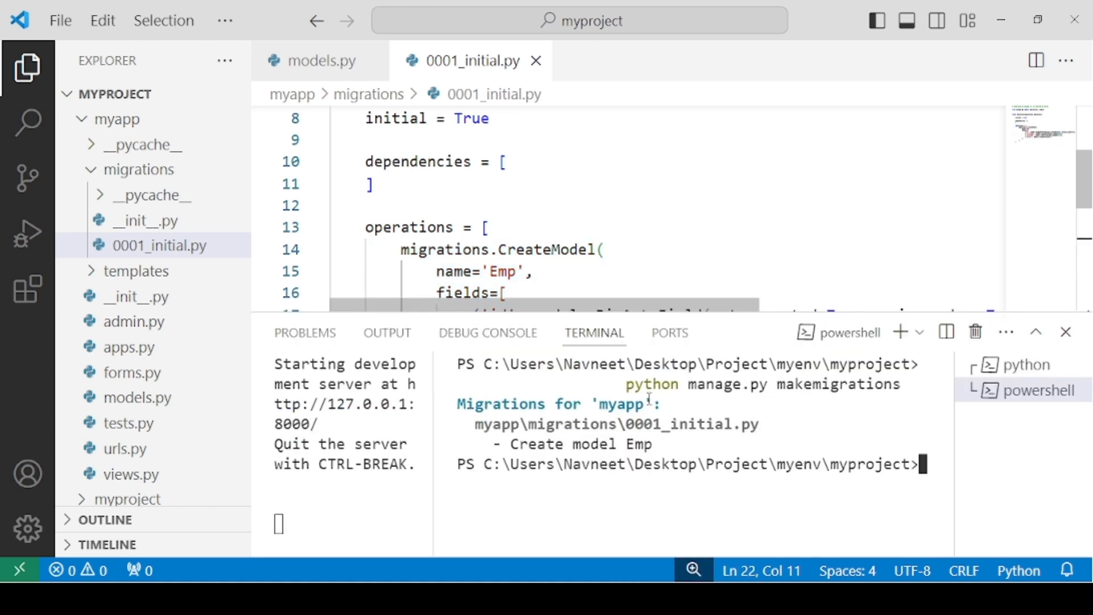
{"action": "mouse_move", "coordinate": [819, 398]}
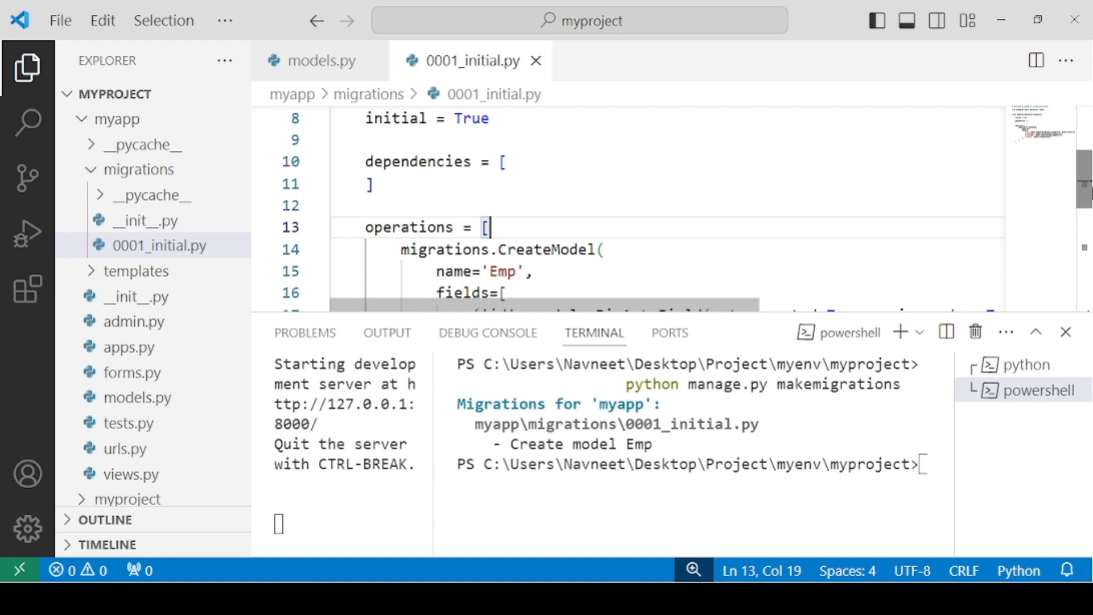
{"action": "scroll", "scroll_direction": "down", "scroll_amount": 3}
{"action": "type", "text": "python"}
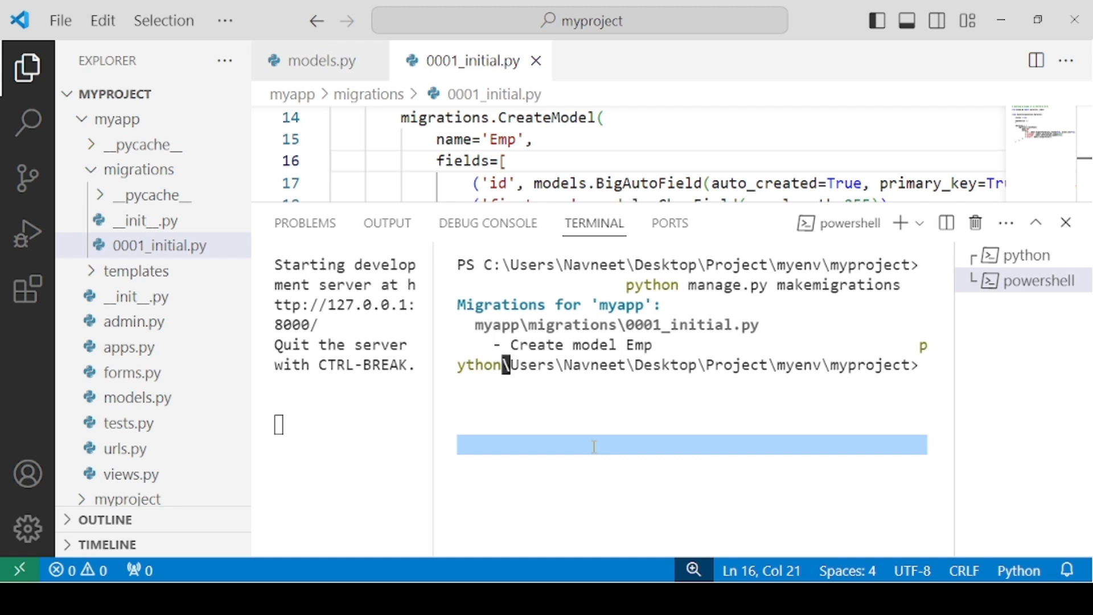
- Discard the half-typed line, clear with cls, and enter 'python manage.py migrate'
{"action": "key", "text": "ctrl+c"}
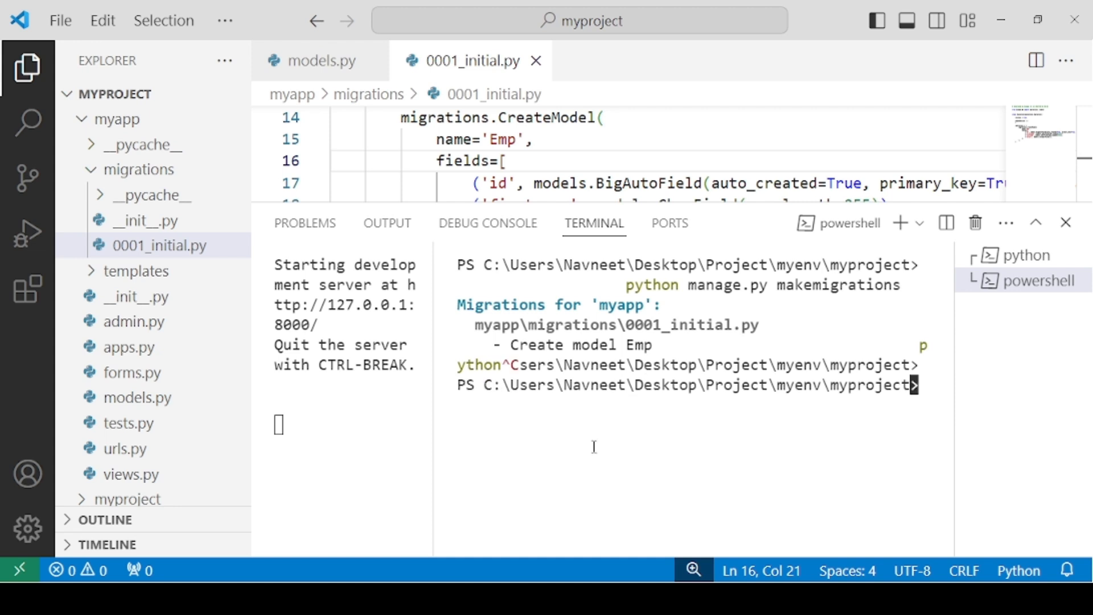
{"action": "type", "text": "cls"}
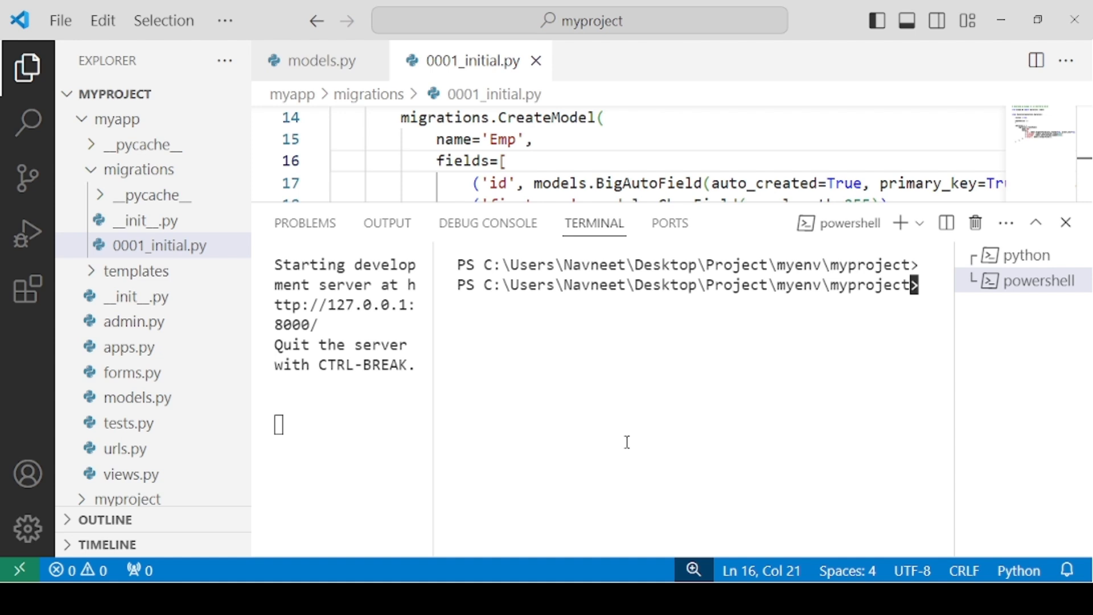
{"action": "type", "text": "python"}
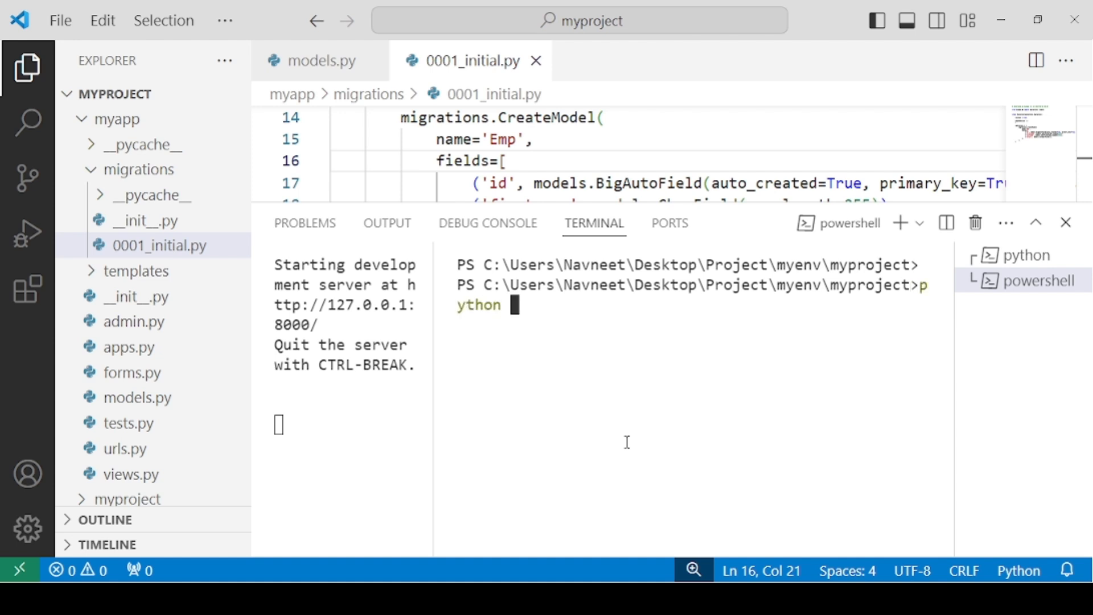
{"action": "type", "text": "manage."}
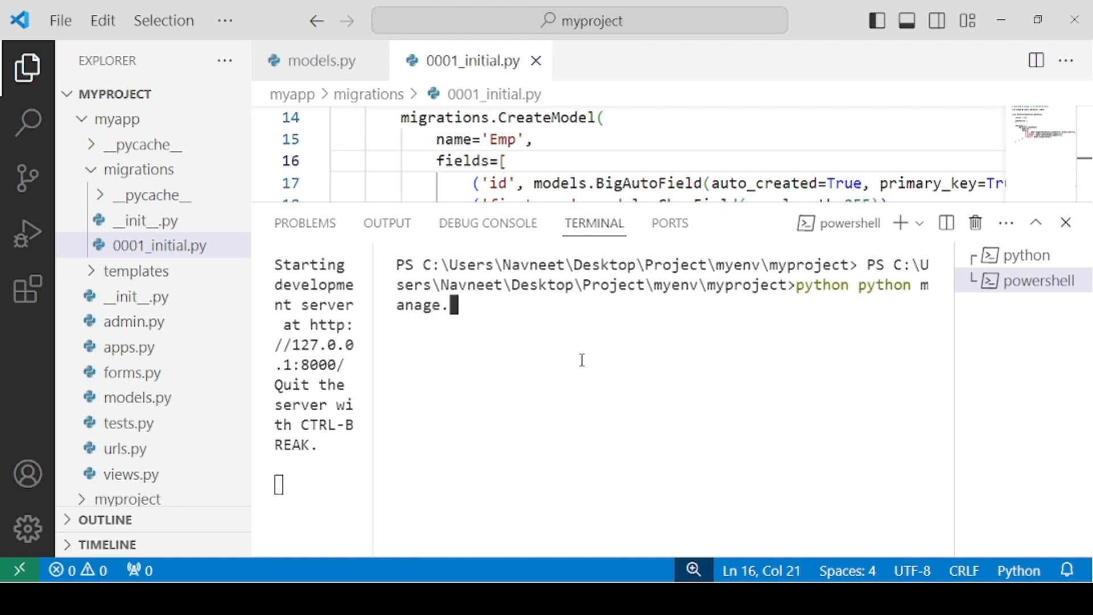
{"action": "type", "text": "py"}
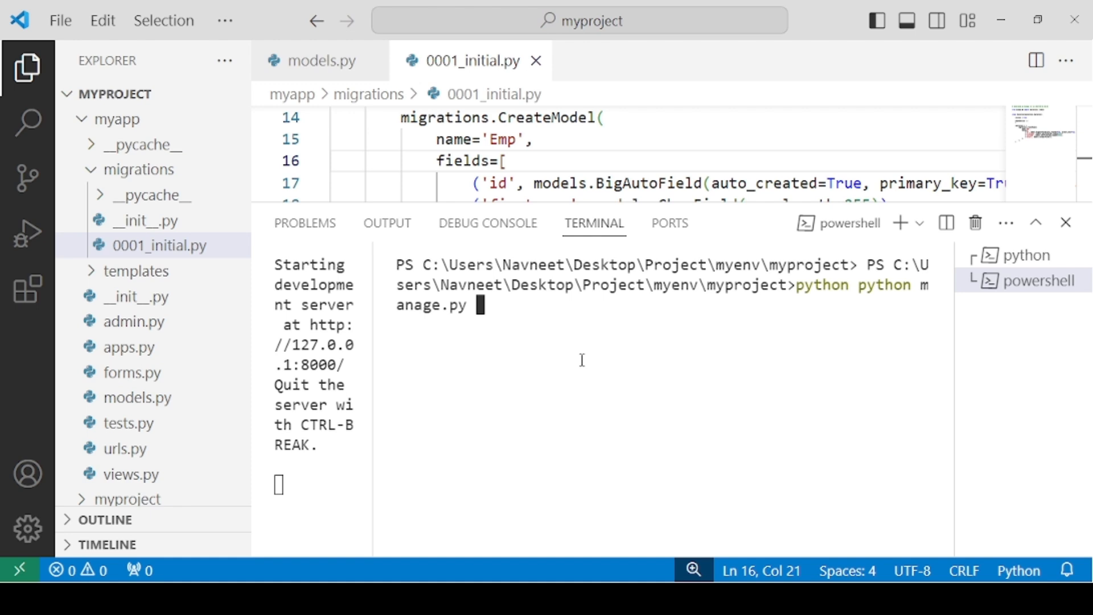
{"action": "type", "text": "migrate"}
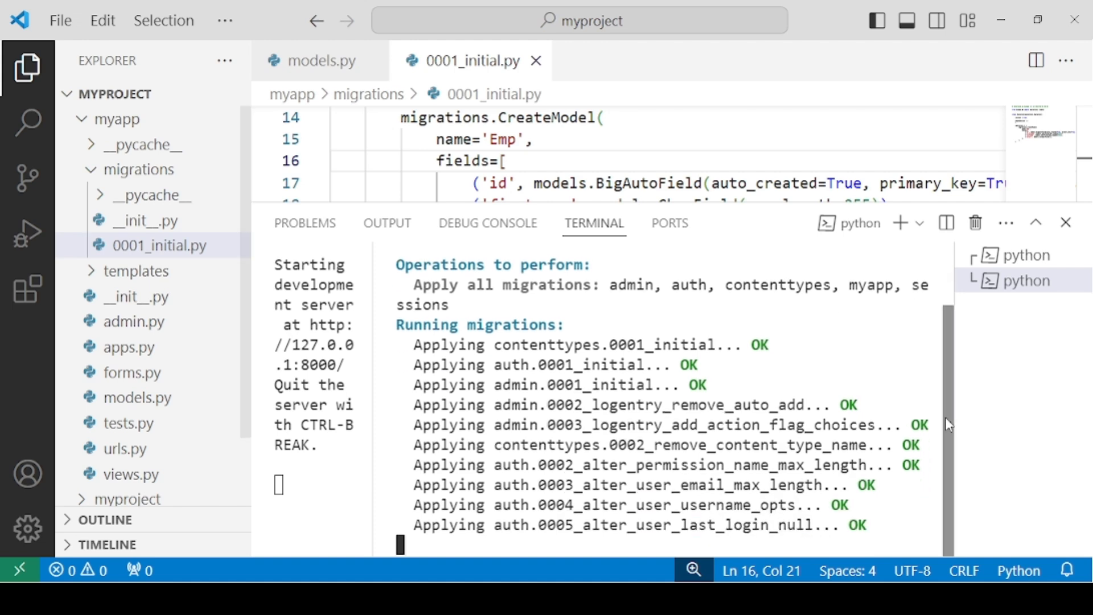
- Scroll through the migrate output to the final OK results, then hide the terminal
{"action": "scroll", "scroll_direction": "down", "scroll_amount": 3}
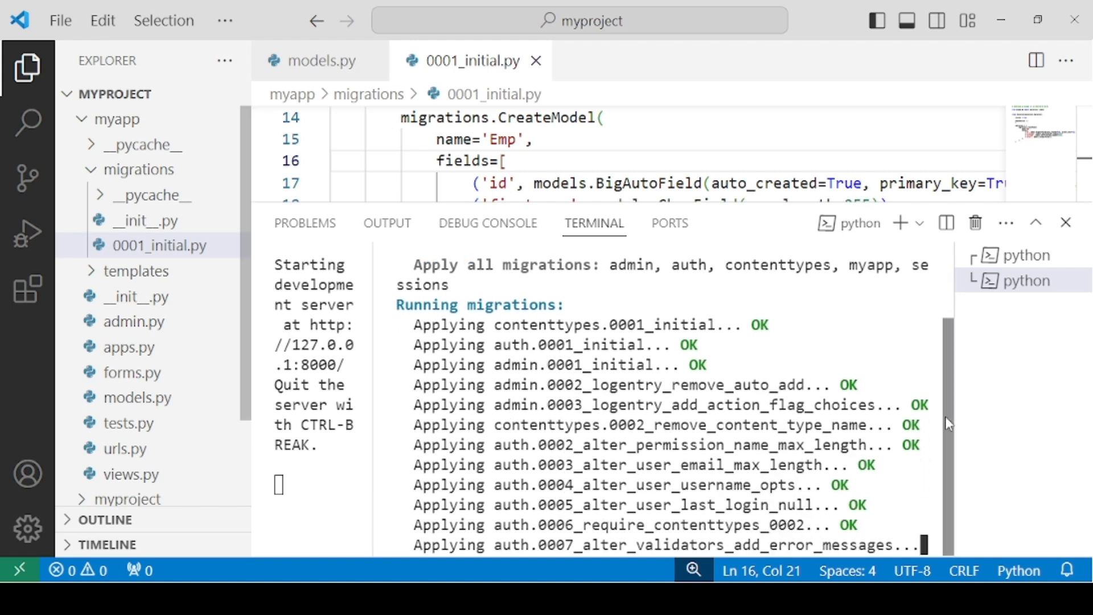
{"action": "scroll", "scroll_direction": "down", "scroll_amount": 3}
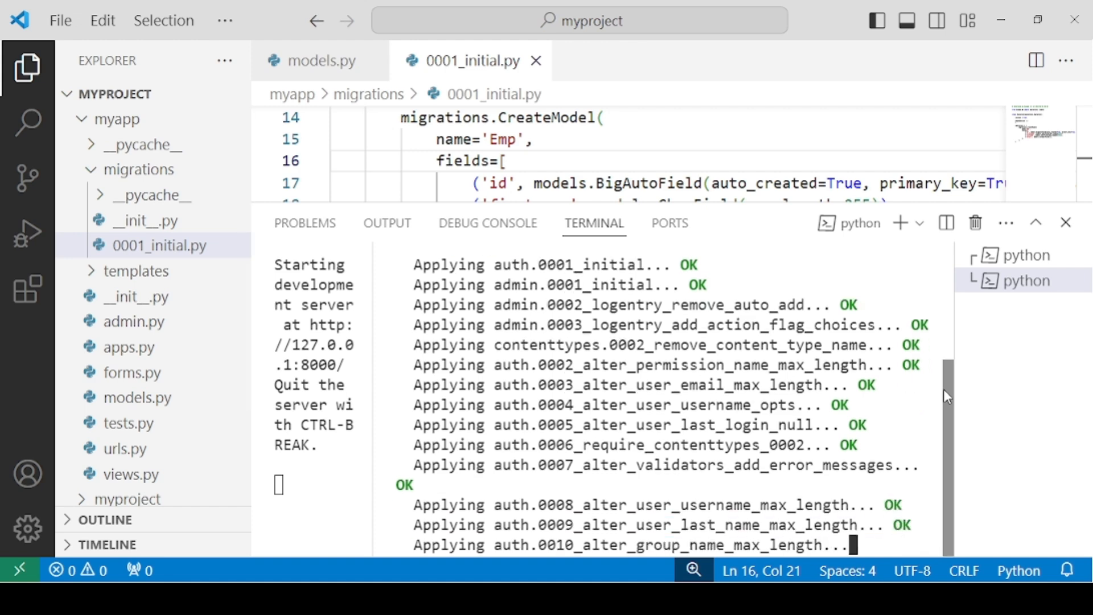
{"action": "scroll", "scroll_direction": "down", "scroll_amount": 3}
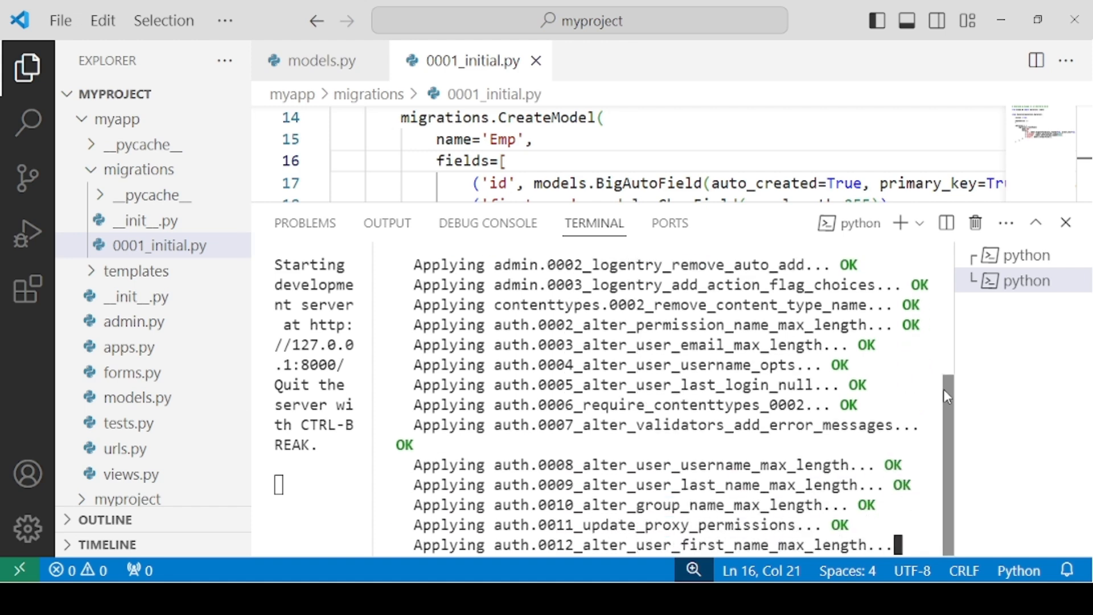
{"action": "scroll", "scroll_direction": "down", "scroll_amount": 3}
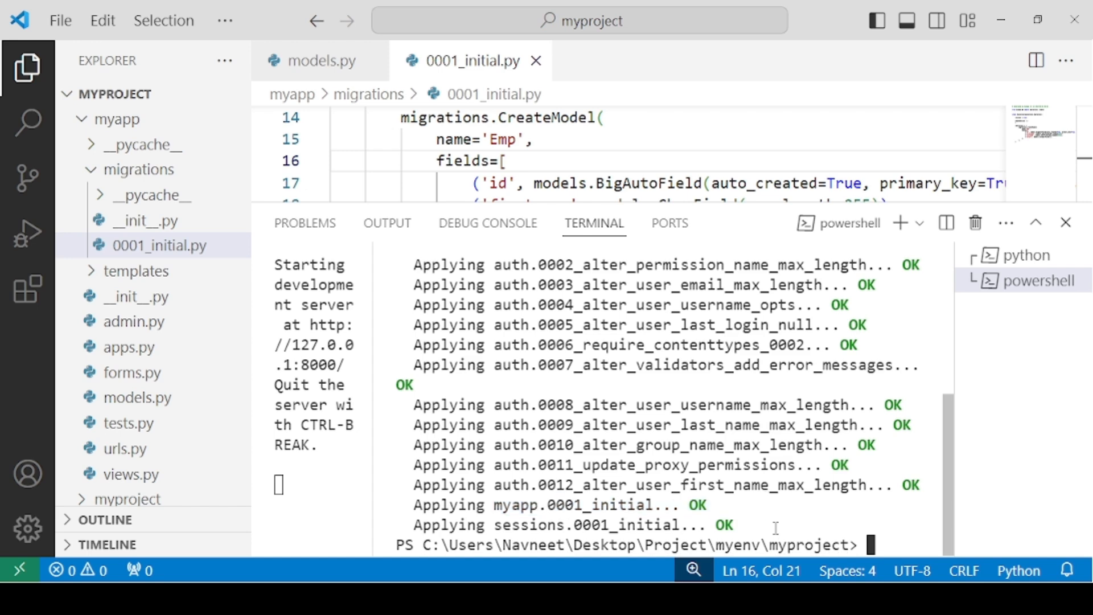
{"action": "left_click", "coordinate": [1065, 223]}
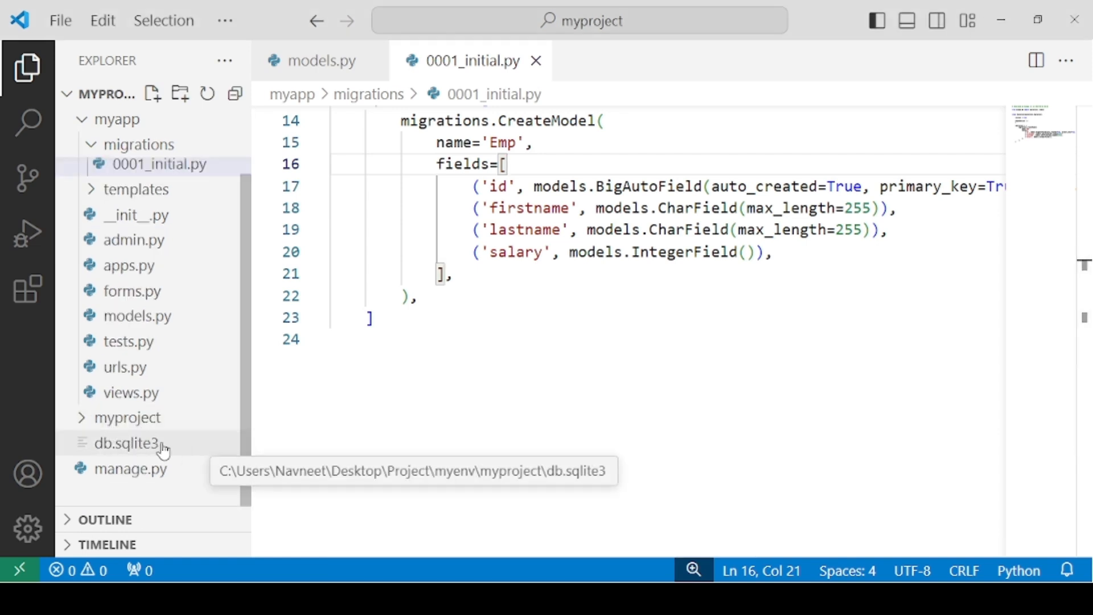
{"action": "mouse_move", "coordinate": [28, 289]}
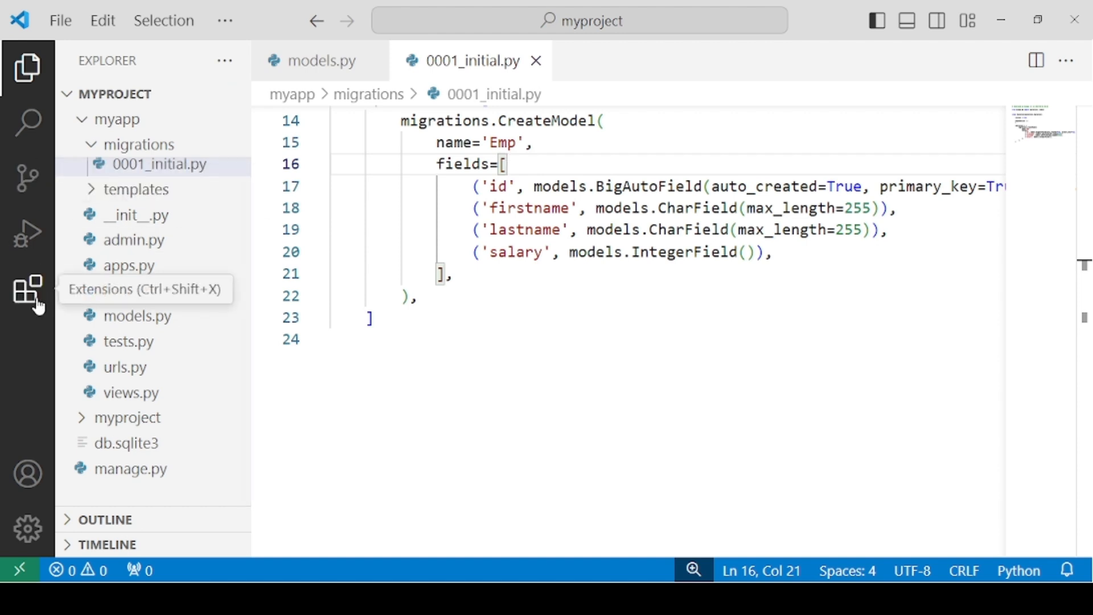
- Search Extensions for 'sql view' and install Florian Klampfer's SQLite Viewer
{"action": "left_click", "coordinate": [28, 290]}
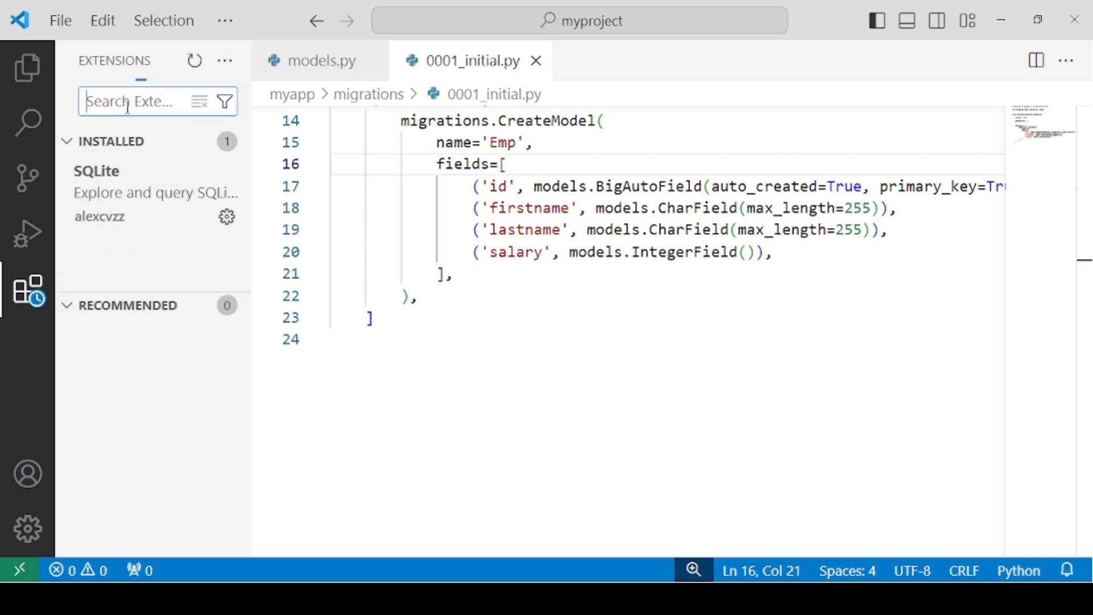
{"action": "type", "text": "s"}
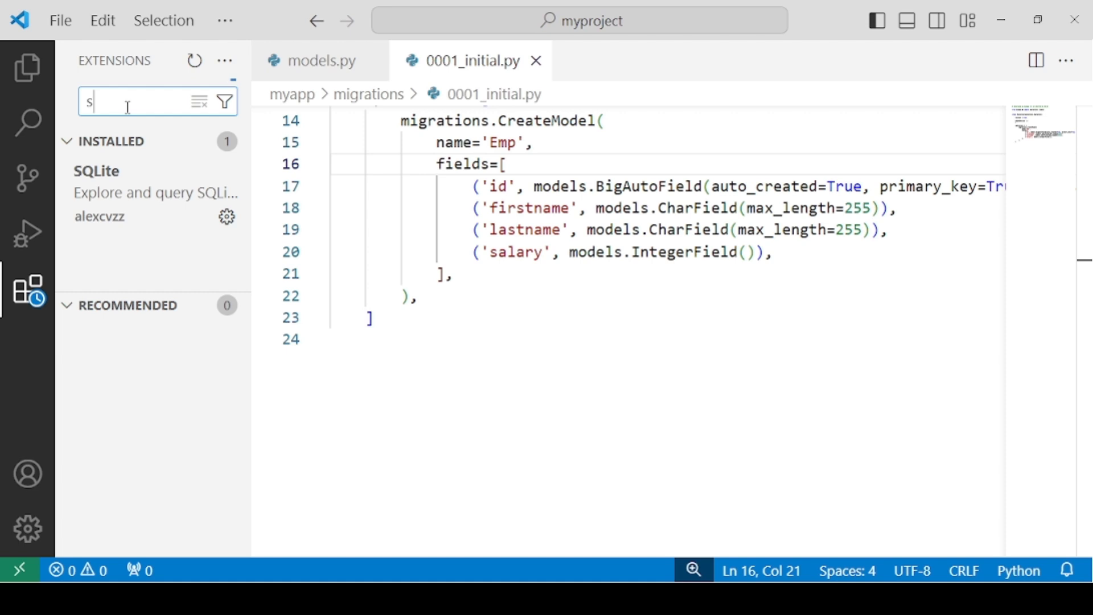
{"action": "type", "text": "ql vi"}
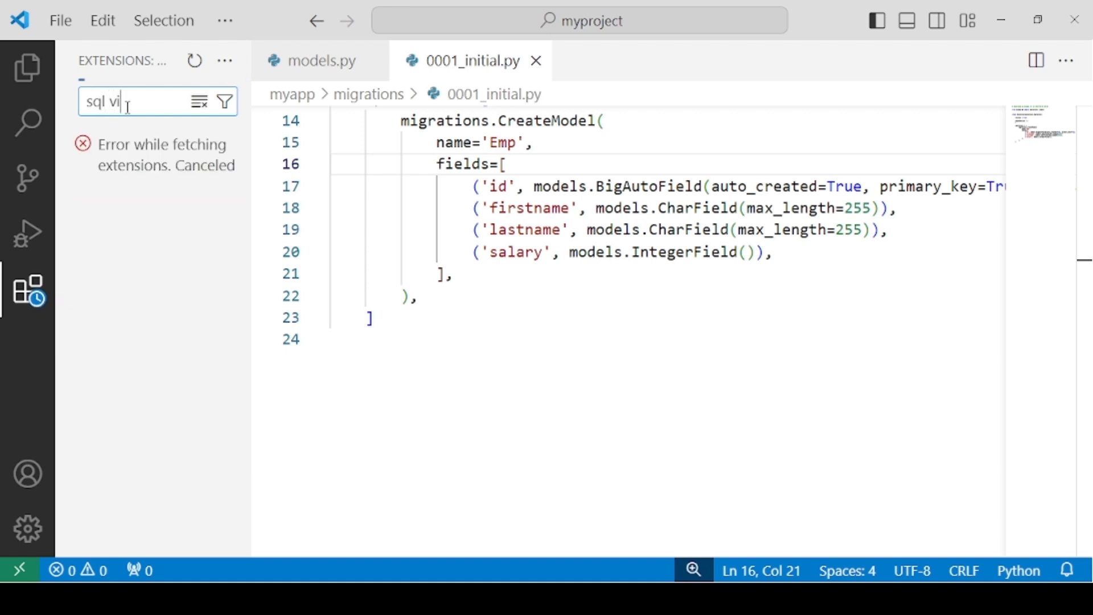
{"action": "type", "text": "ew"}
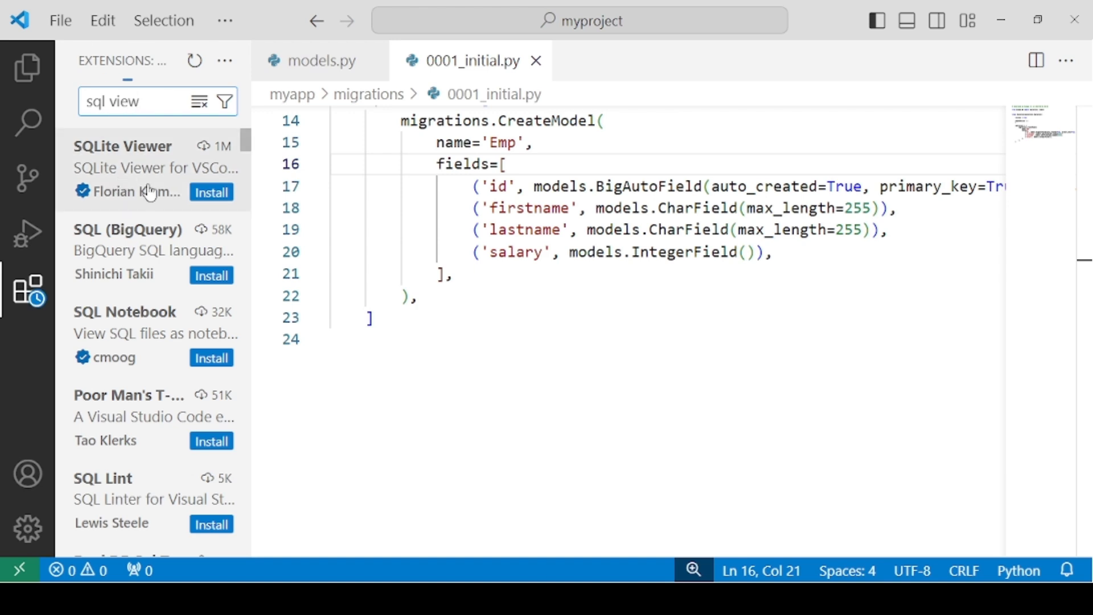
{"action": "left_click", "coordinate": [122, 146]}
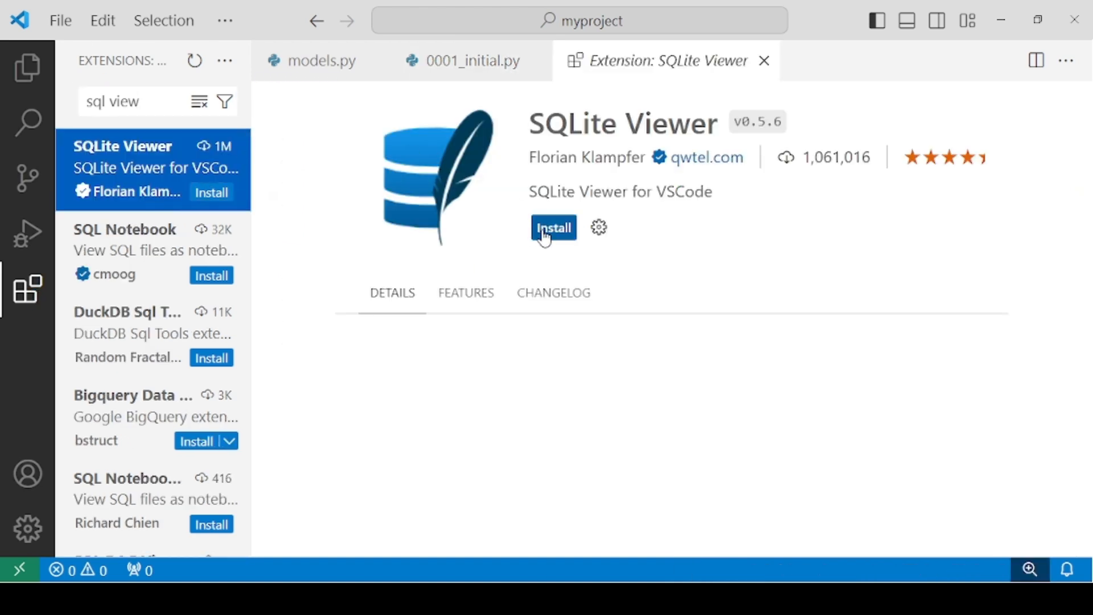
{"action": "left_click", "coordinate": [553, 227]}
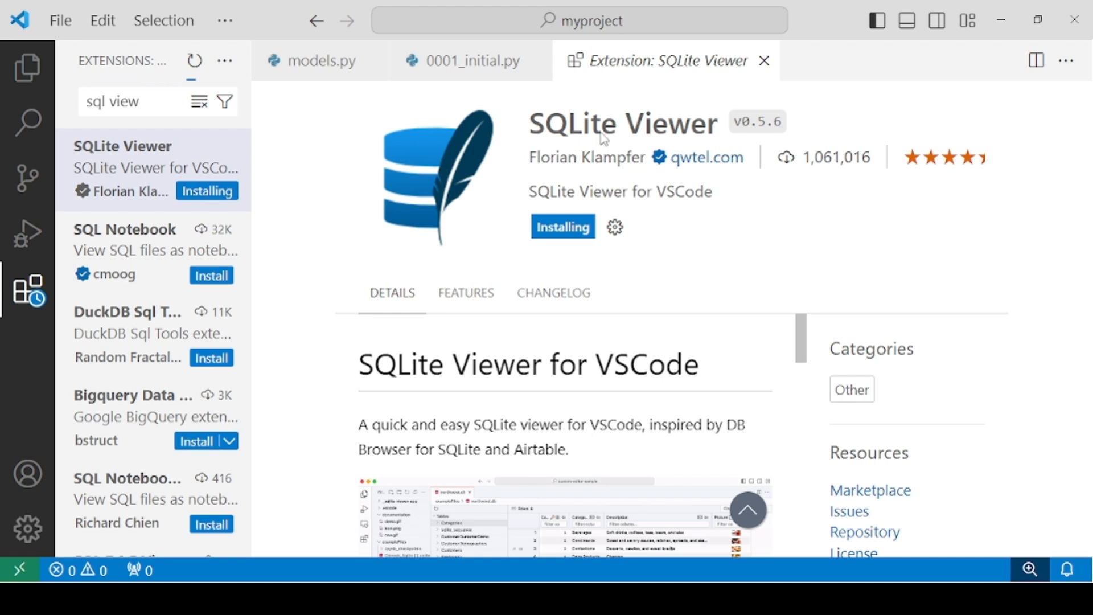
{"action": "mouse_move", "coordinate": [634, 233]}
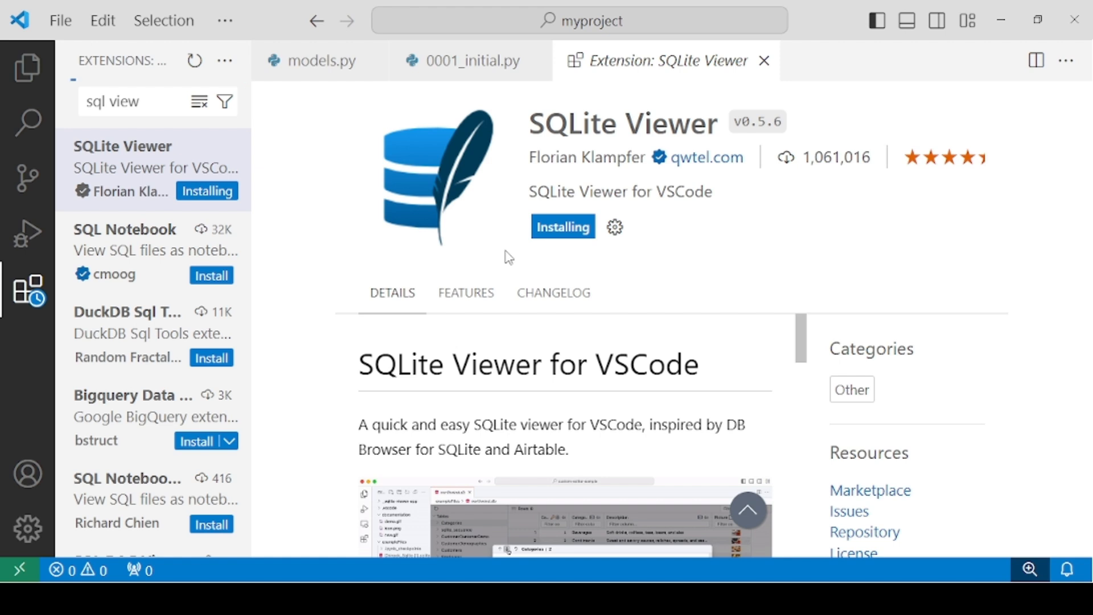
{"action": "mouse_move", "coordinate": [622, 396]}
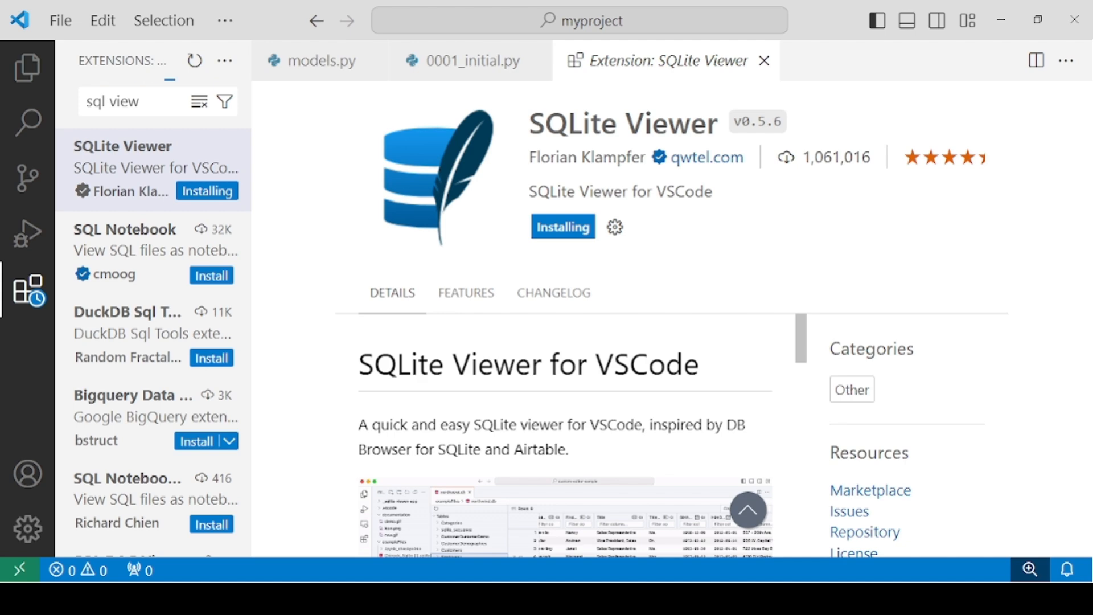
{"action": "mouse_move", "coordinate": [565, 214]}
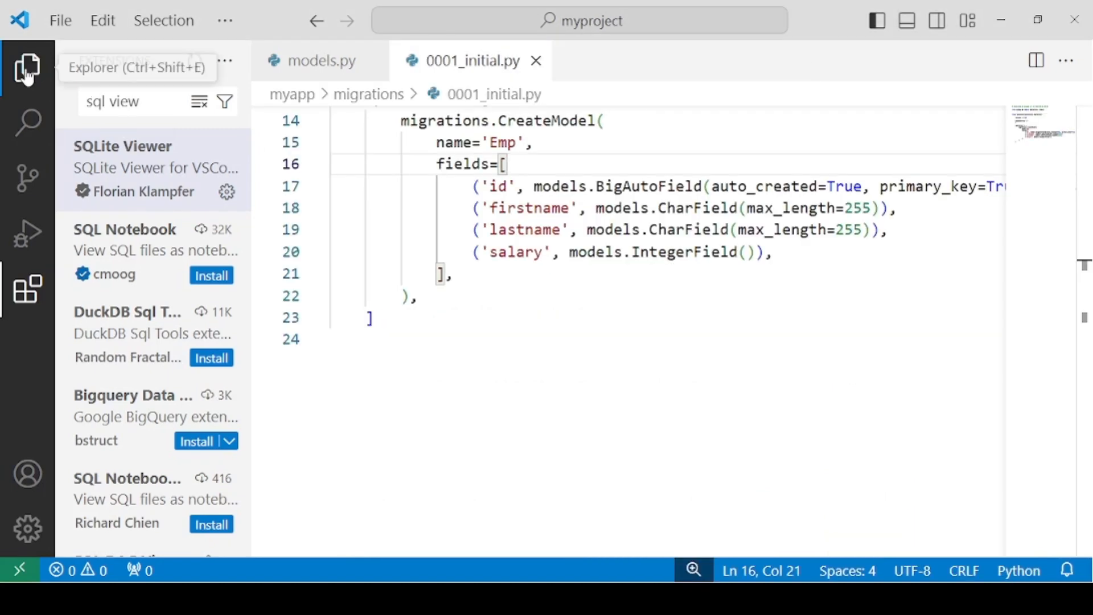
- Open db.sqlite3 from the Explorer in SQLite Viewer and dismiss the notification
{"action": "left_click", "coordinate": [28, 68]}
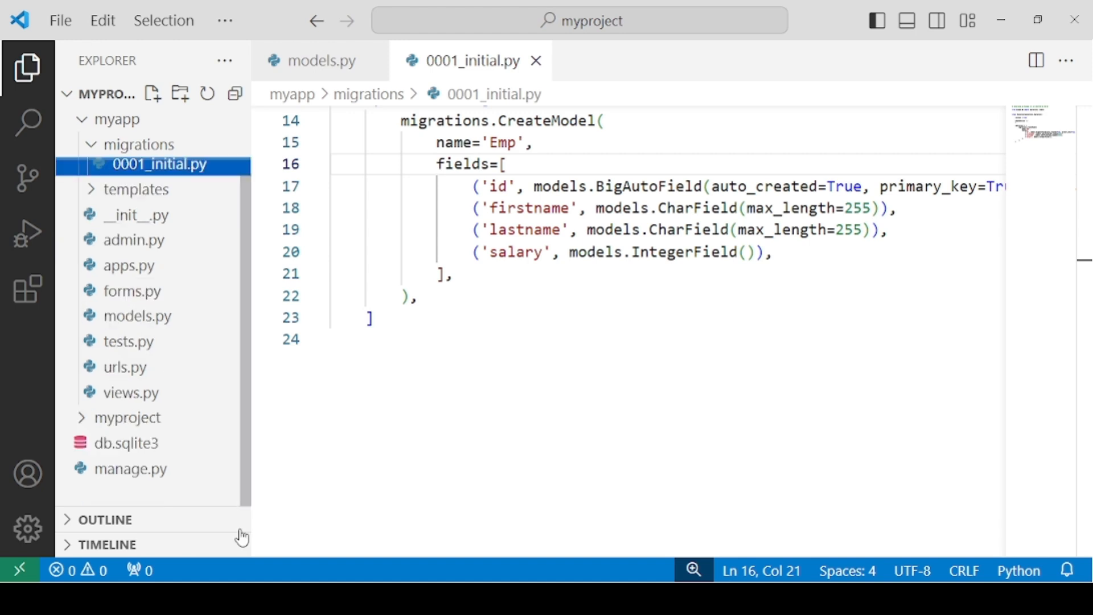
{"action": "mouse_move", "coordinate": [125, 443]}
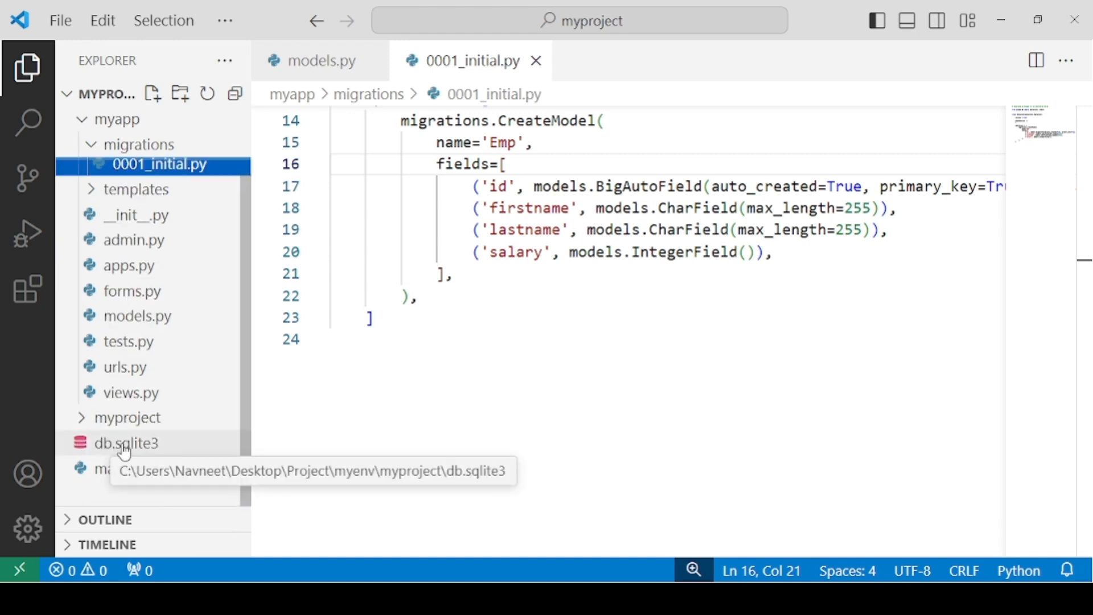
{"action": "left_click", "coordinate": [126, 443]}
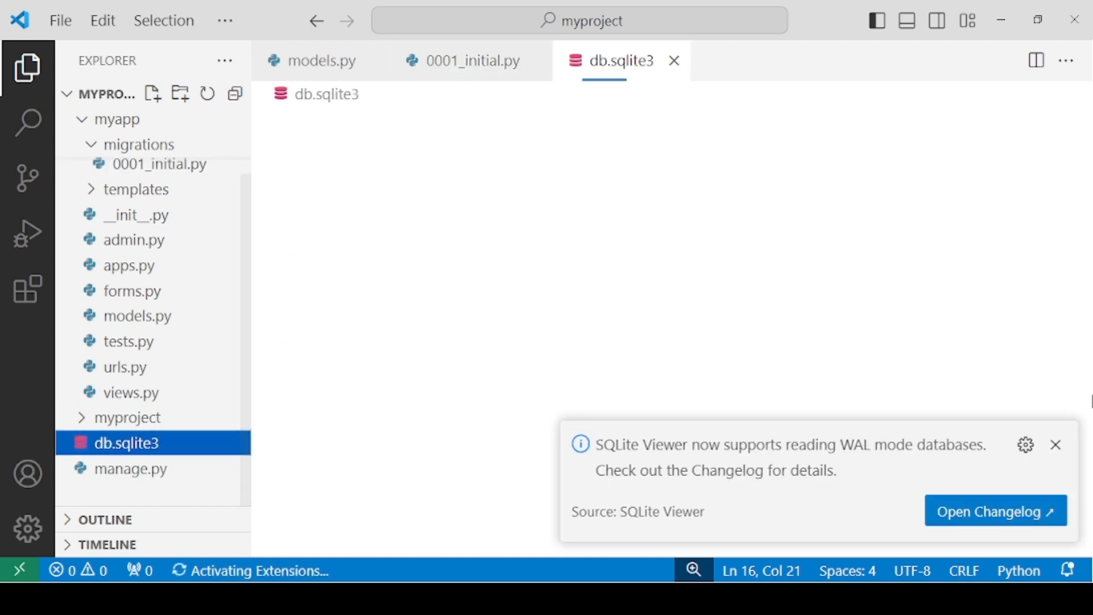
{"action": "left_click", "coordinate": [1056, 444]}
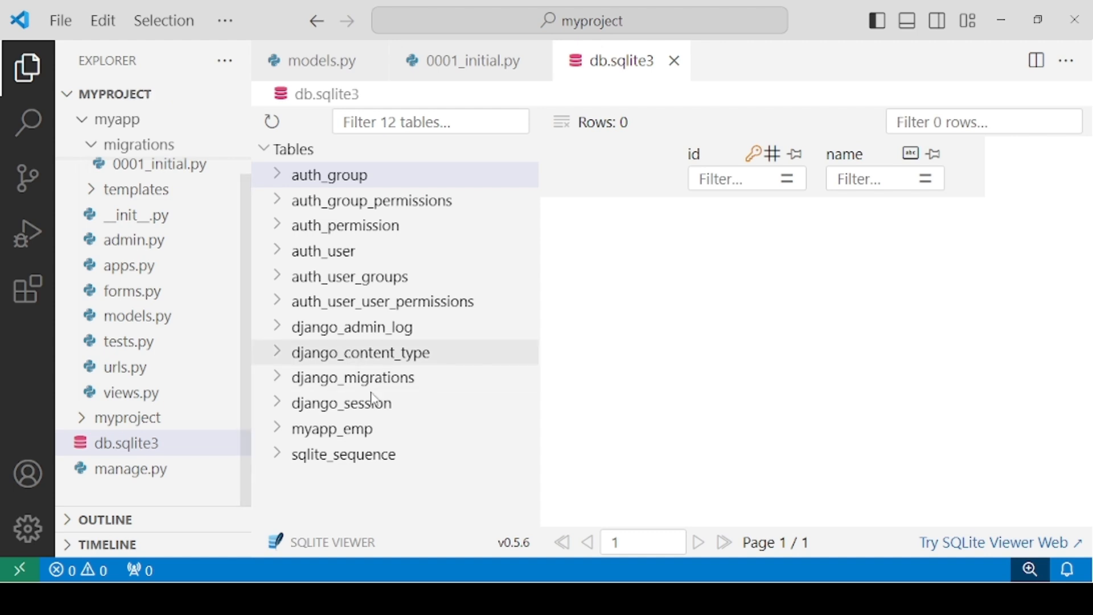
{"action": "mouse_move", "coordinate": [341, 403]}
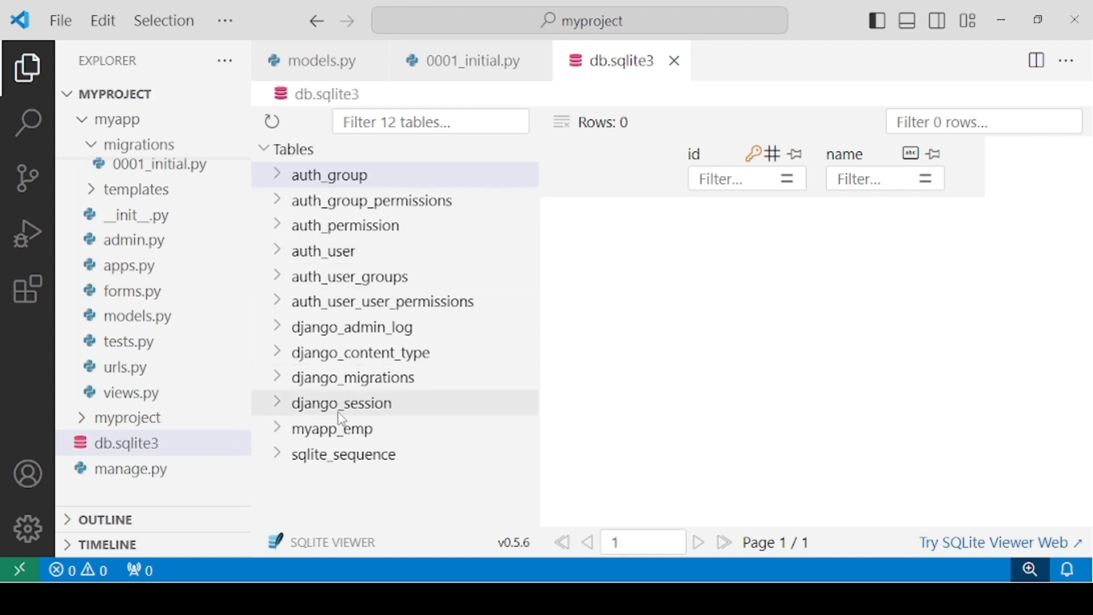
{"action": "mouse_move", "coordinate": [345, 225]}
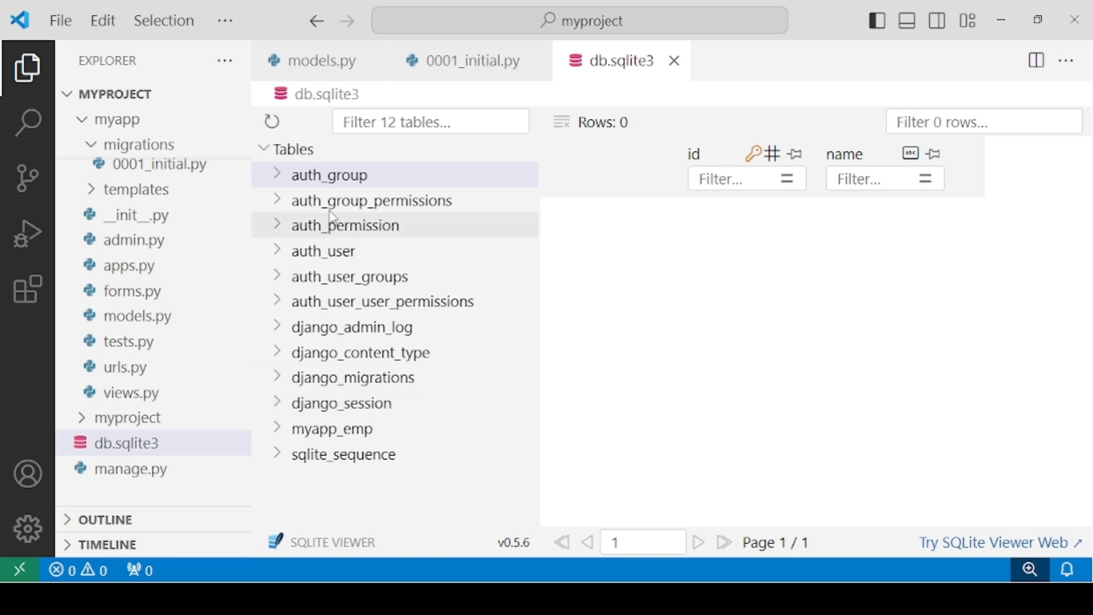
{"action": "mouse_move", "coordinate": [299, 178]}
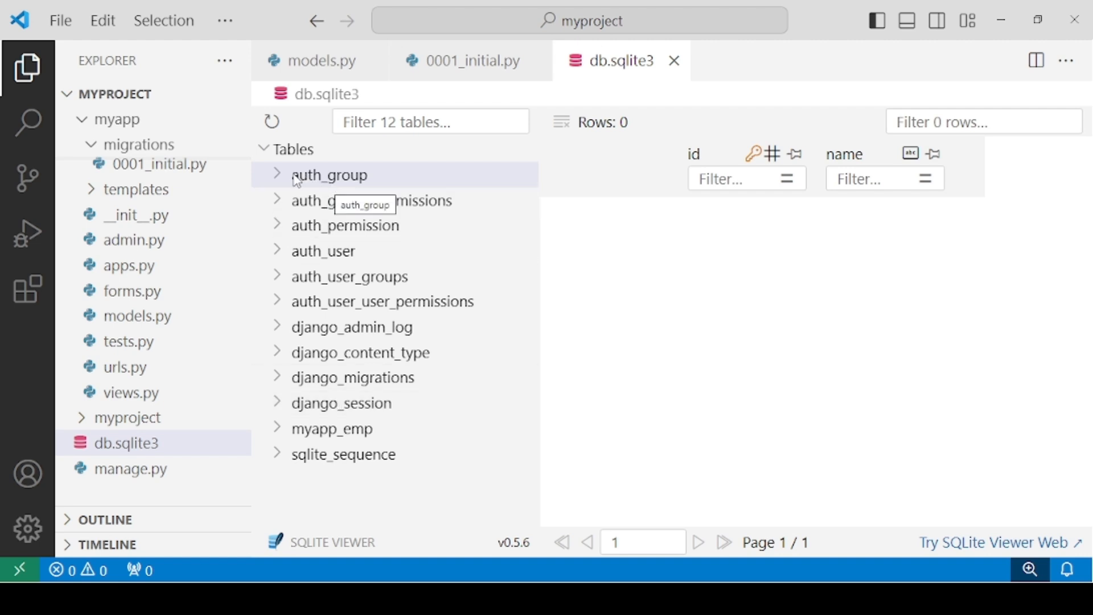
{"action": "mouse_move", "coordinate": [342, 428]}
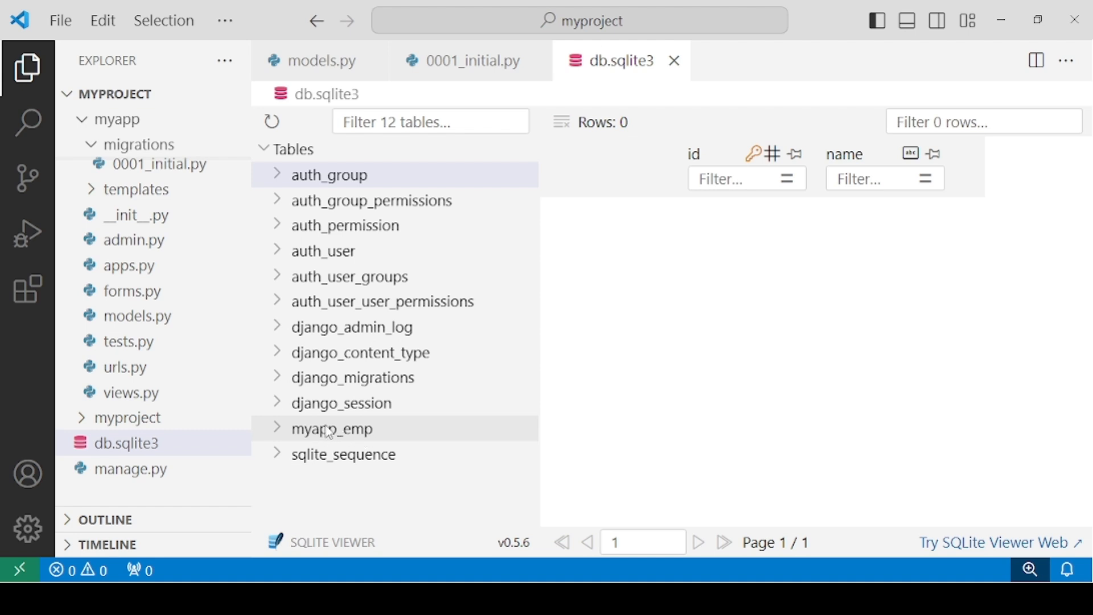
{"action": "mouse_move", "coordinate": [358, 441]}
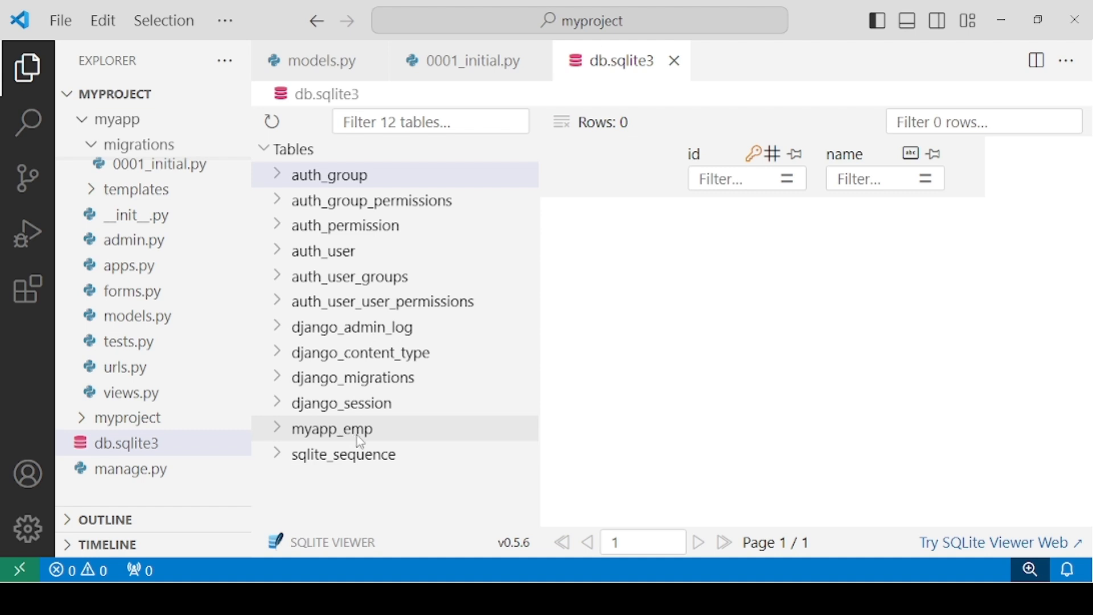
{"action": "mouse_move", "coordinate": [348, 441]}
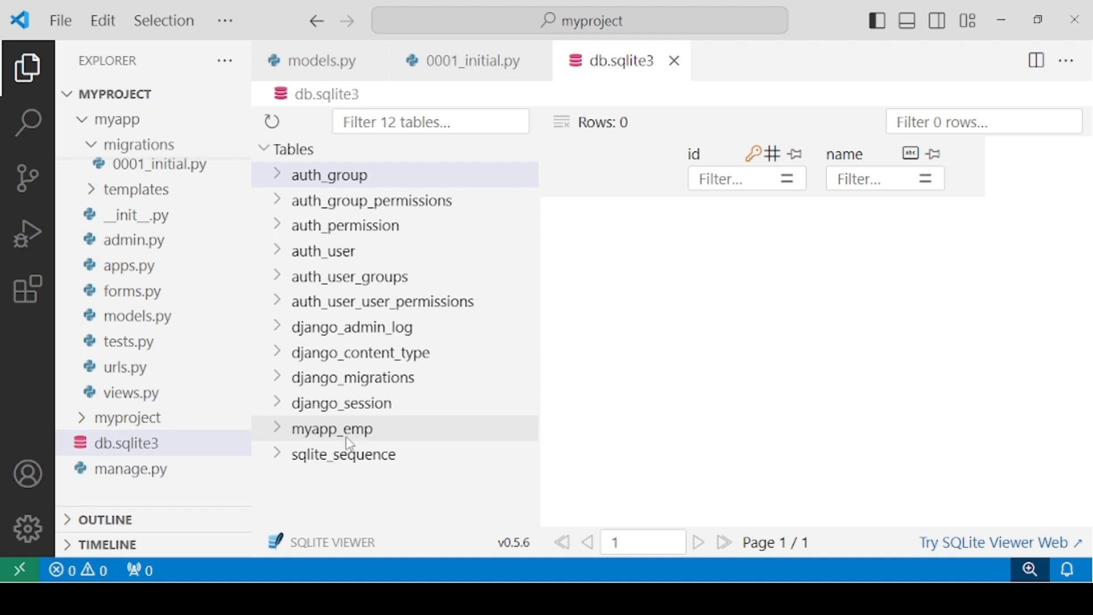
- Show the empty myapp_emp table with id, firstname, lastname and salary columns
{"action": "left_click", "coordinate": [333, 428]}
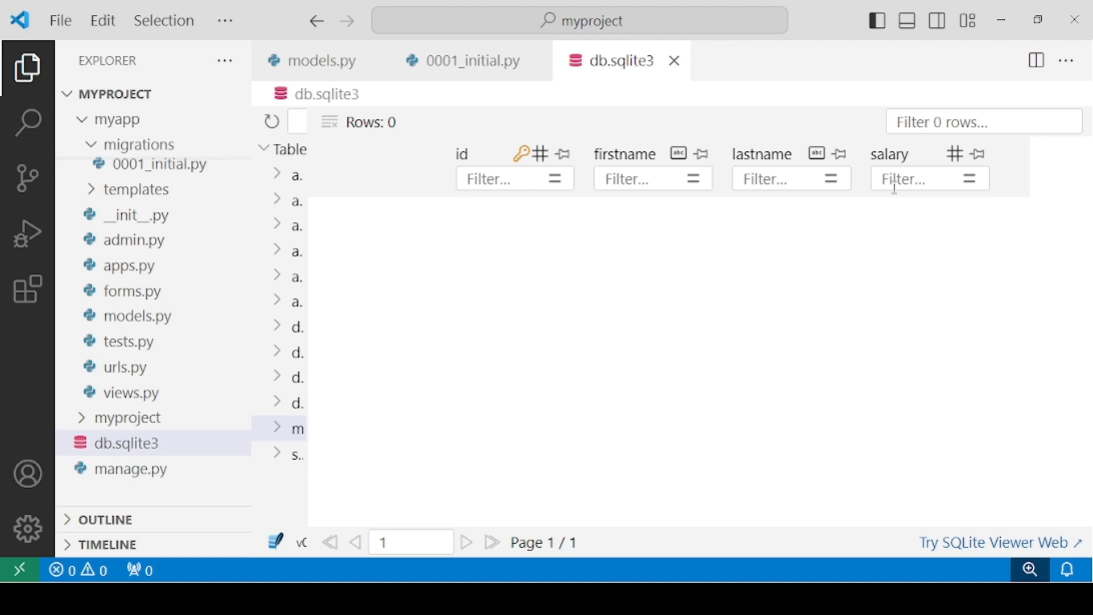
{"action": "mouse_move", "coordinate": [552, 258]}
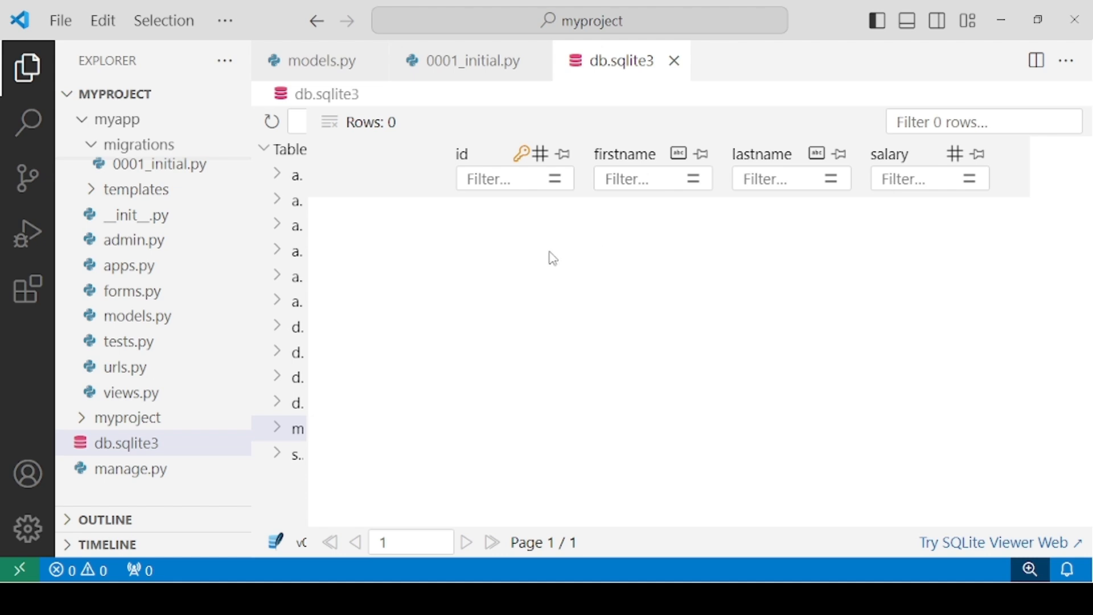
{"action": "mouse_move", "coordinate": [509, 213]}
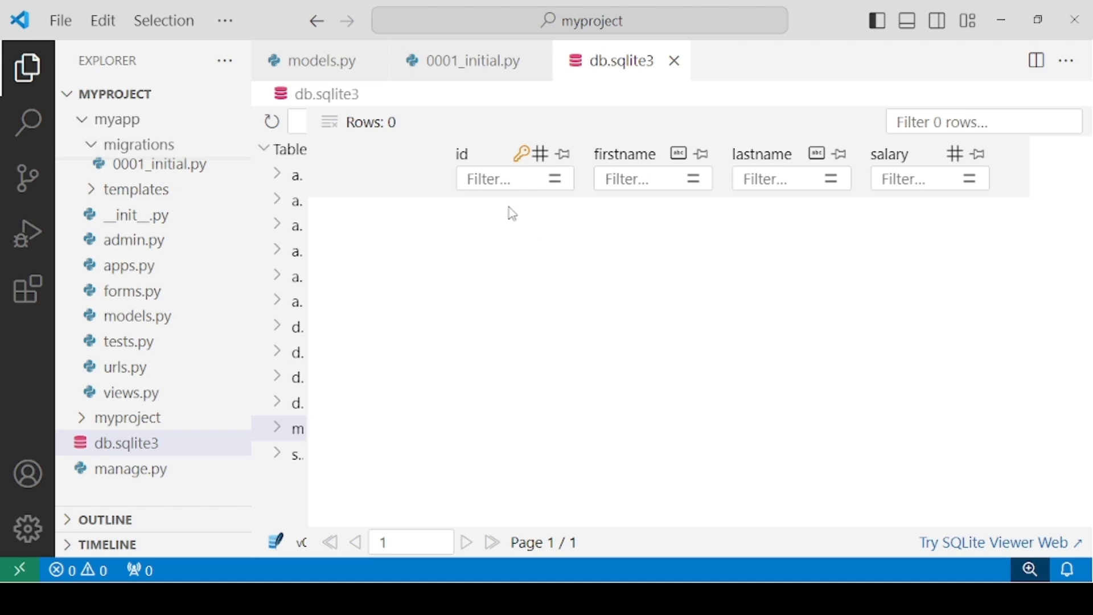
{"action": "mouse_move", "coordinate": [485, 209]}
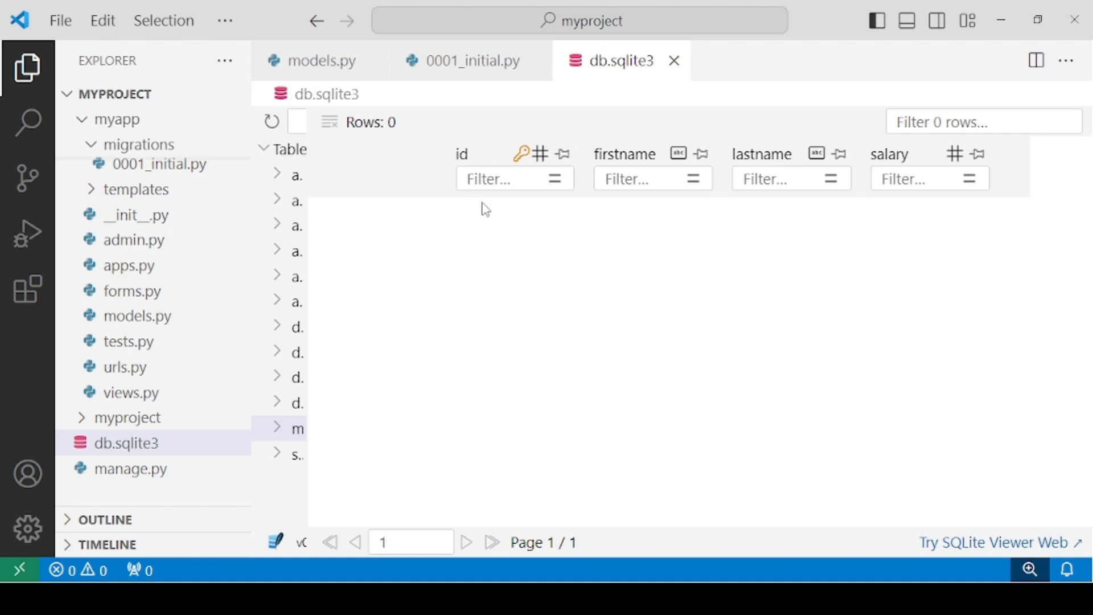
{"action": "mouse_move", "coordinate": [516, 214]}
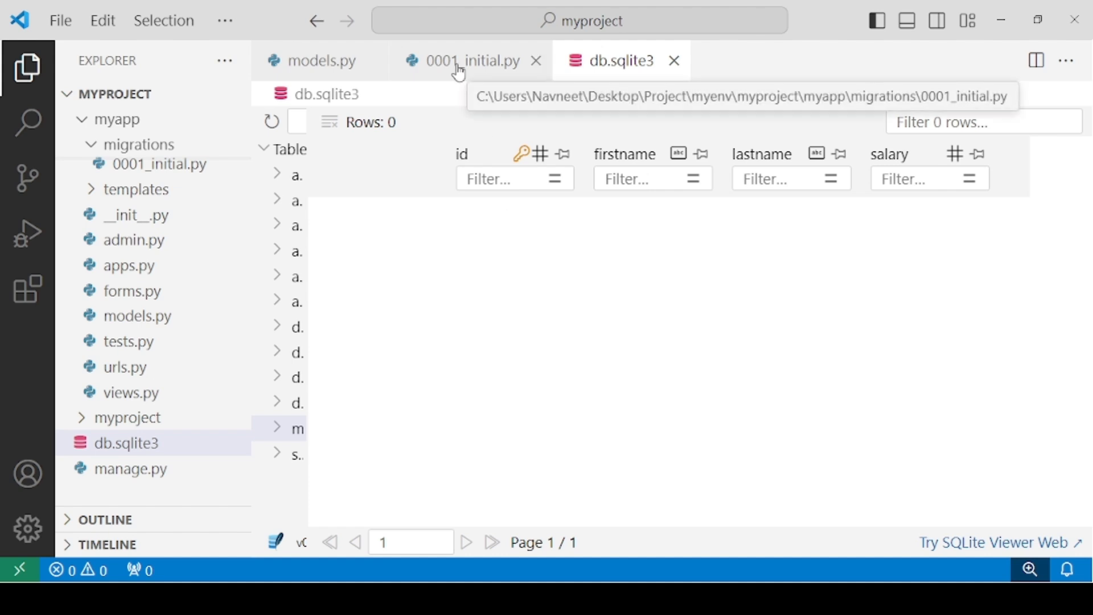
- Back in 0001_initial.py, inspect the id field line's words, including primary_key's True value
{"action": "left_click", "coordinate": [468, 61]}
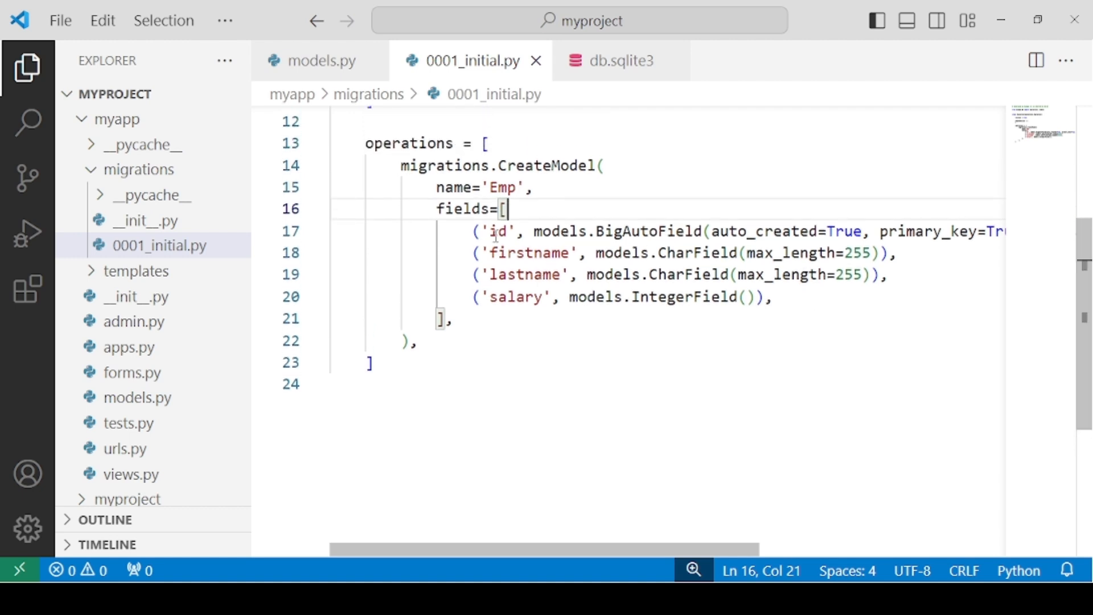
{"action": "double_click", "coordinate": [496, 231]}
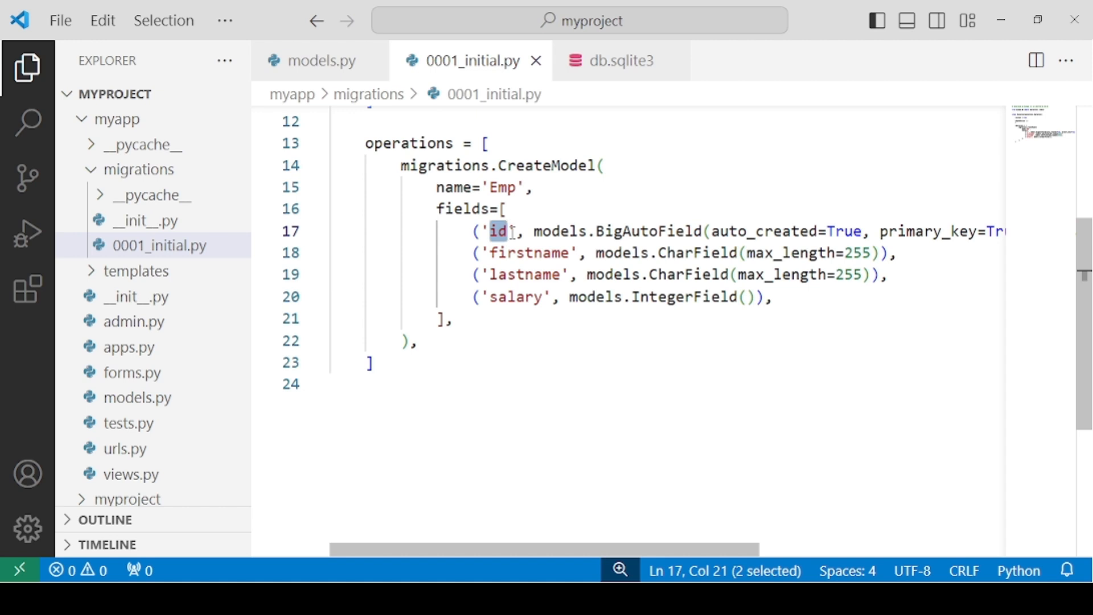
{"action": "mouse_move", "coordinate": [552, 227]}
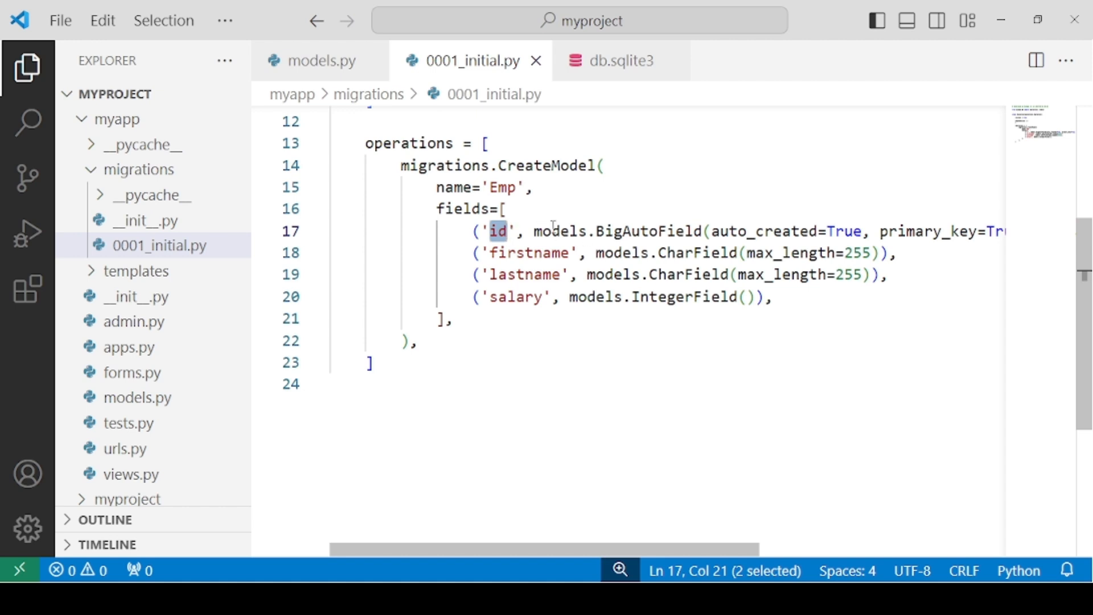
{"action": "double_click", "coordinate": [641, 230]}
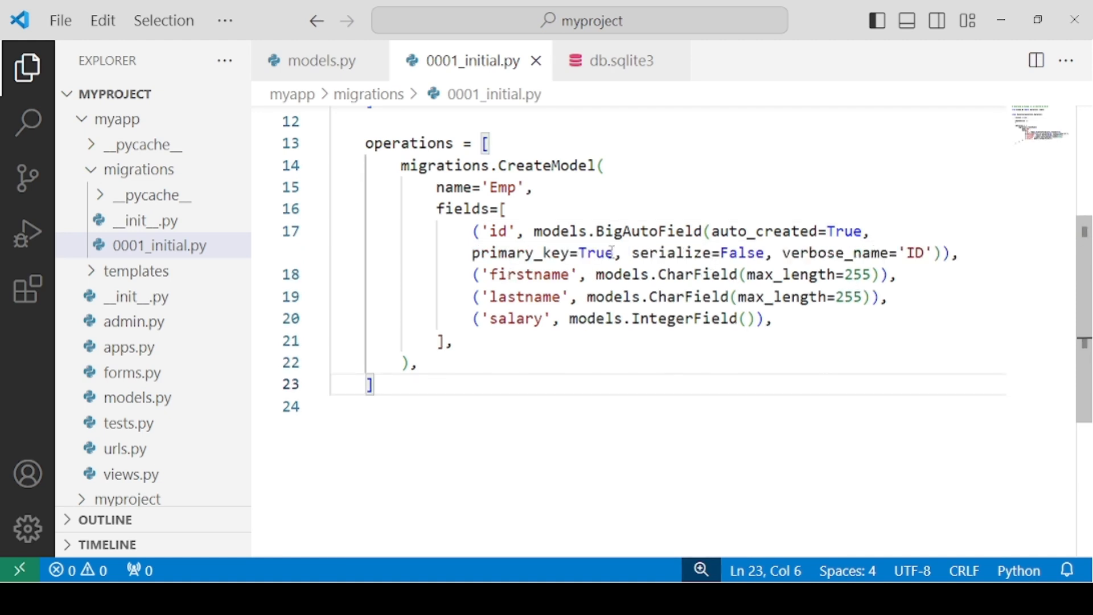
{"action": "double_click", "coordinate": [595, 252]}
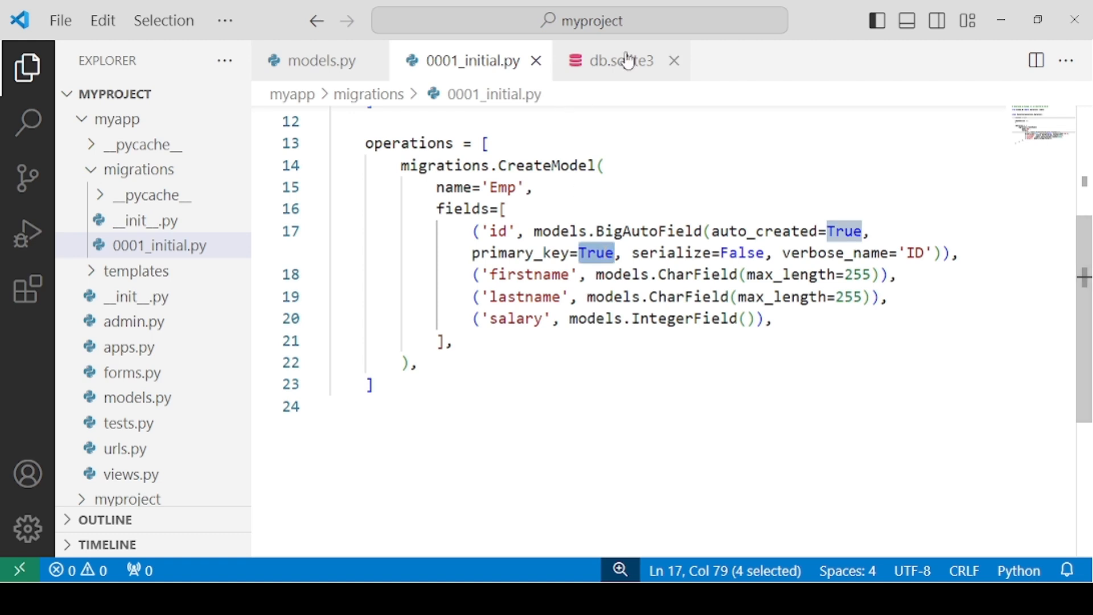
- Reopen db.sqlite3's myapp_emp table and widen it to reveal the salary column
{"action": "left_click", "coordinate": [612, 61]}
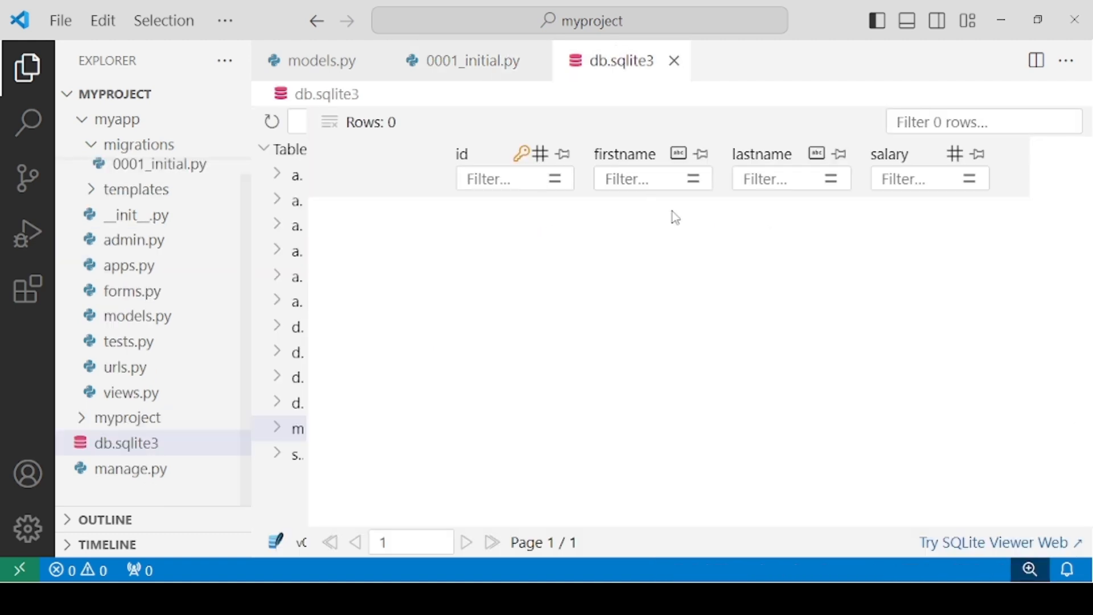
{"action": "mouse_move", "coordinate": [669, 320]}
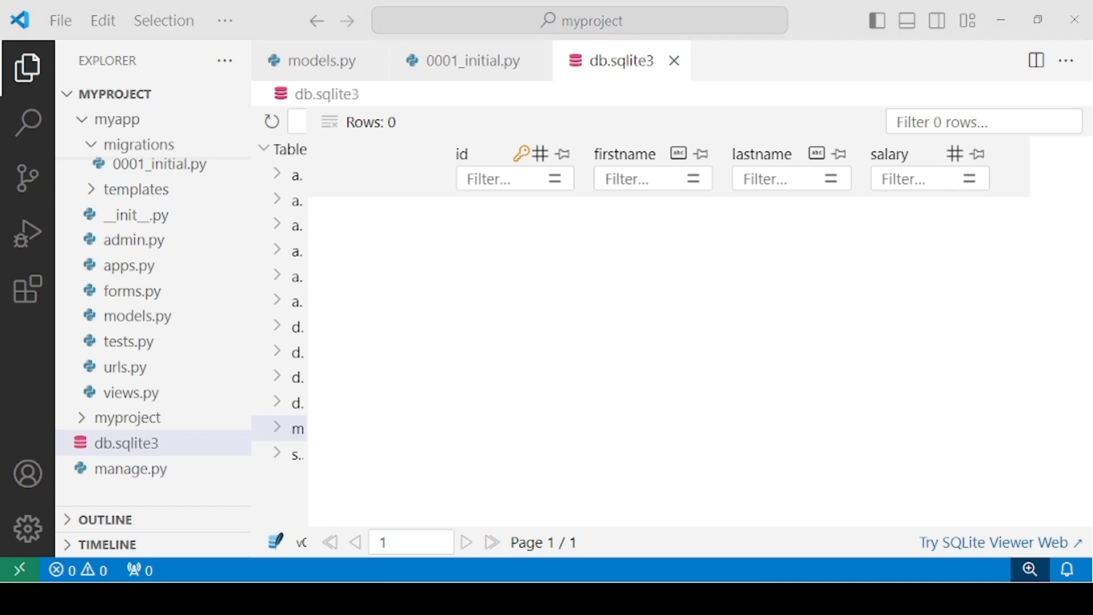
{"action": "mouse_move", "coordinate": [500, 233]}
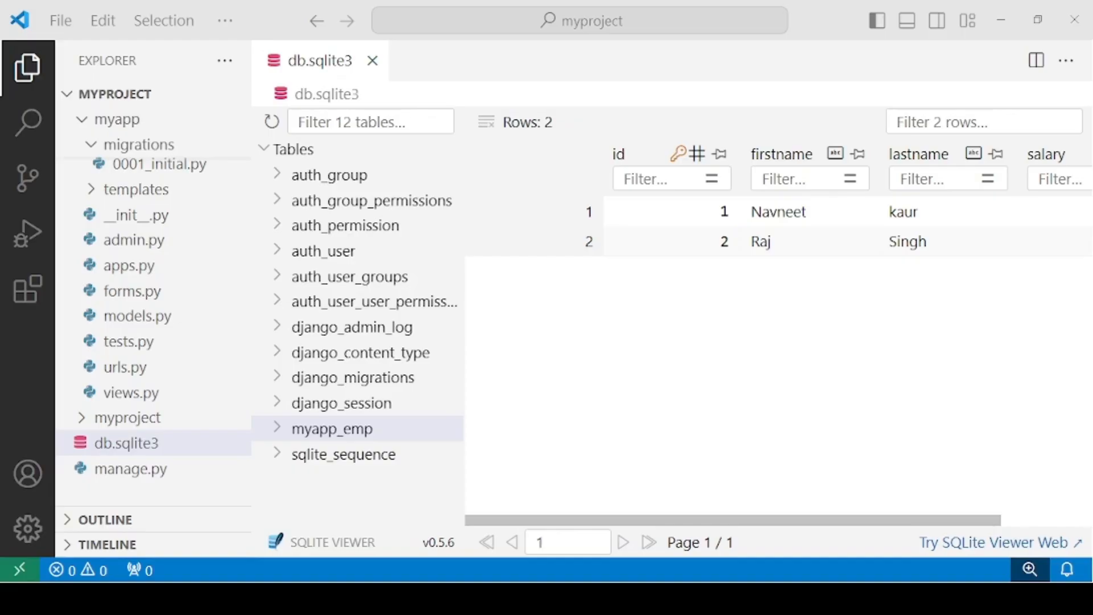
{"action": "mouse_move", "coordinate": [376, 109]}
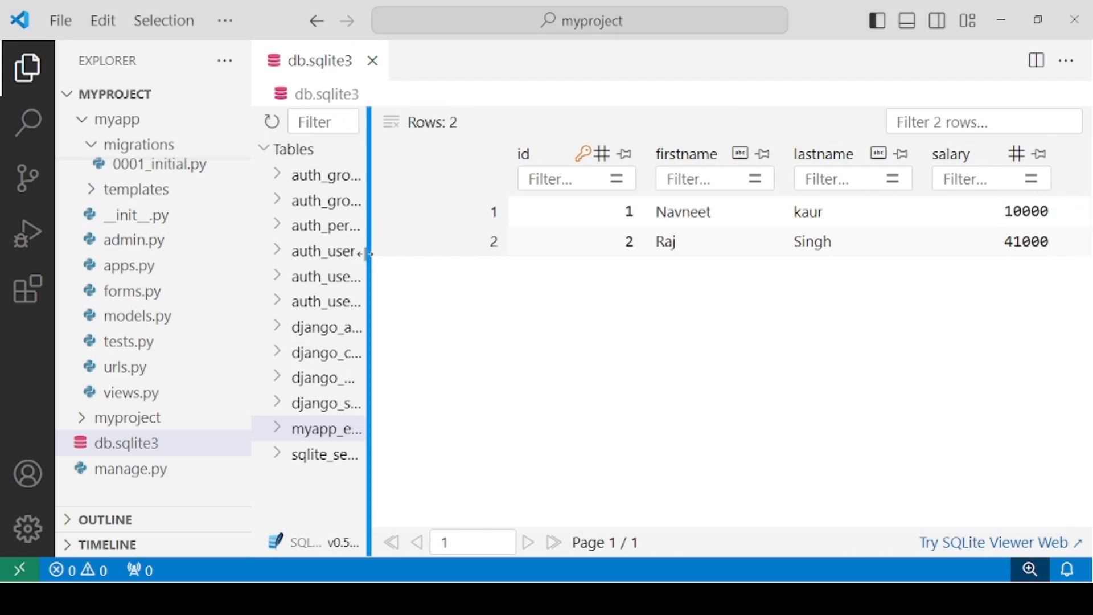
{"action": "left_click_drag", "start_coordinate": [371, 251], "coordinate": [317, 251]}
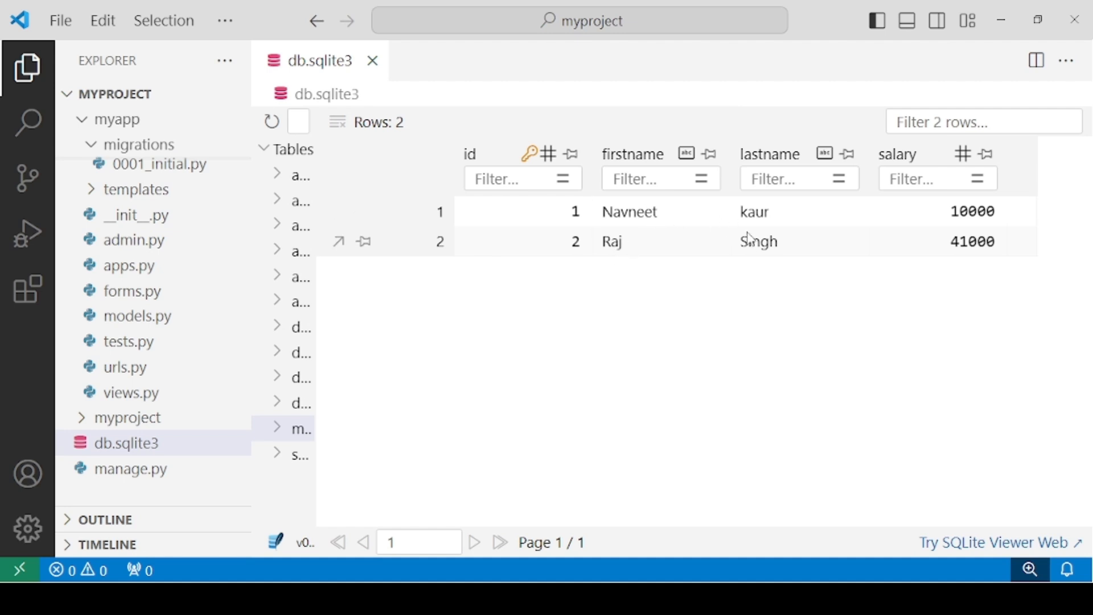
{"action": "mouse_move", "coordinate": [733, 315]}
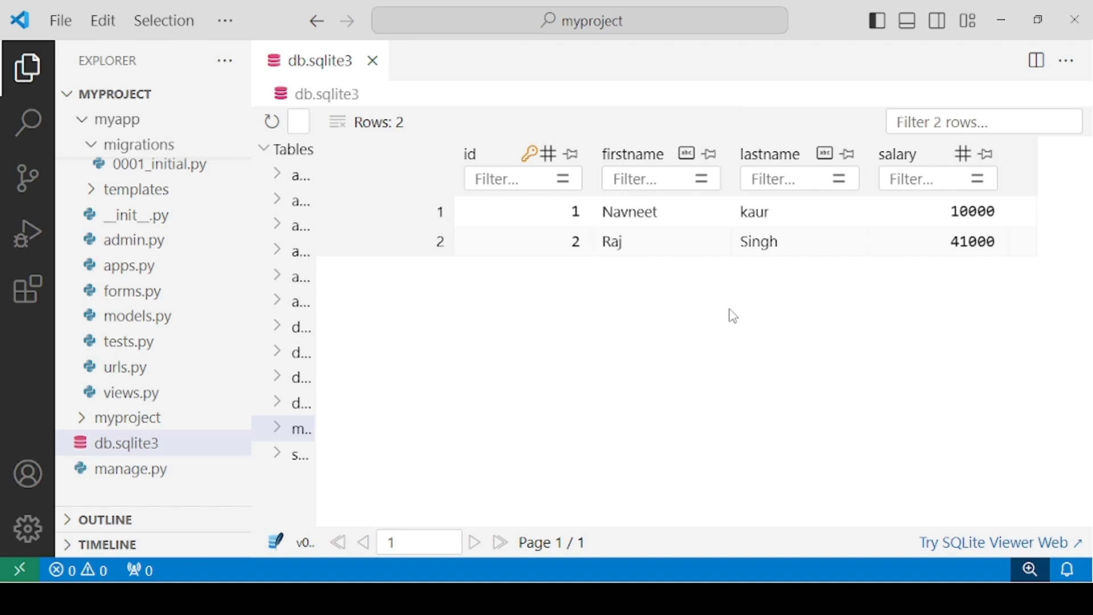
{"action": "mouse_move", "coordinate": [631, 214]}
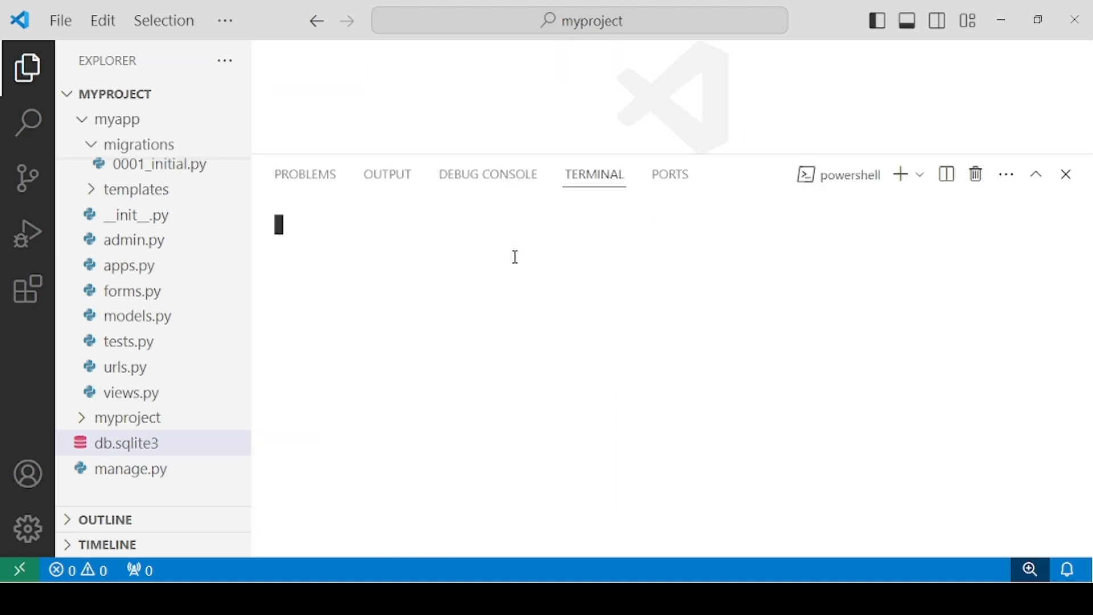
{"action": "mouse_move", "coordinate": [653, 252]}
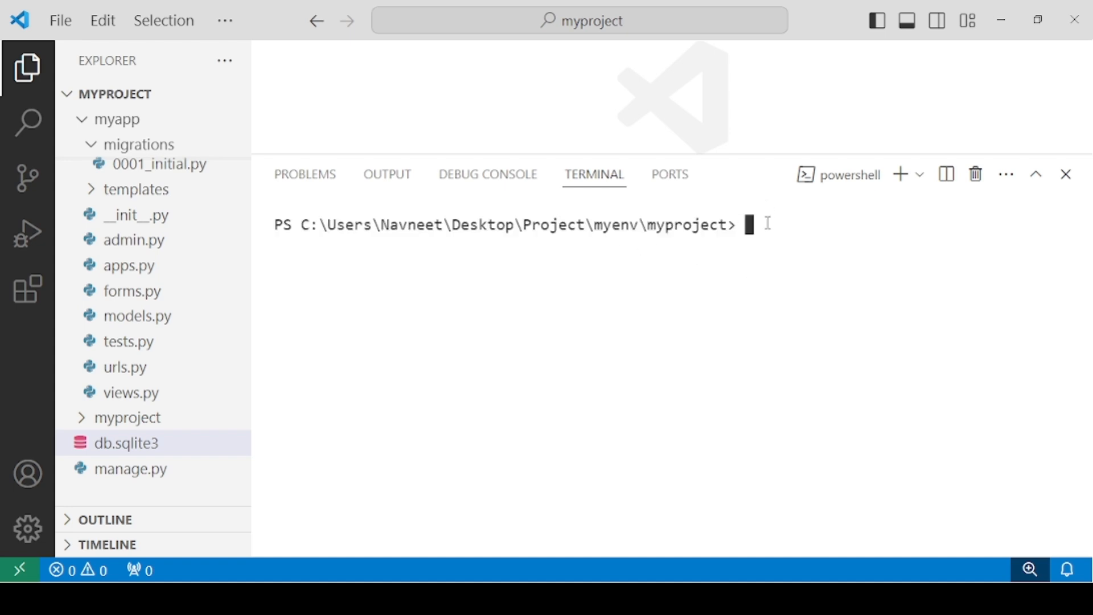
- Run python manage.py shell in a fresh terminal
{"action": "type", "text": "pp"}
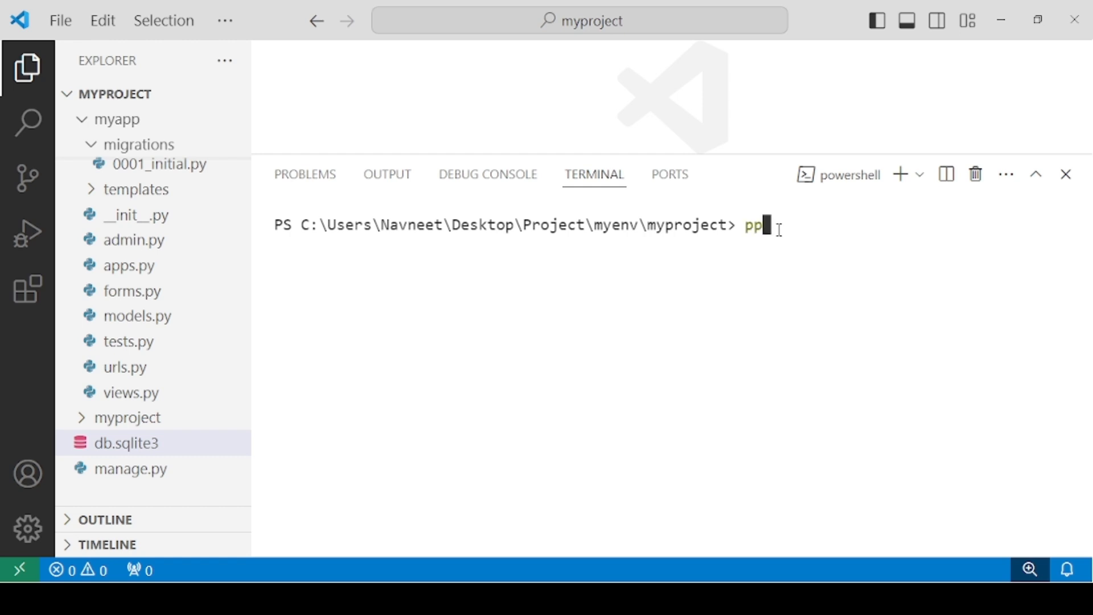
{"action": "type", "text": "uy"}
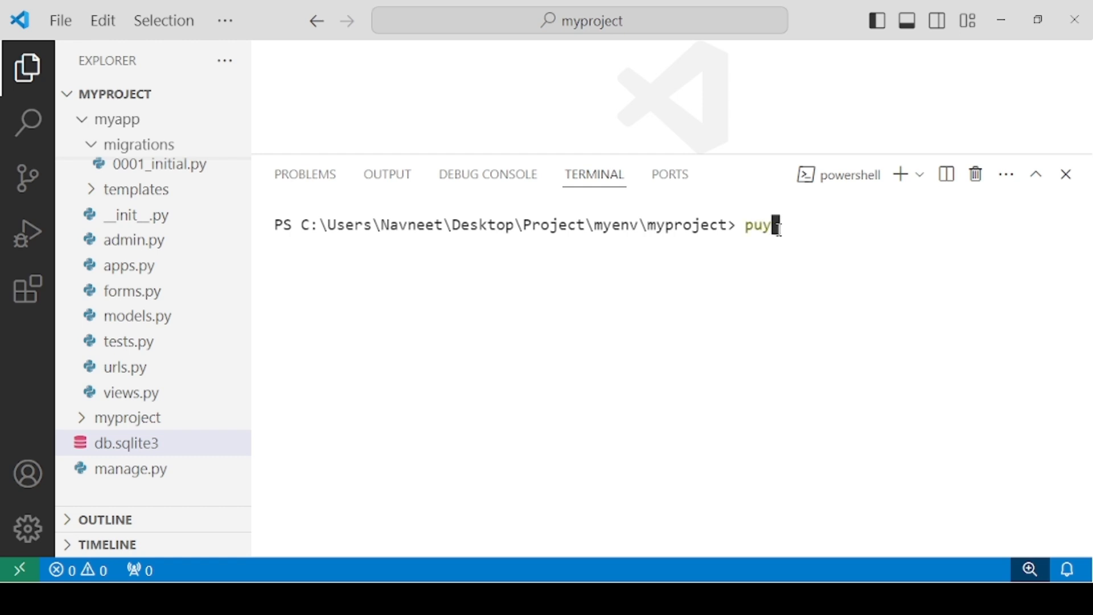
{"action": "mouse_move", "coordinate": [849, 174]}
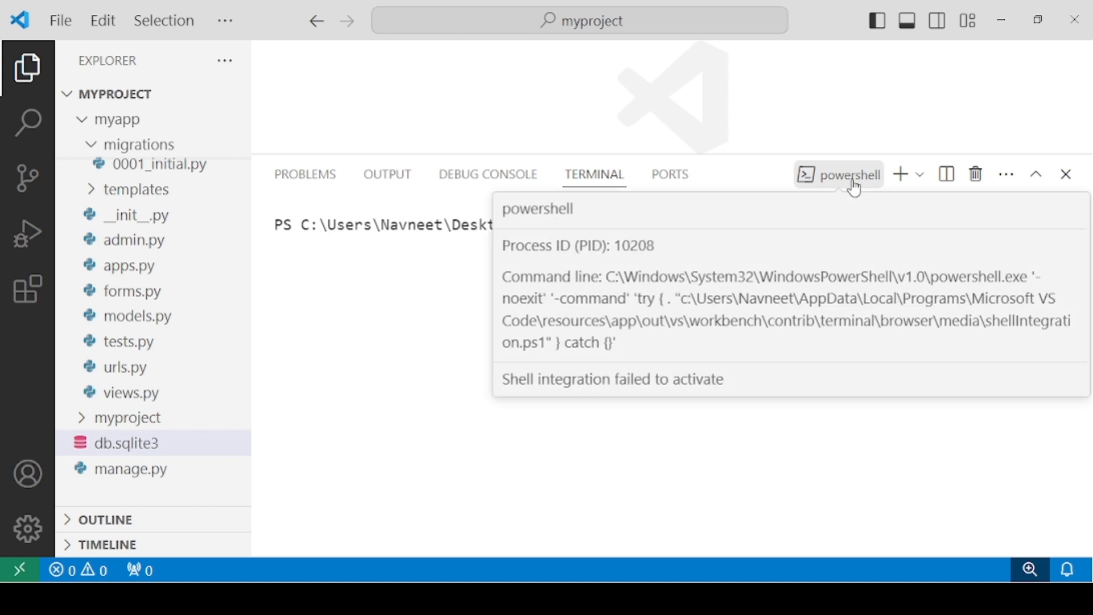
{"action": "type", "text": "python man"}
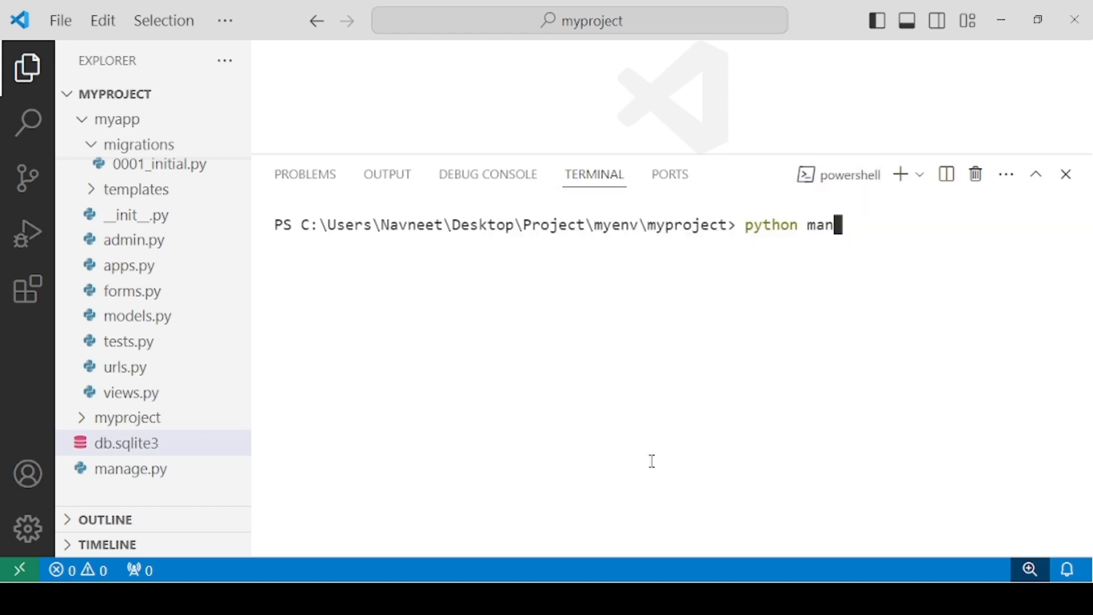
{"action": "type", "text": "ag"}
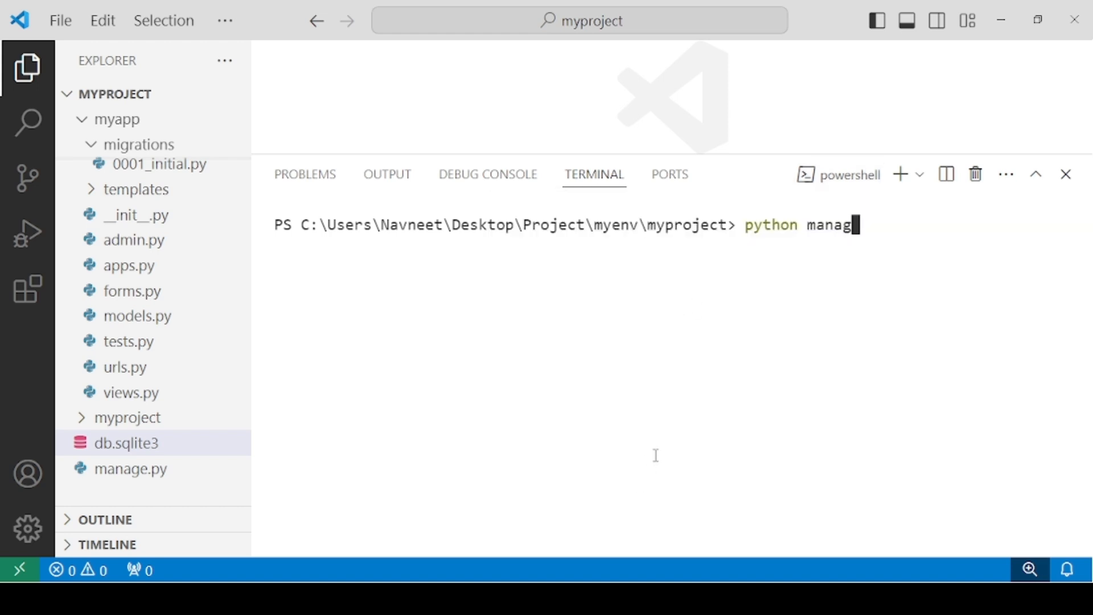
{"action": "type", "text": "e.py shell"}
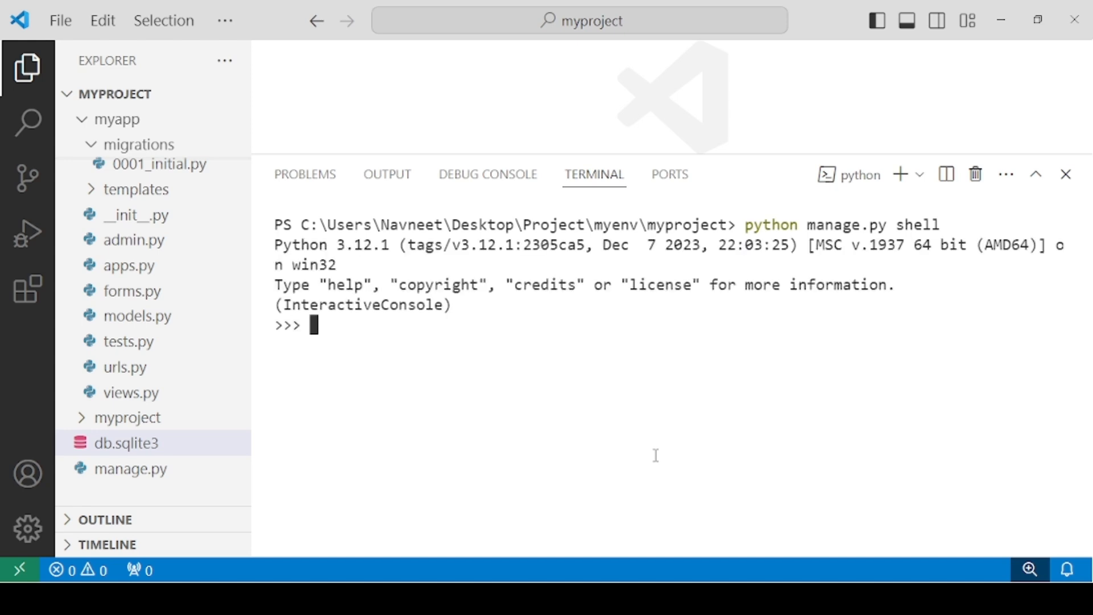
- Import the Emp model from myapp.models in the Django shell
{"action": "type", "text": "from m"}
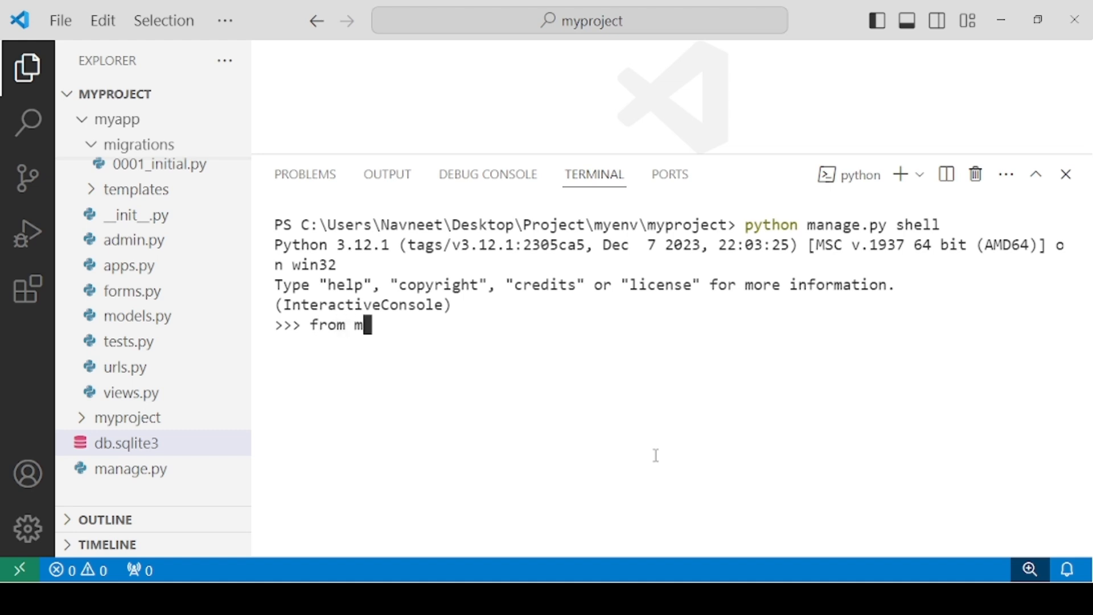
{"action": "type", "text": "yapp.m"}
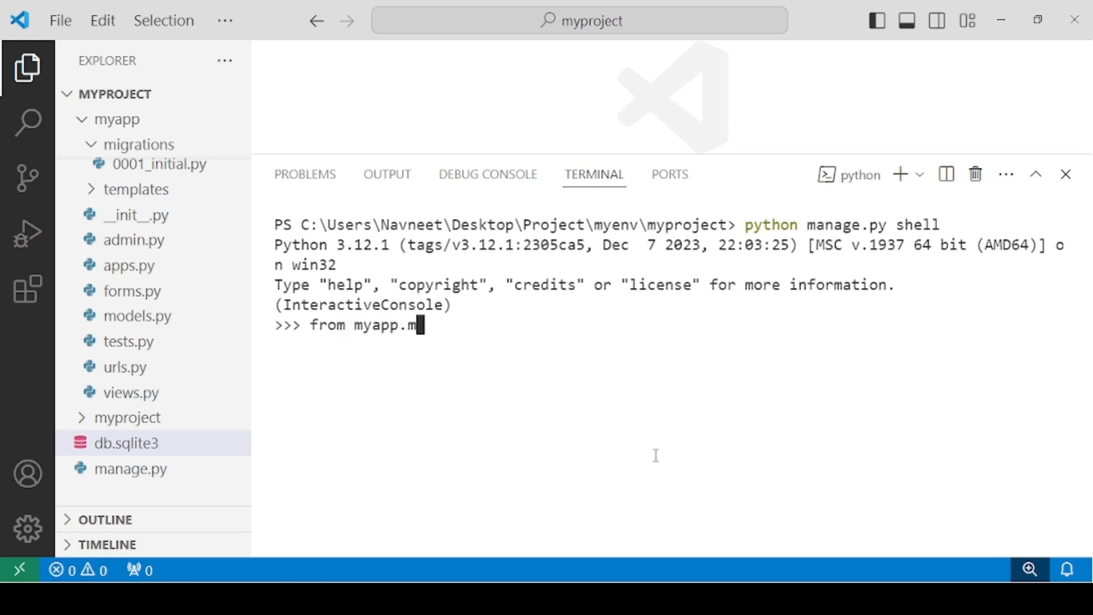
{"action": "type", "text": "odels i"}
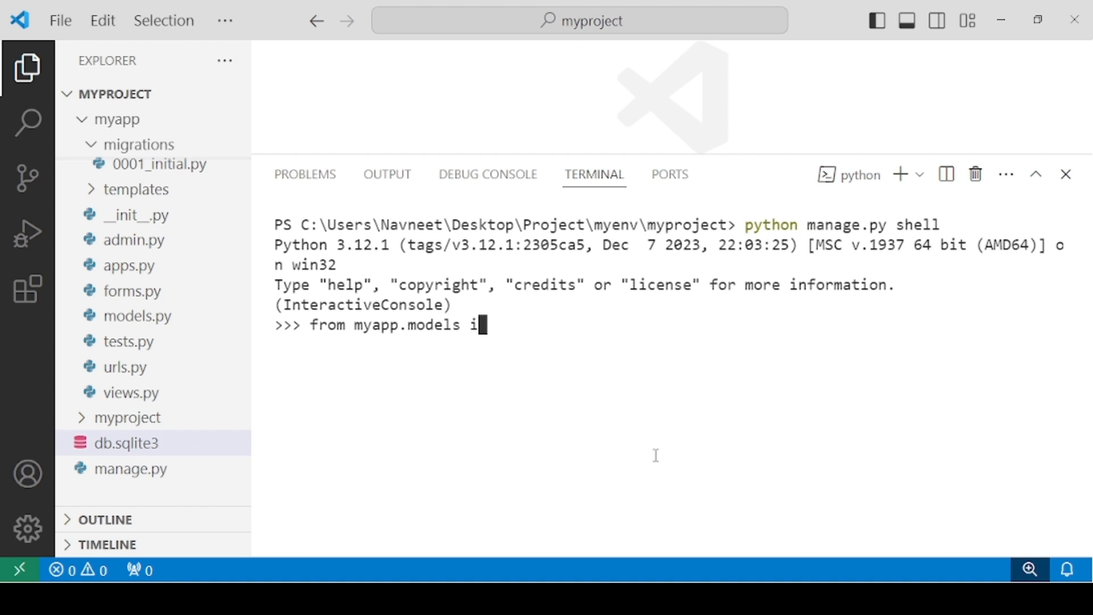
{"action": "type", "text": "mport"}
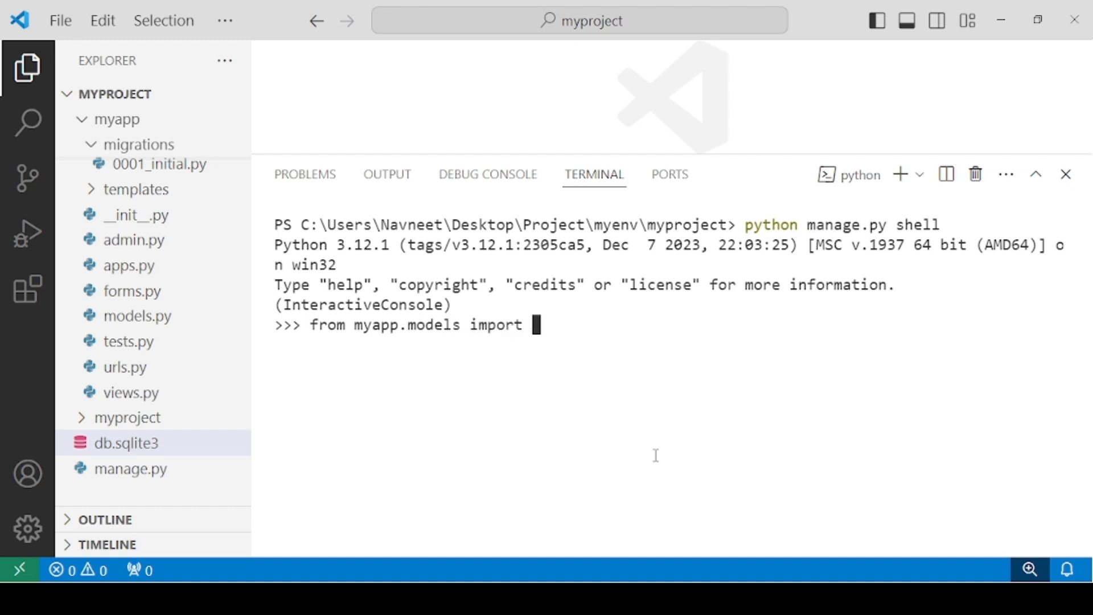
{"action": "type", "text": "Emp"}
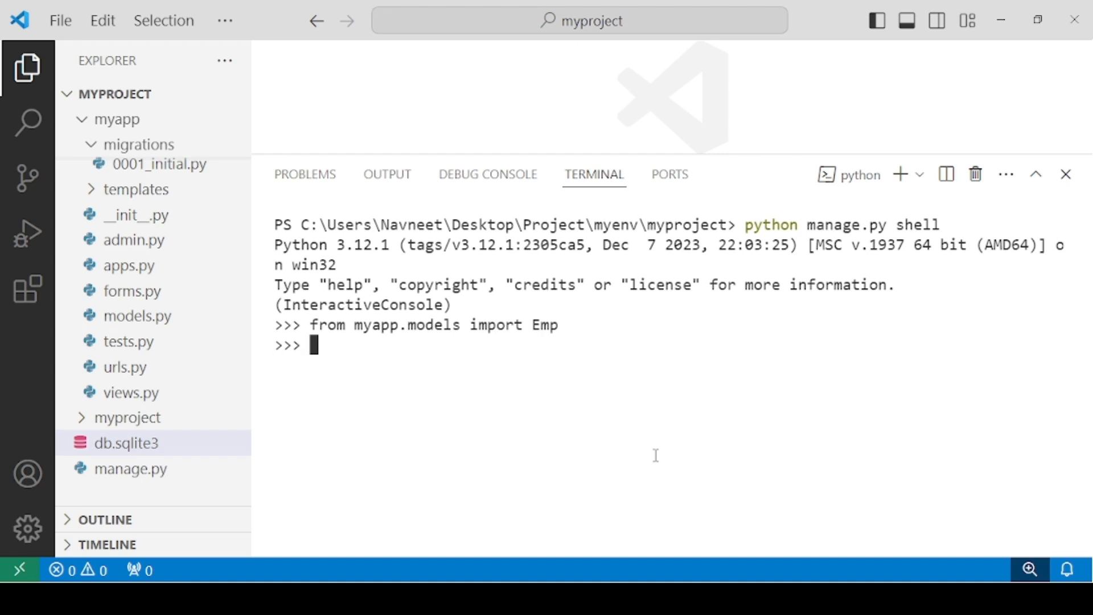
{"action": "type", "text": "Emp"}
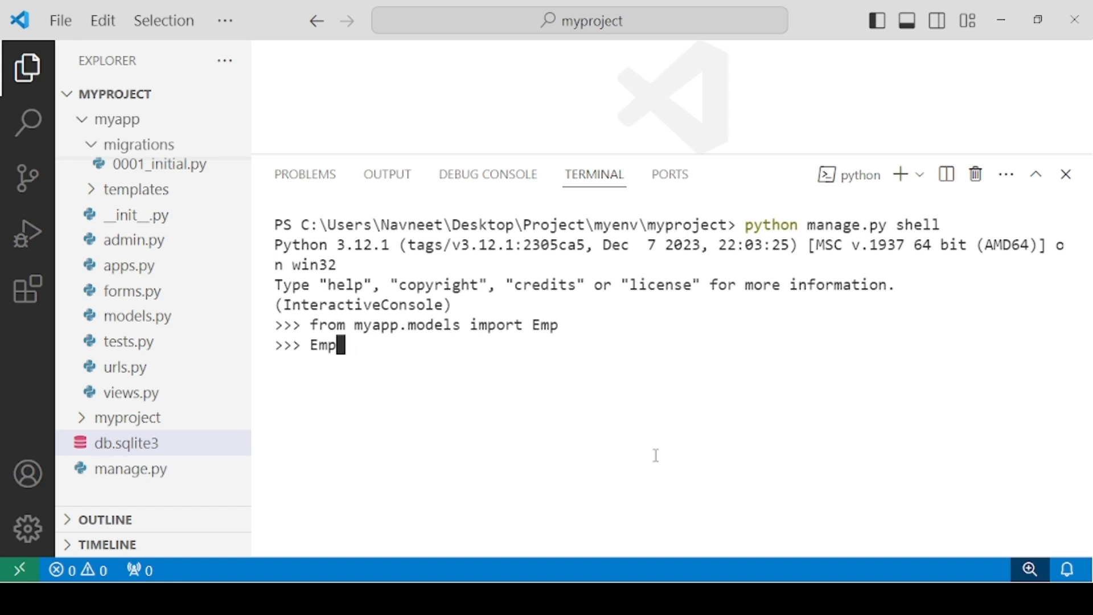
{"action": "type", "text": ".ob"}
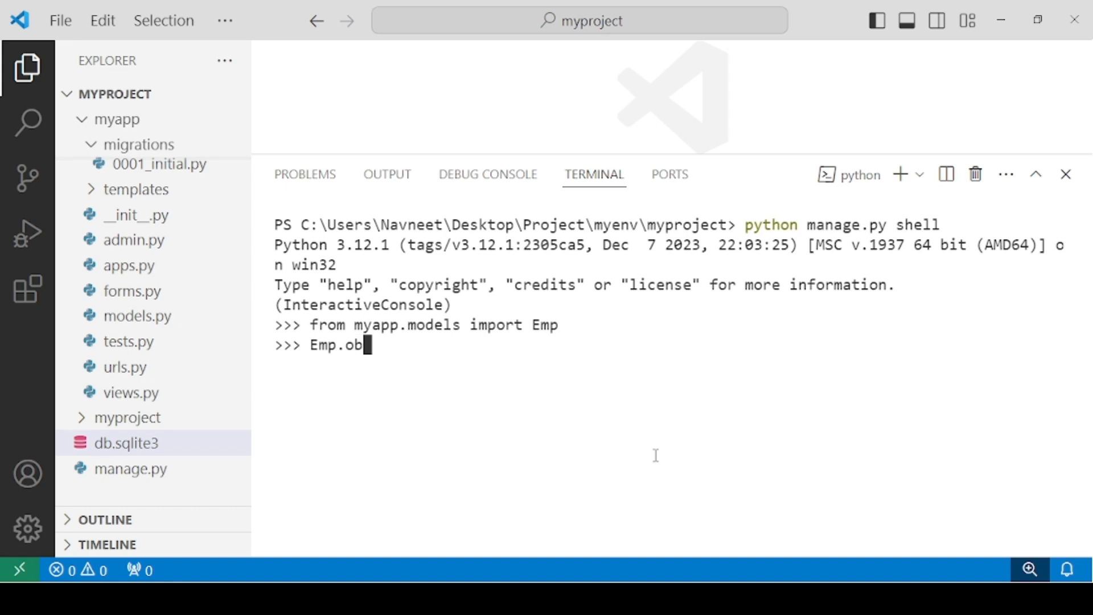
{"action": "type", "text": "jects"}
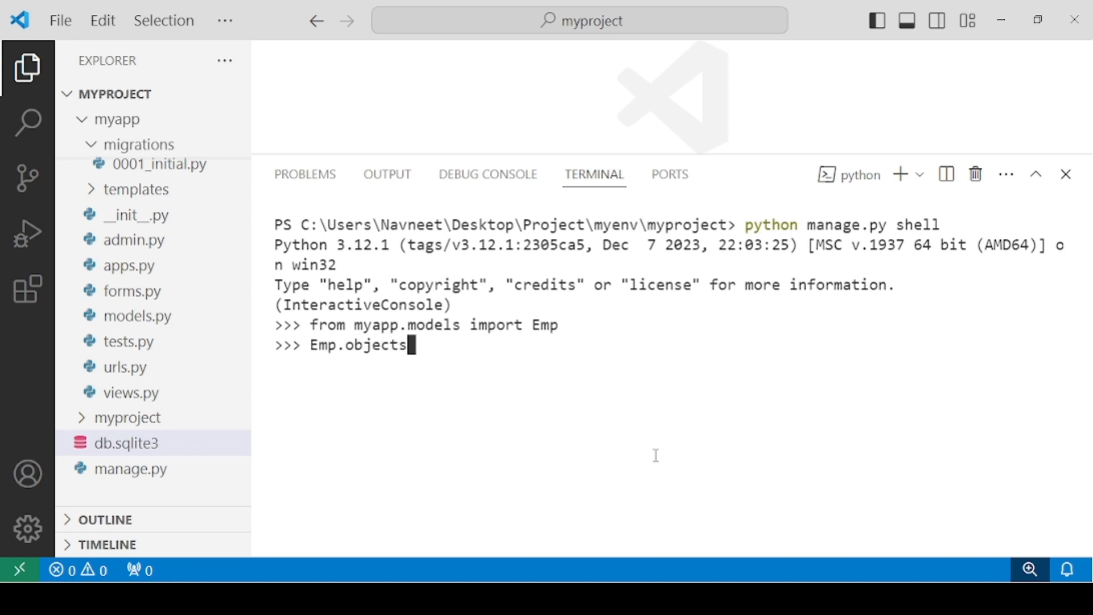
{"action": "type", "text": ".create("}
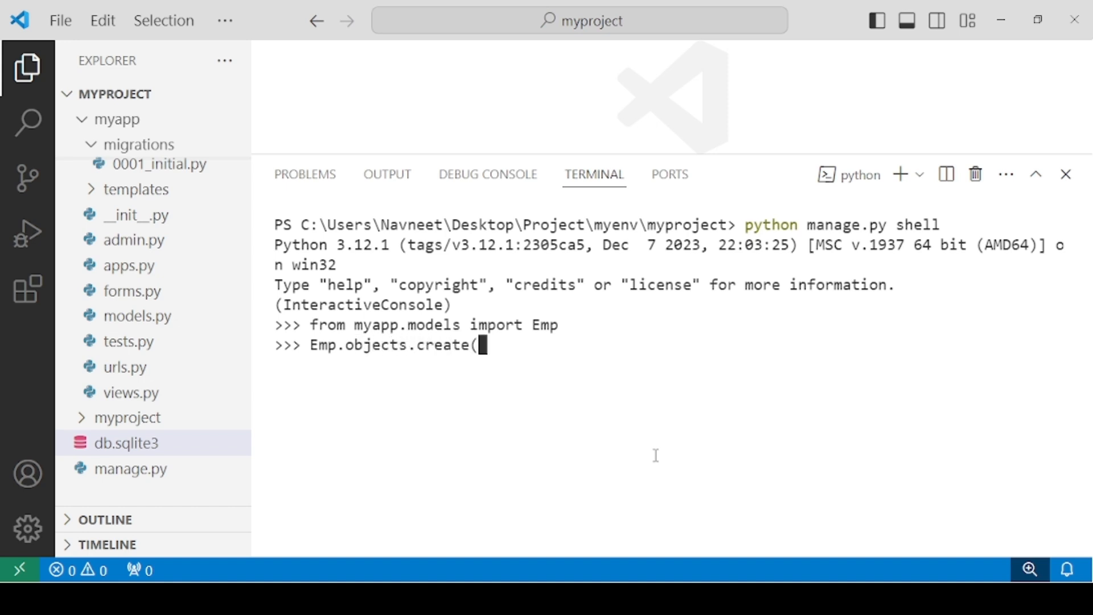
{"action": "type", "text": ")"}
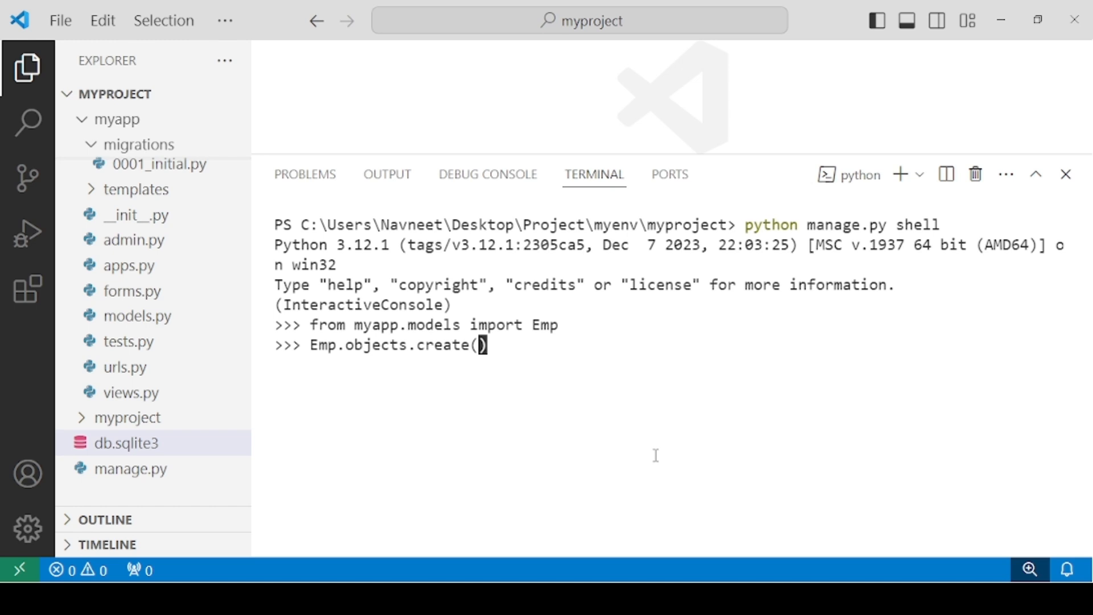
{"action": "type", "text": "fisrta"}
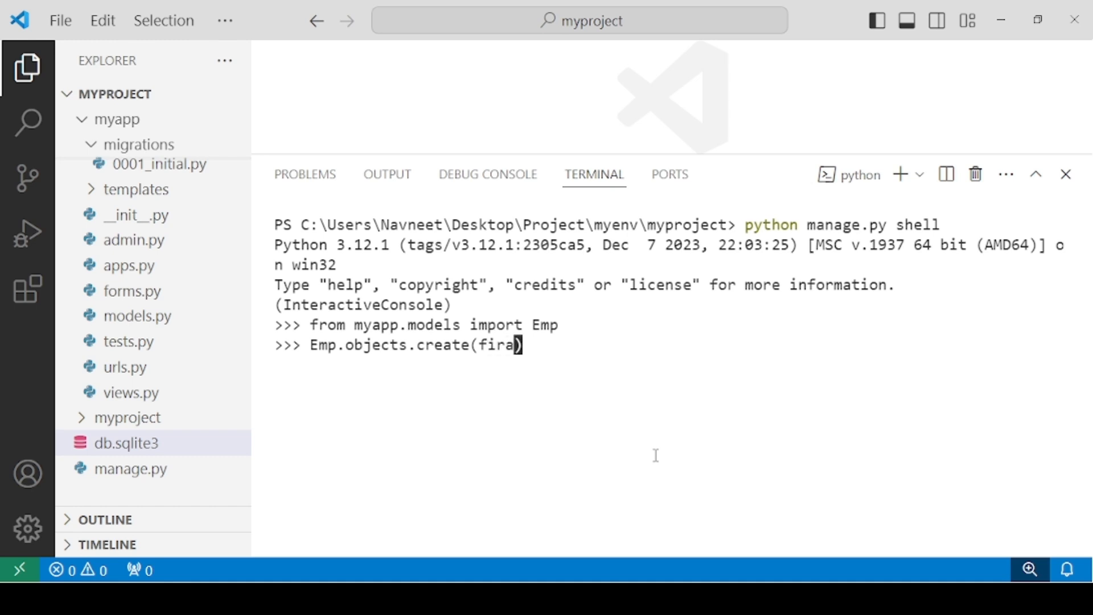
{"action": "type", "text": "st"}
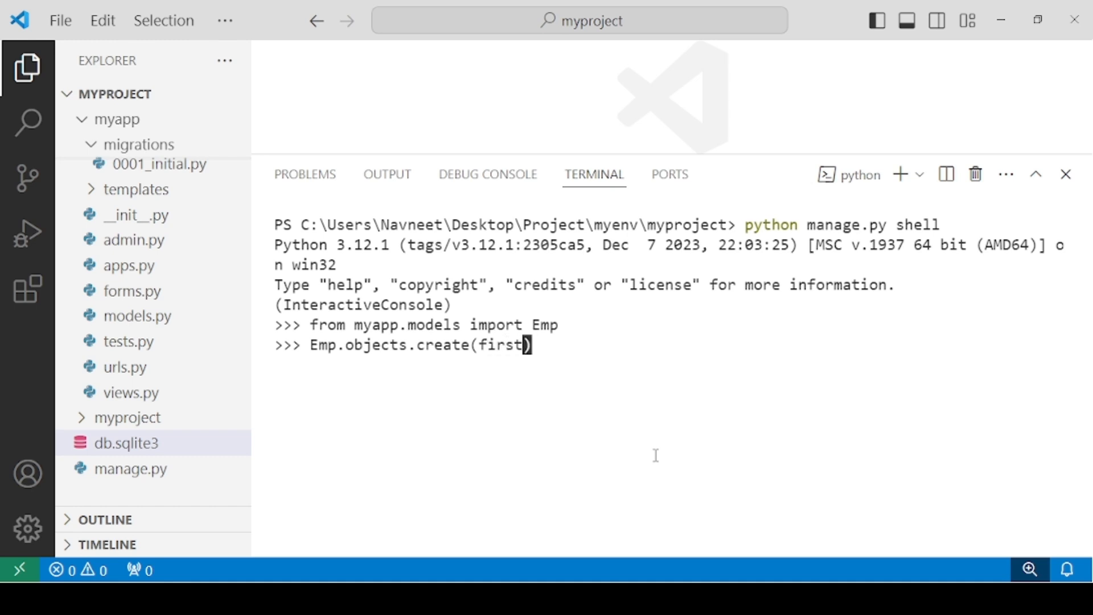
{"action": "type", "text": "name=''"}
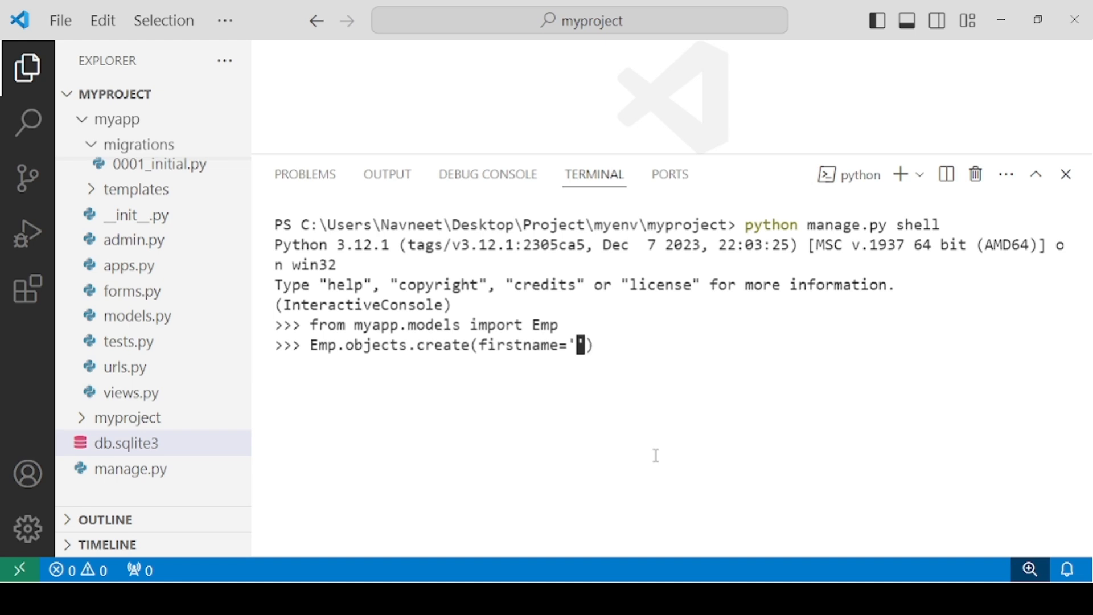
{"action": "type", "text": "Aneesh"}
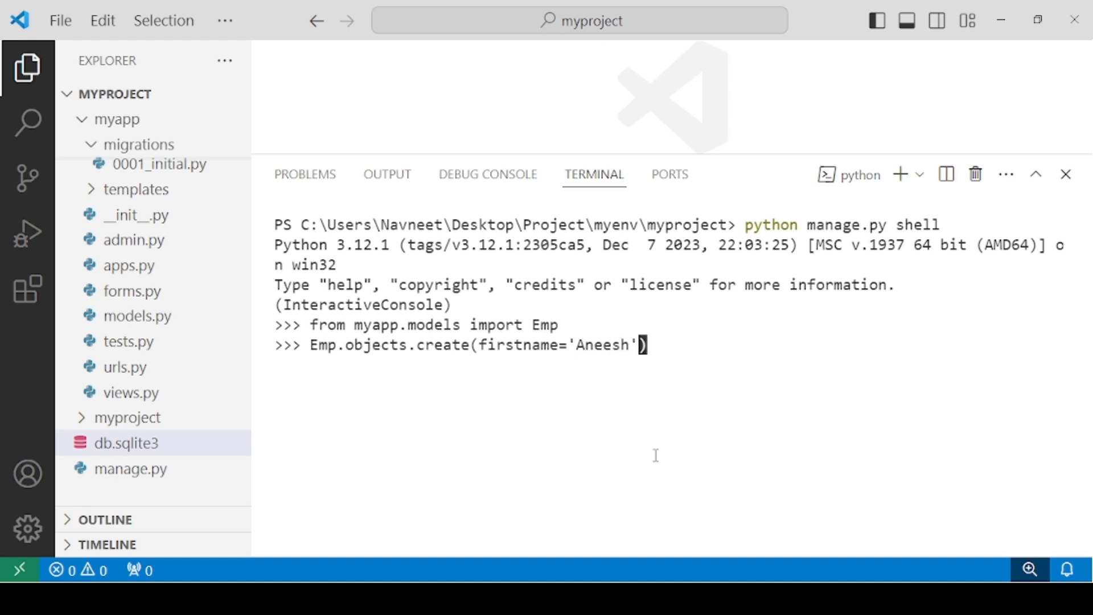
{"action": "type", "text": ", lastname='Kumar"}
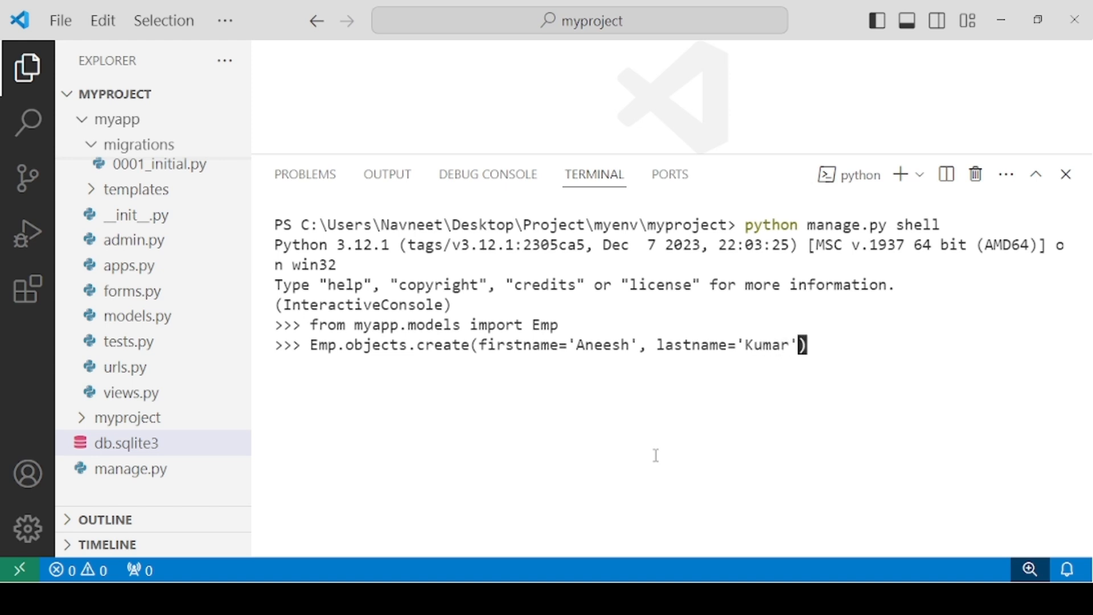
{"action": "type", "text": ", salary"}
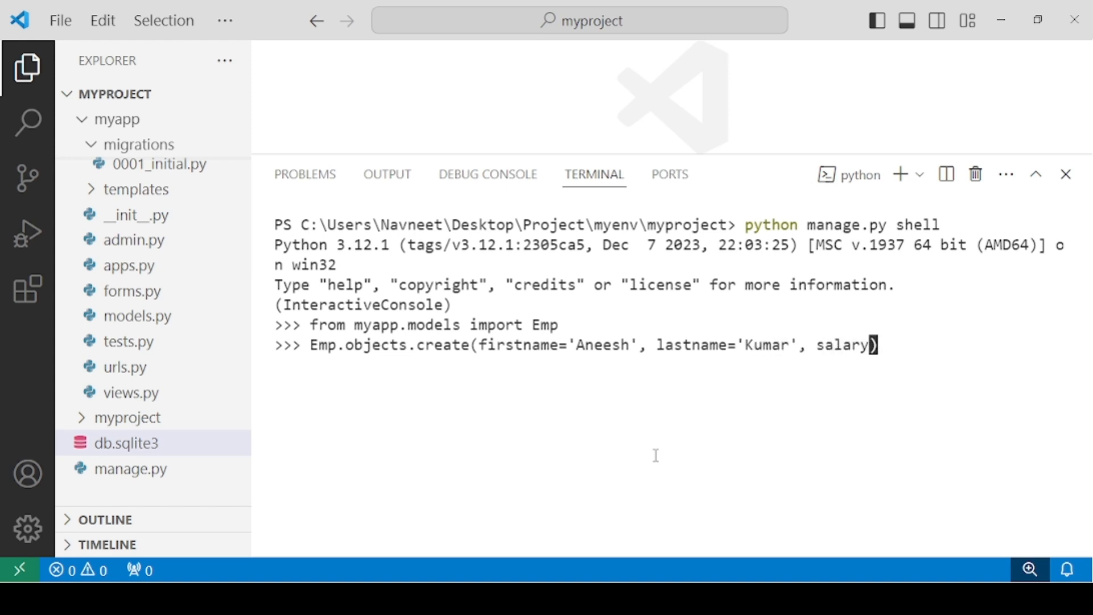
{"action": "type", "text": "5"}
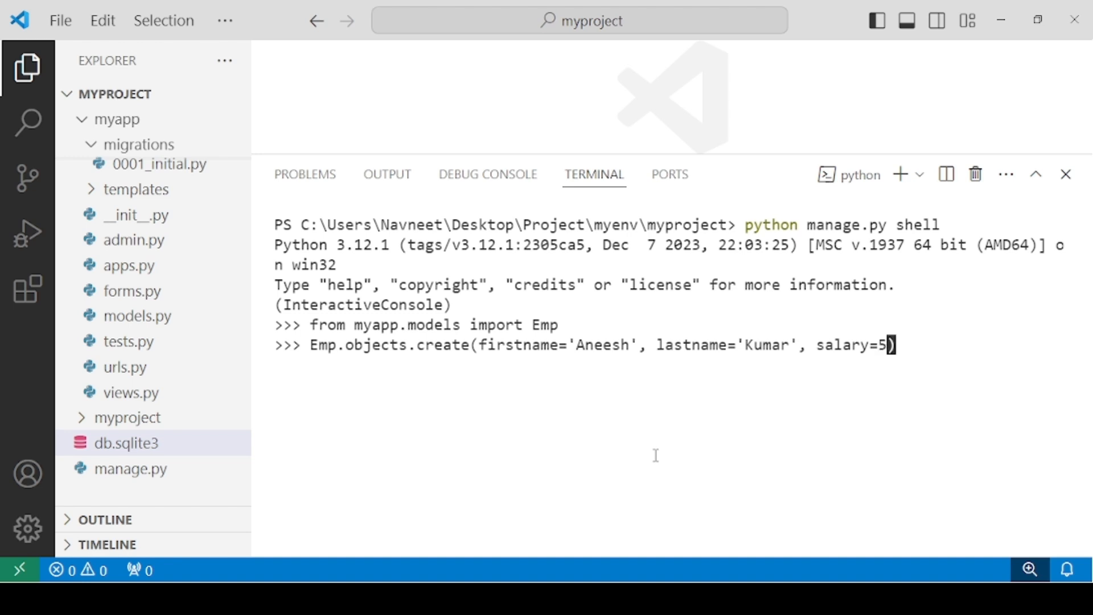
{"action": "type", "text": "000"}
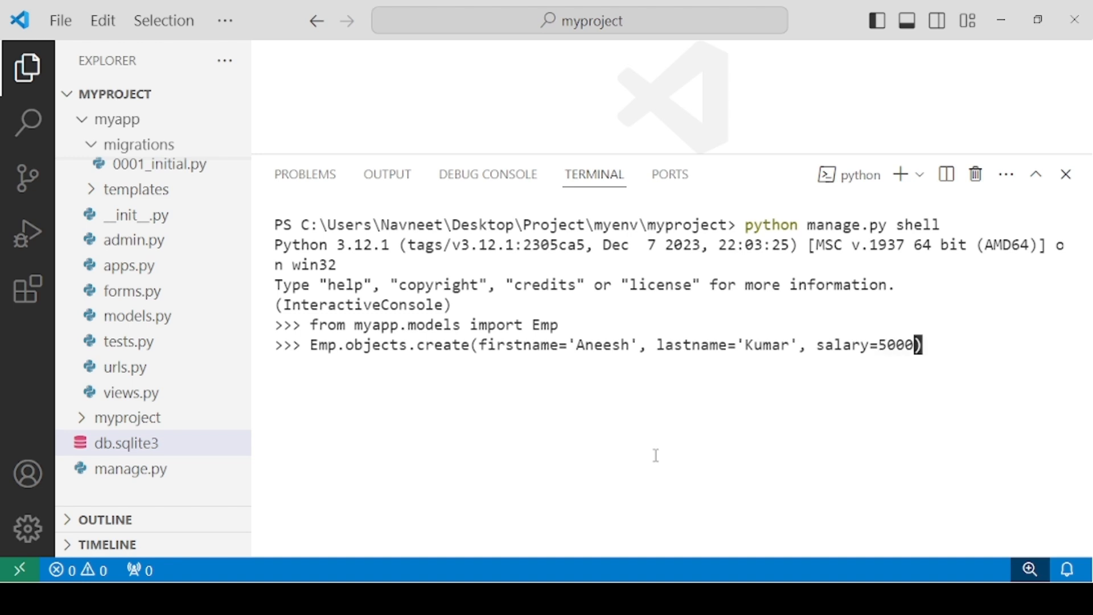
{"action": "type", "text": "0"}
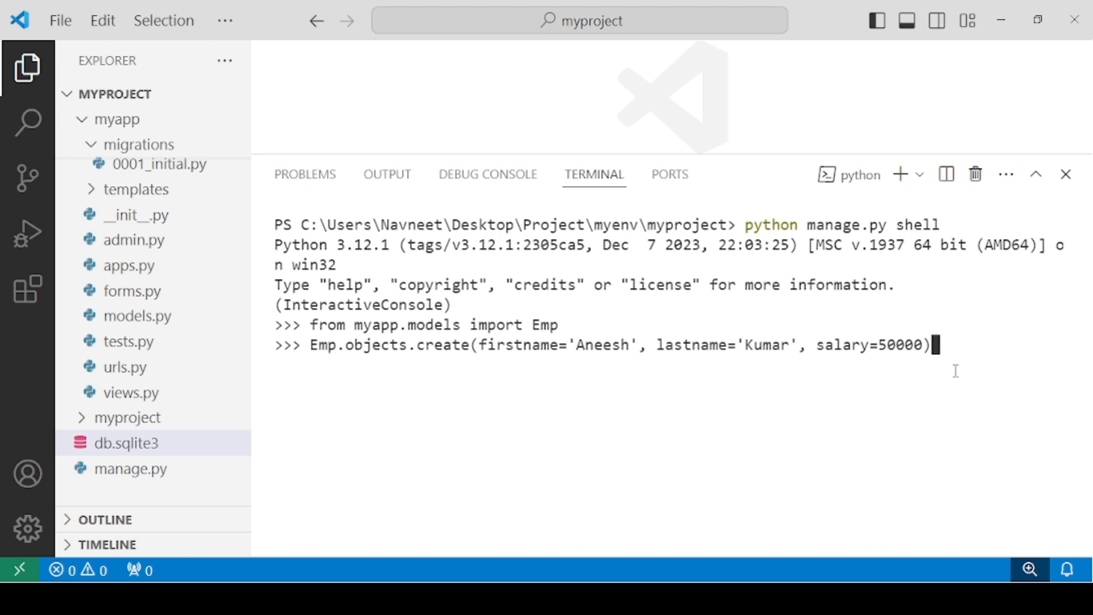
{"action": "key", "text": "Enter"}
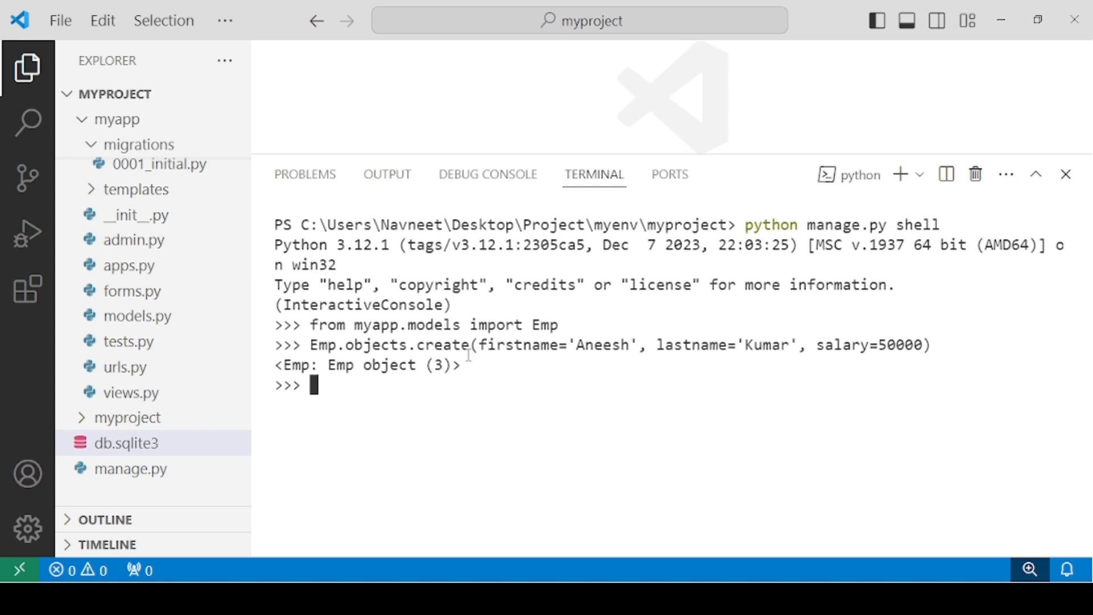
{"action": "mouse_move", "coordinate": [403, 348]}
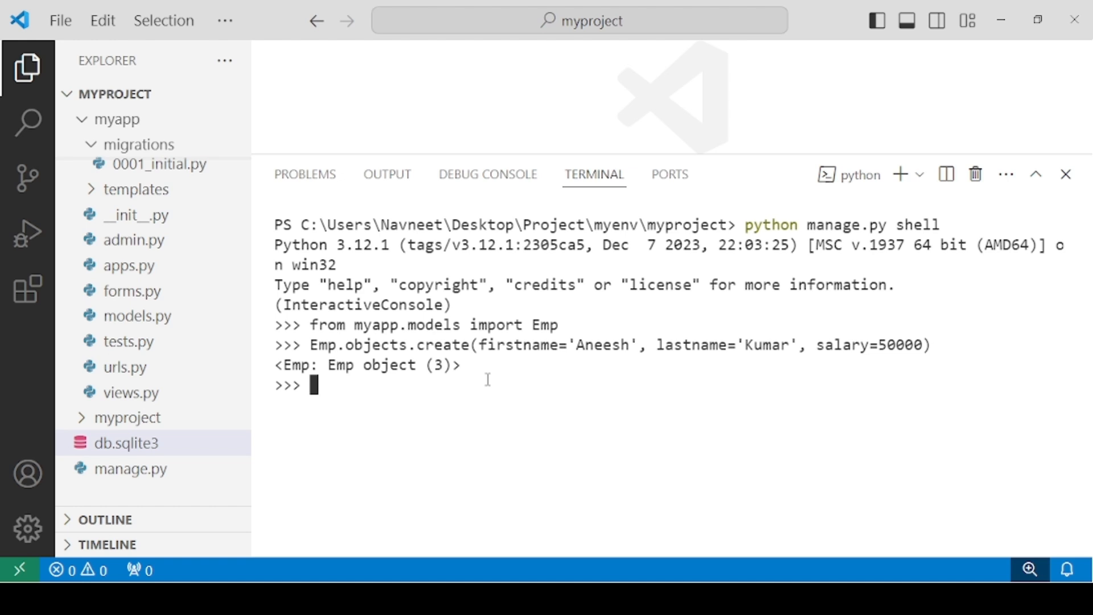
{"action": "mouse_move", "coordinate": [476, 383]}
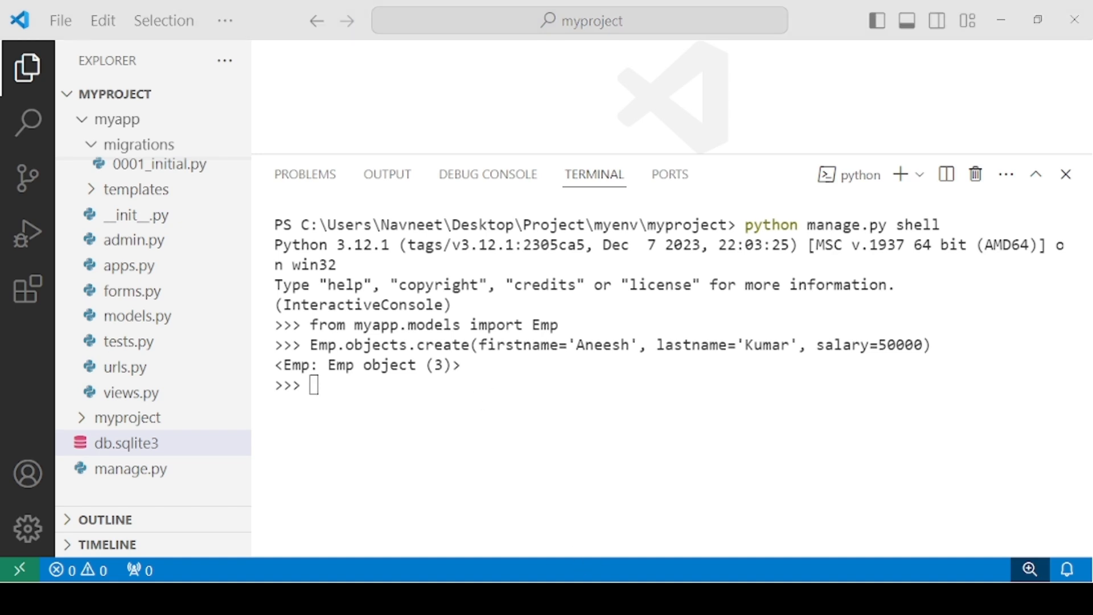
{"action": "mouse_move", "coordinate": [407, 397]}
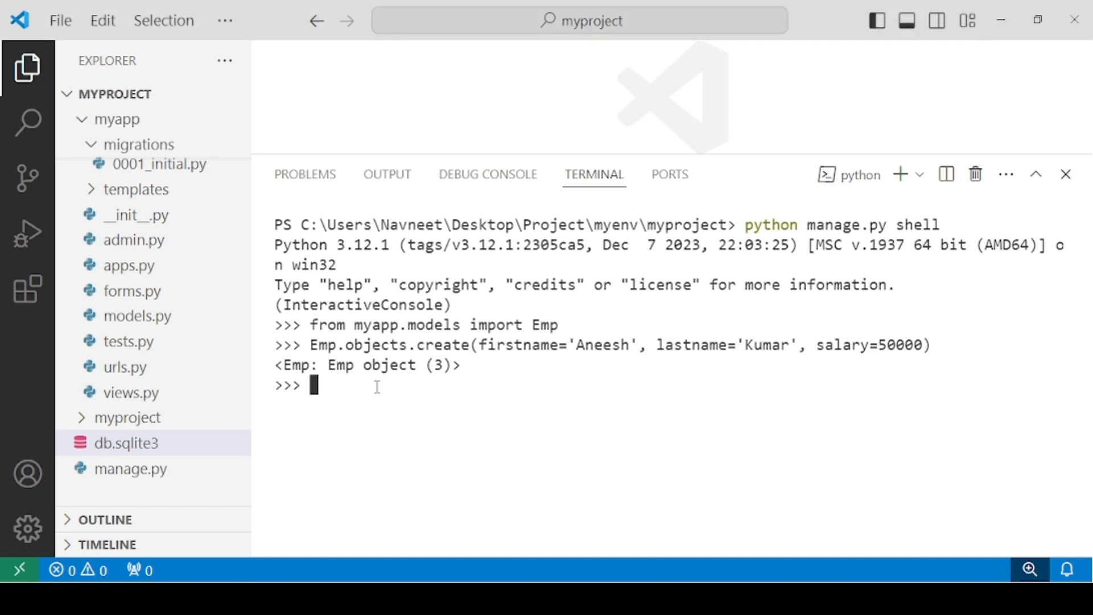
- Type Emp.objects.all at the shell prompt to query all employees
{"action": "type", "text": "Em"}
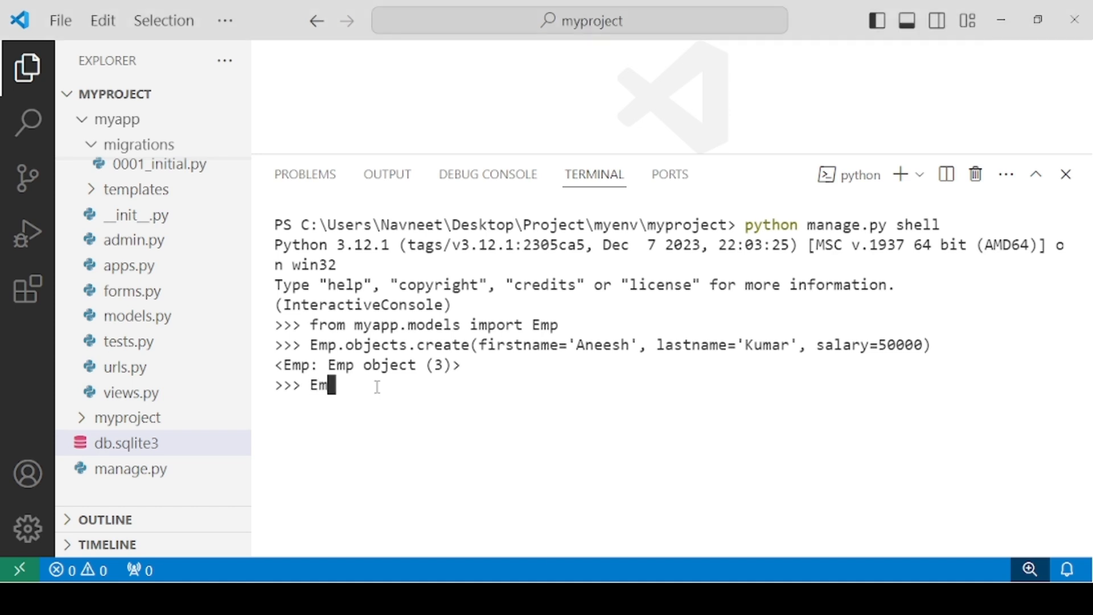
{"action": "type", "text": "p."}
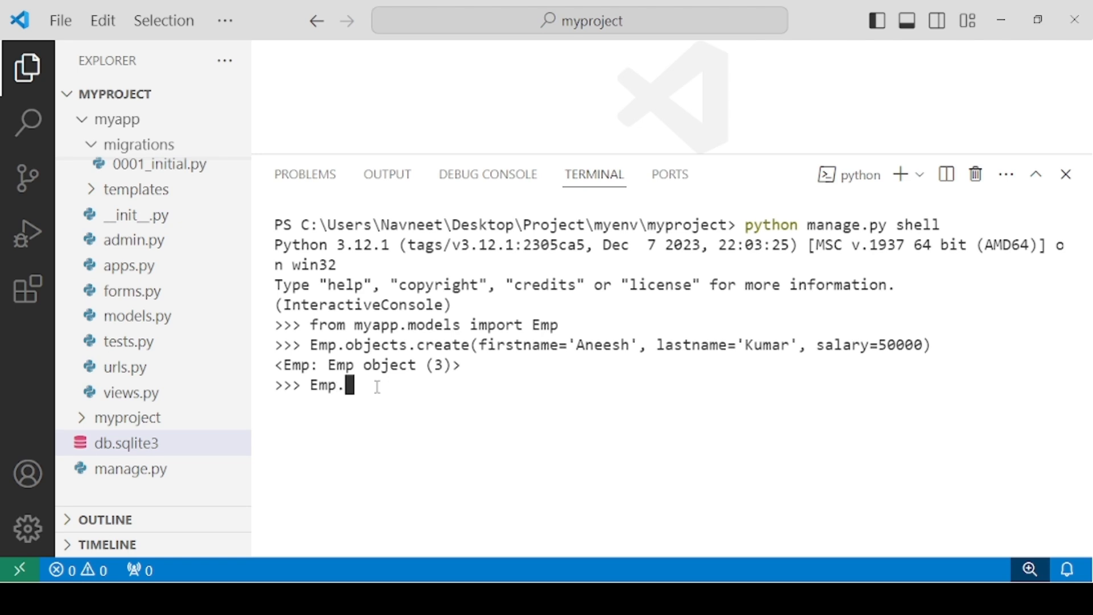
{"action": "type", "text": "objects.all"}
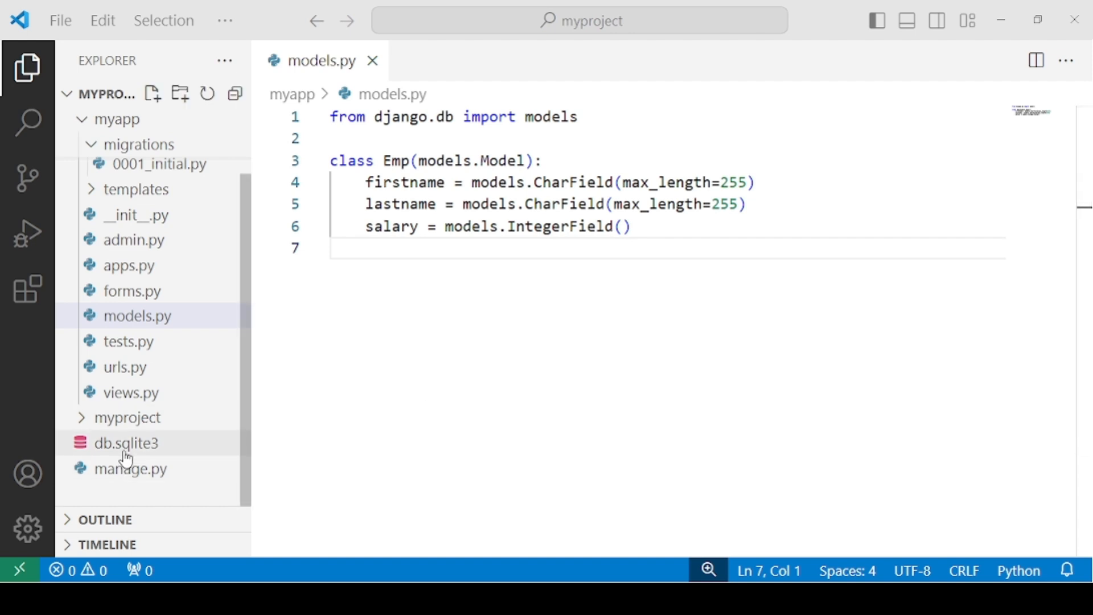
{"action": "double_click", "coordinate": [126, 443]}
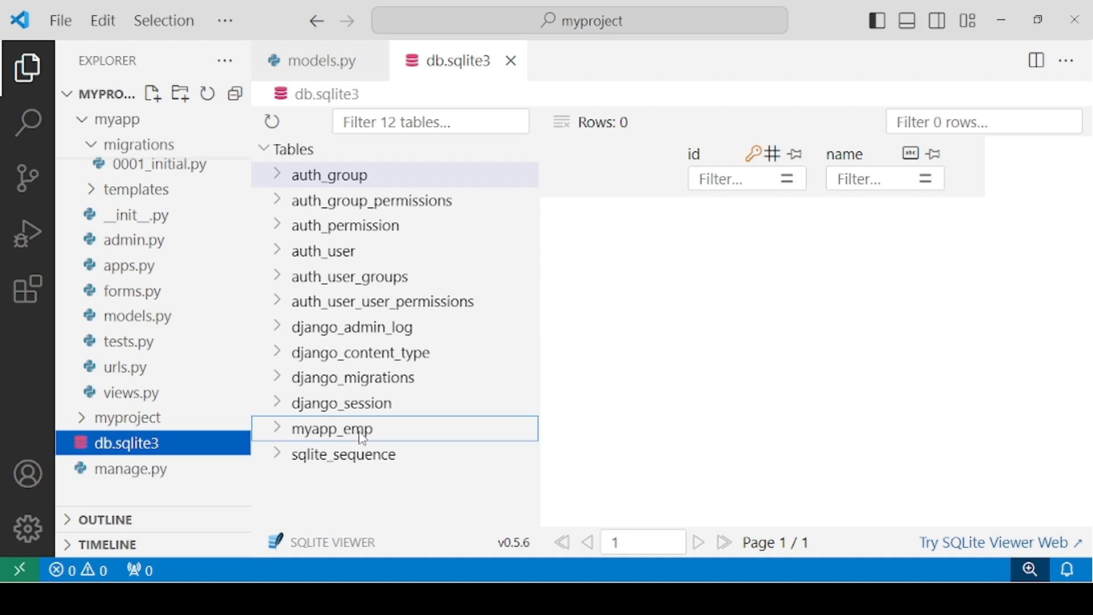
{"action": "left_click", "coordinate": [332, 428]}
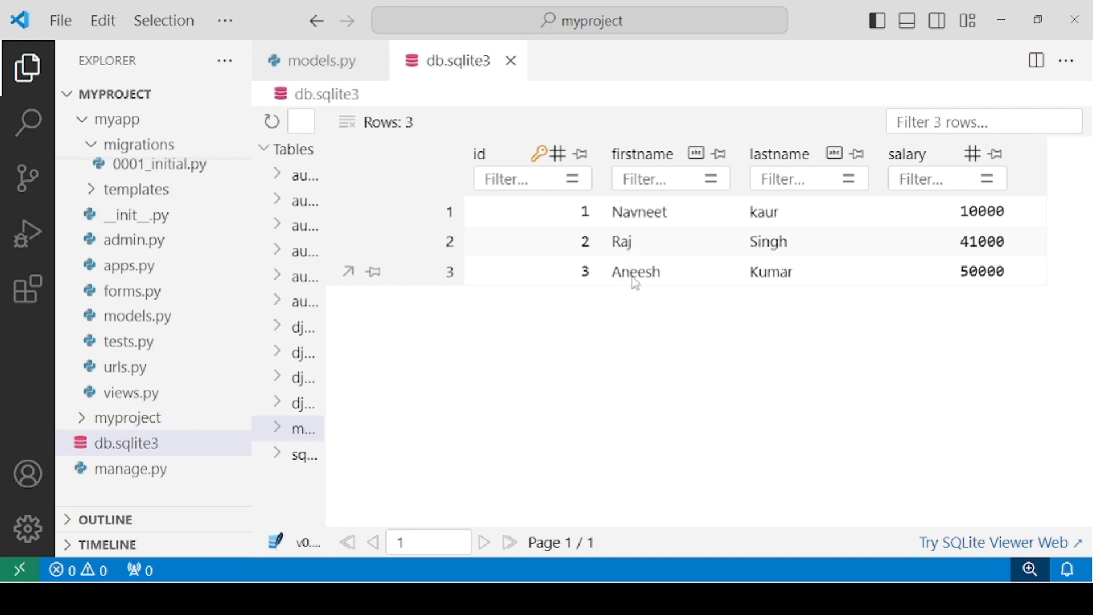
{"action": "mouse_move", "coordinate": [776, 284]}
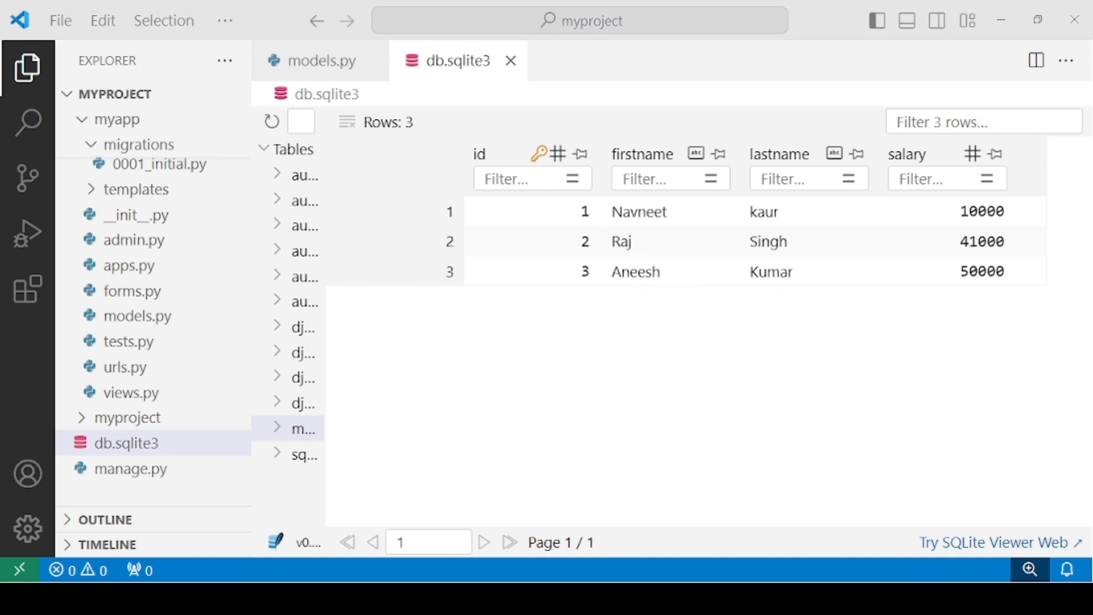
{"action": "mouse_move", "coordinate": [510, 61]}
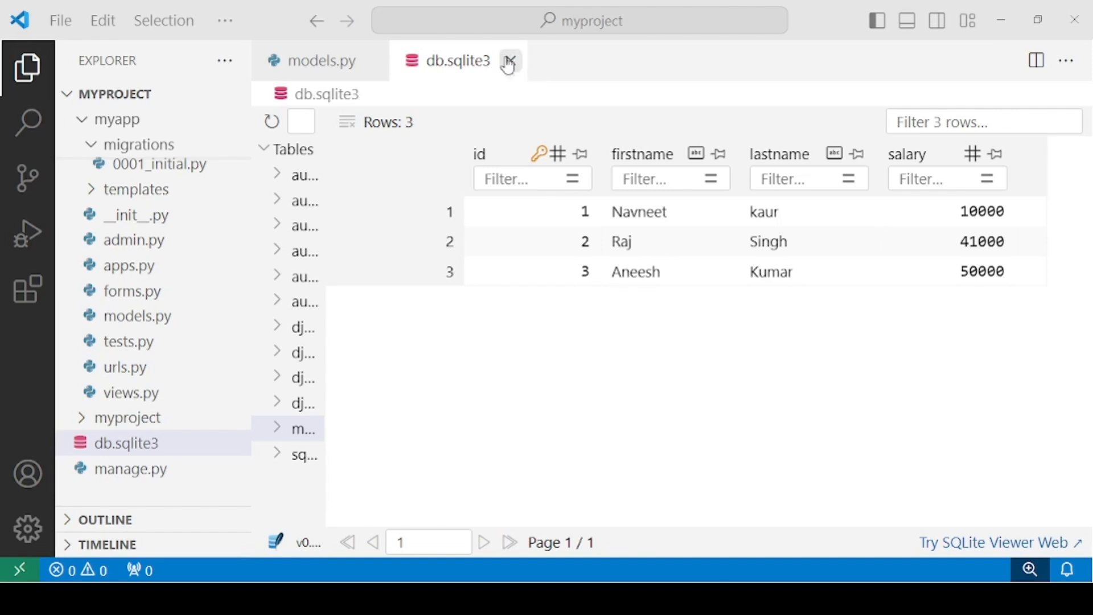
- Close the db.sqlite3 tab and type python manage.py shell in PowerShell
{"action": "left_click", "coordinate": [510, 61]}
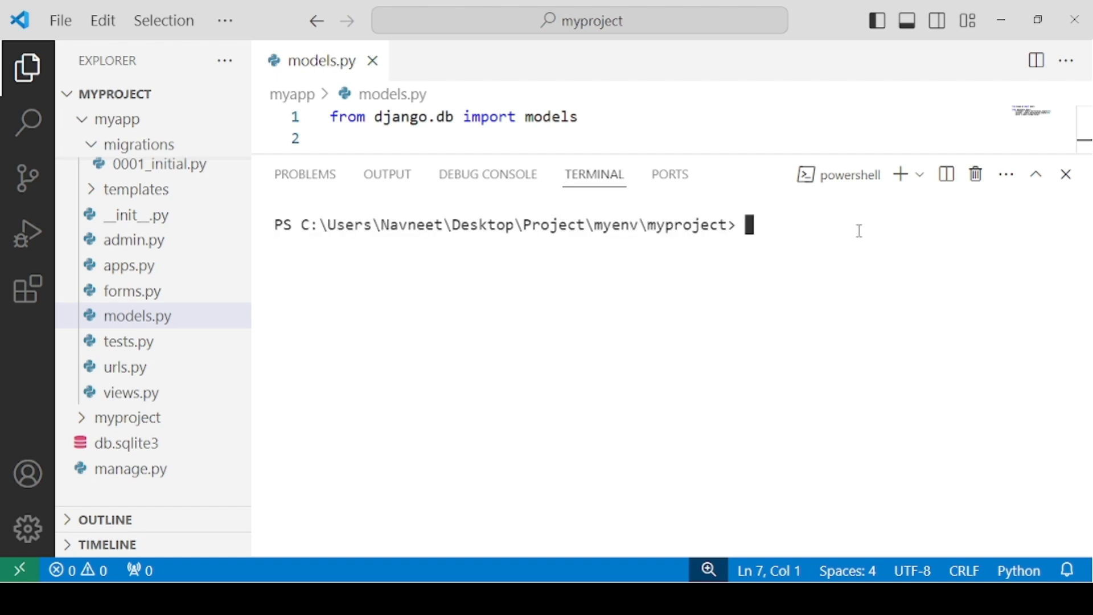
{"action": "type", "text": "python manage.py shell"}
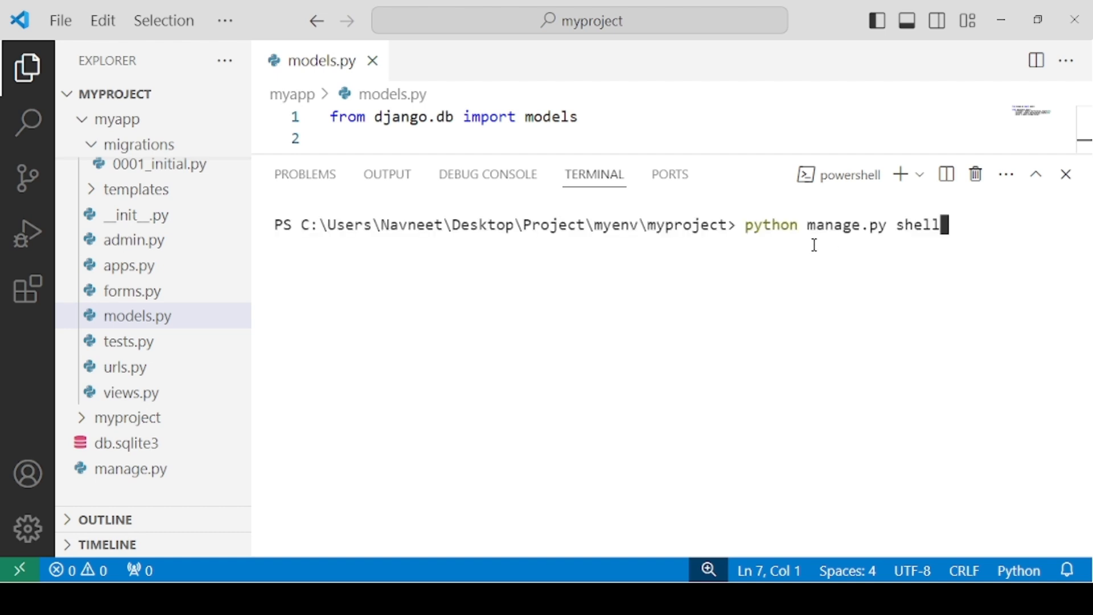
- Launch the Django shell and import Emp from myapp.models
{"action": "key", "text": "enter"}
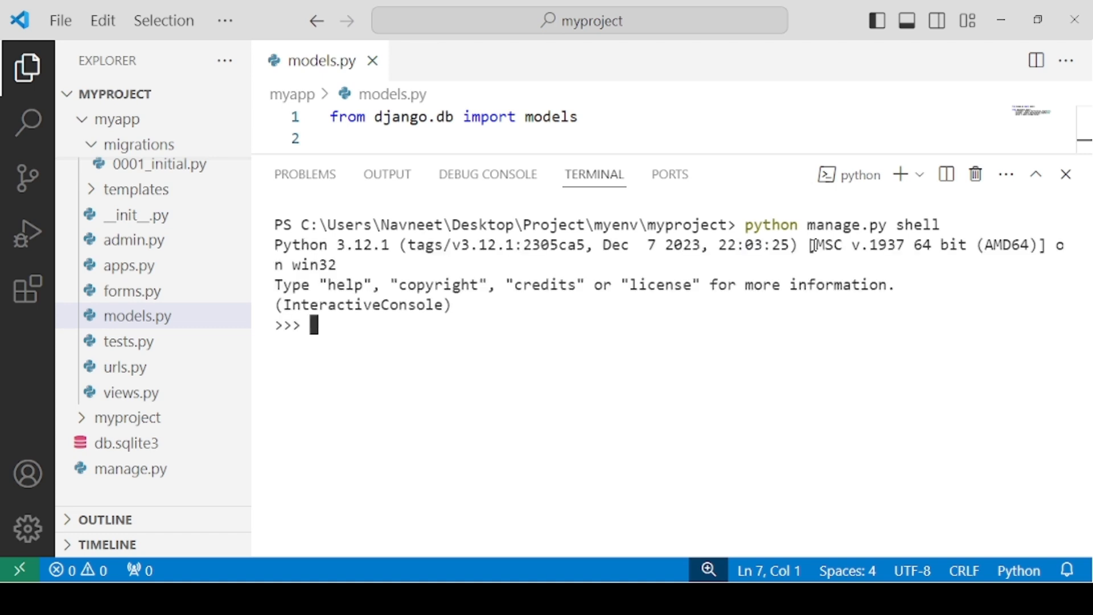
{"action": "mouse_move", "coordinate": [332, 348]}
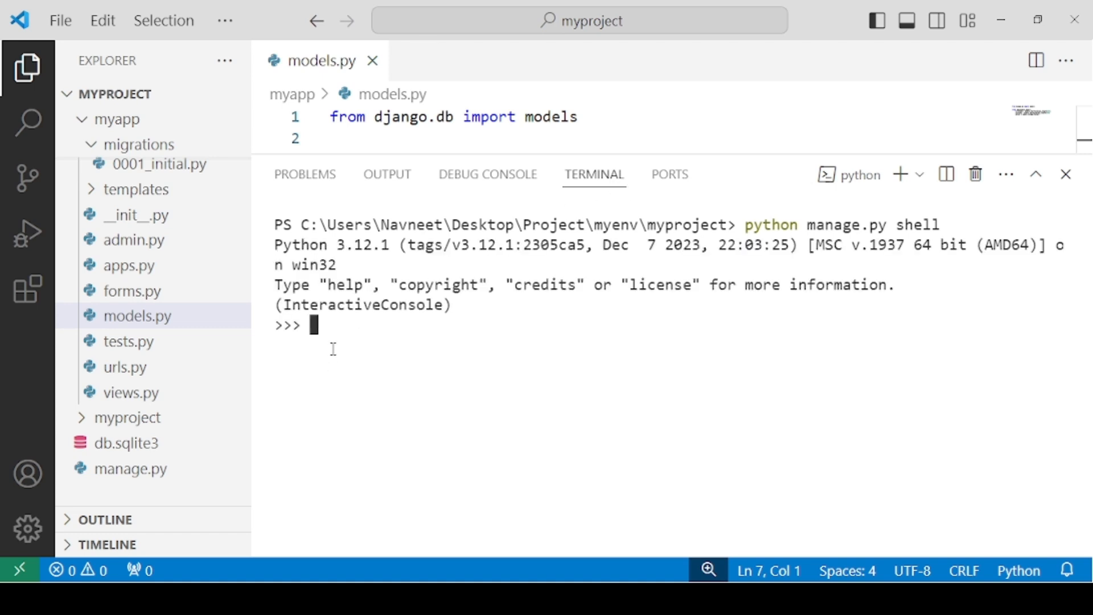
{"action": "type", "text": "from myapp"}
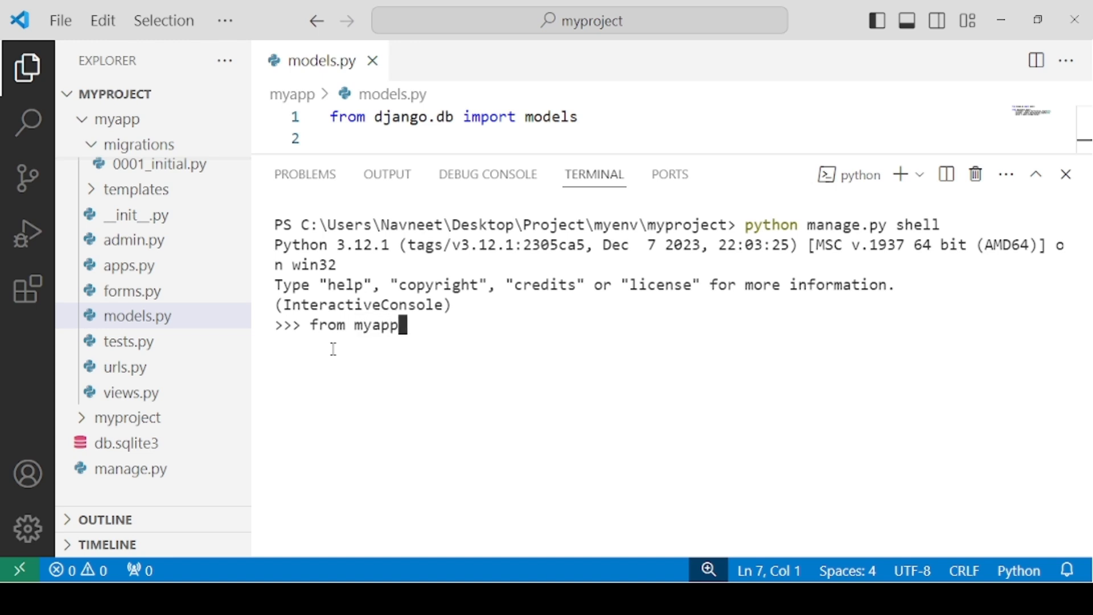
{"action": "type", "text": ".models i"}
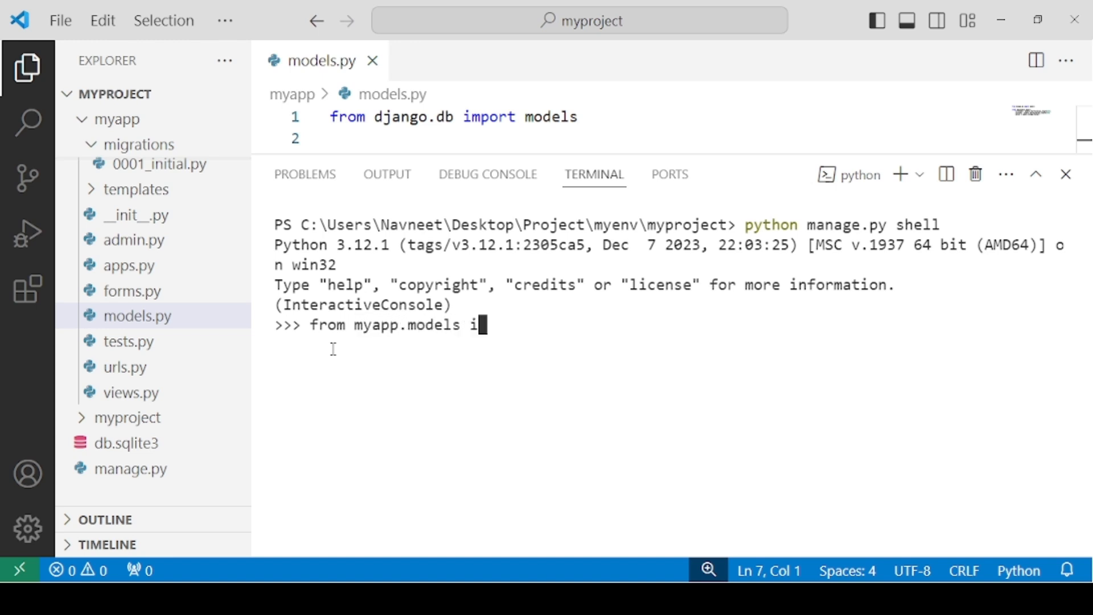
{"action": "type", "text": "mport Emp"}
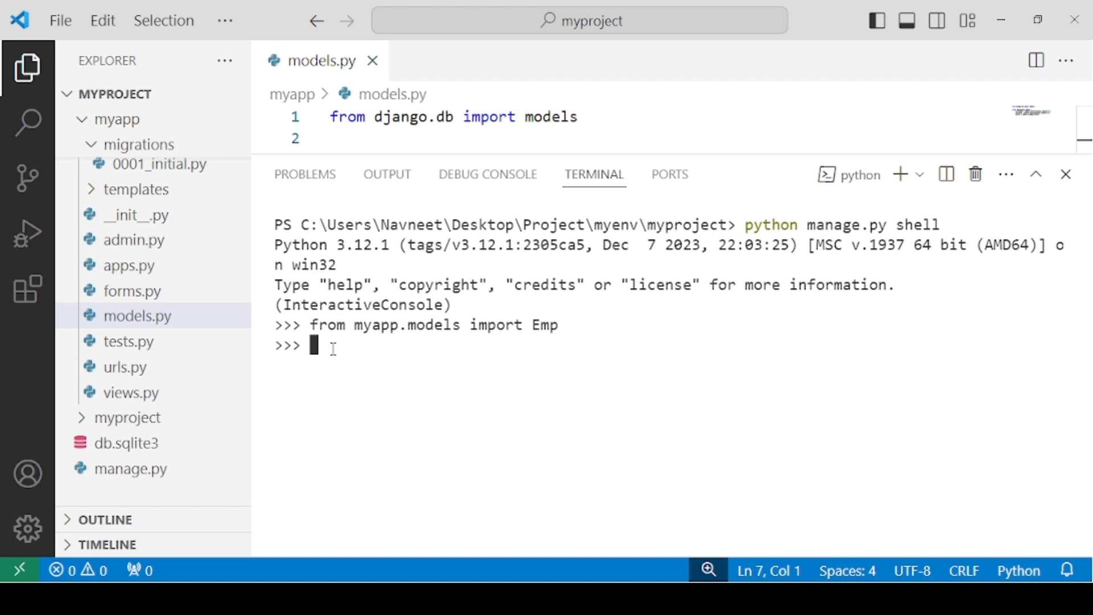
- Fetch the employee with pk=2 into e and begin typing e.salary=
{"action": "type", "text": "e="}
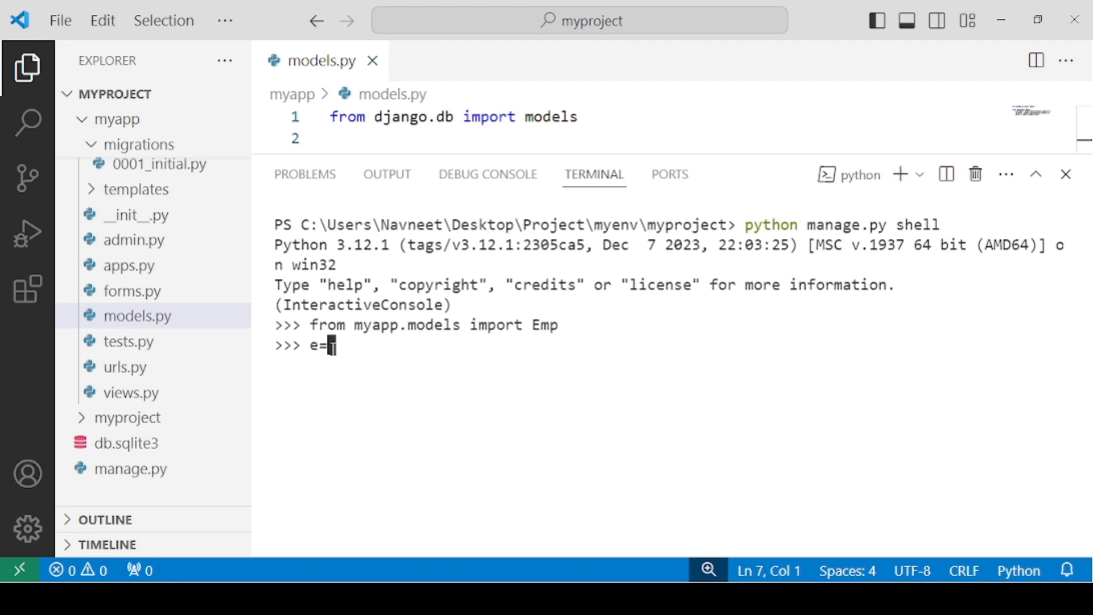
{"action": "type", "text": "E"}
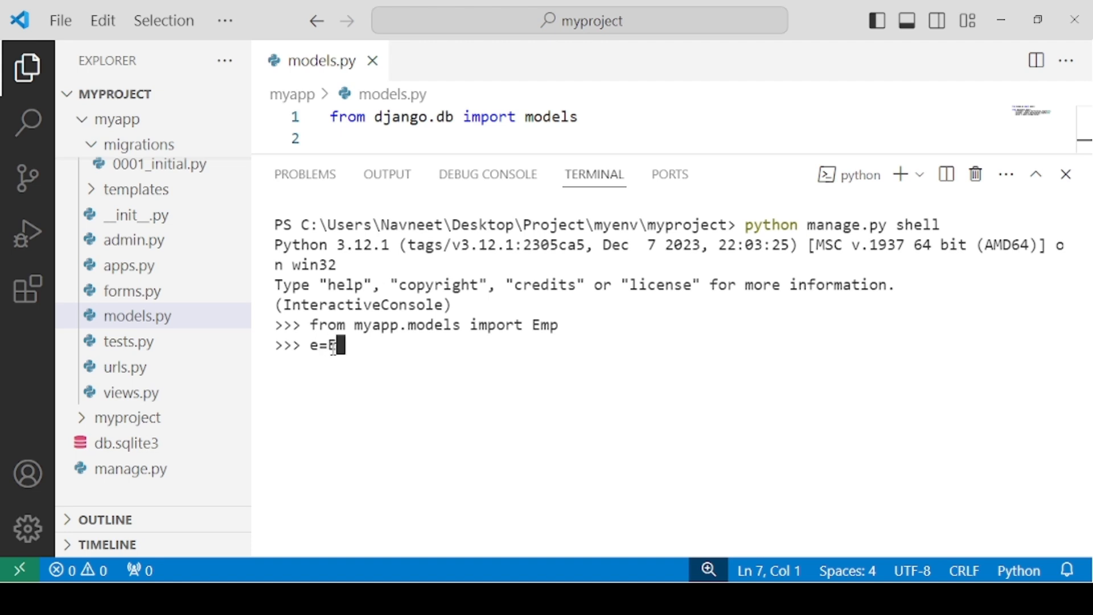
{"action": "type", "text": "mp"}
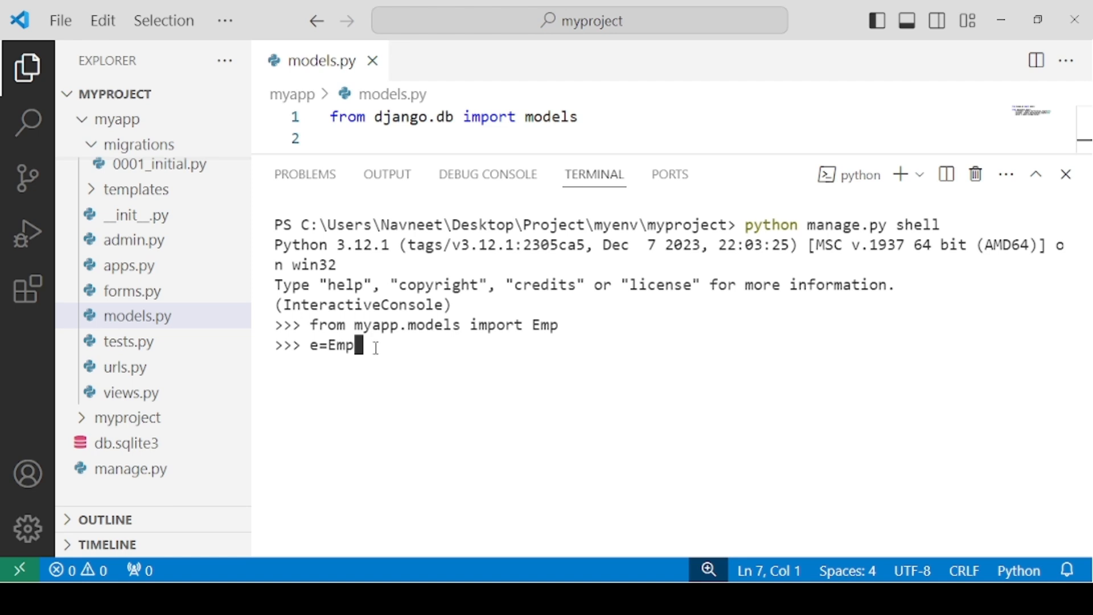
{"action": "type", "text": ".objec"}
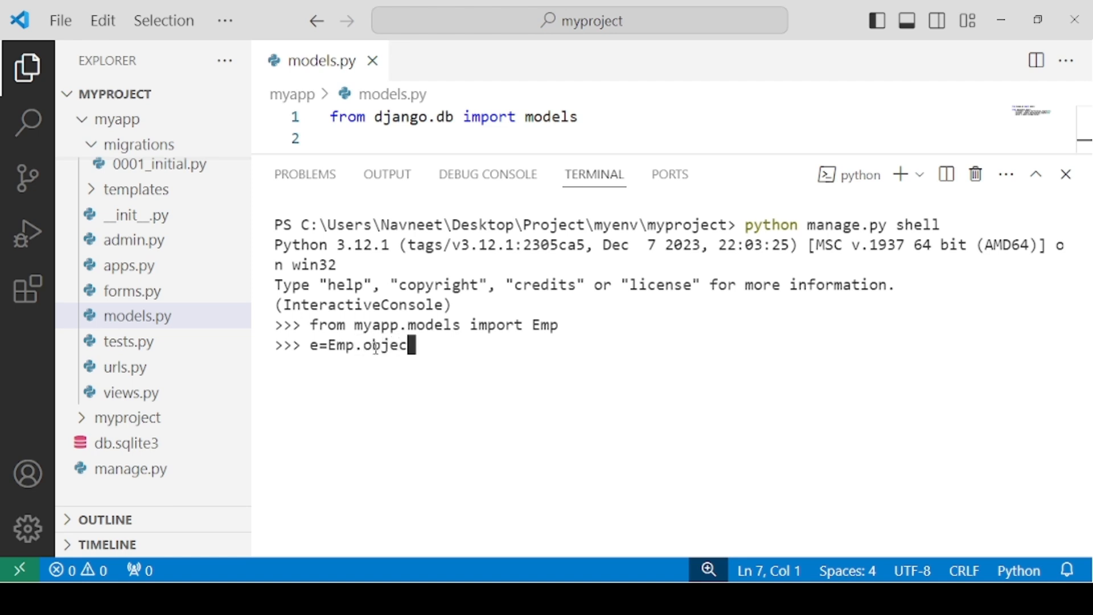
{"action": "type", "text": "ts.get"}
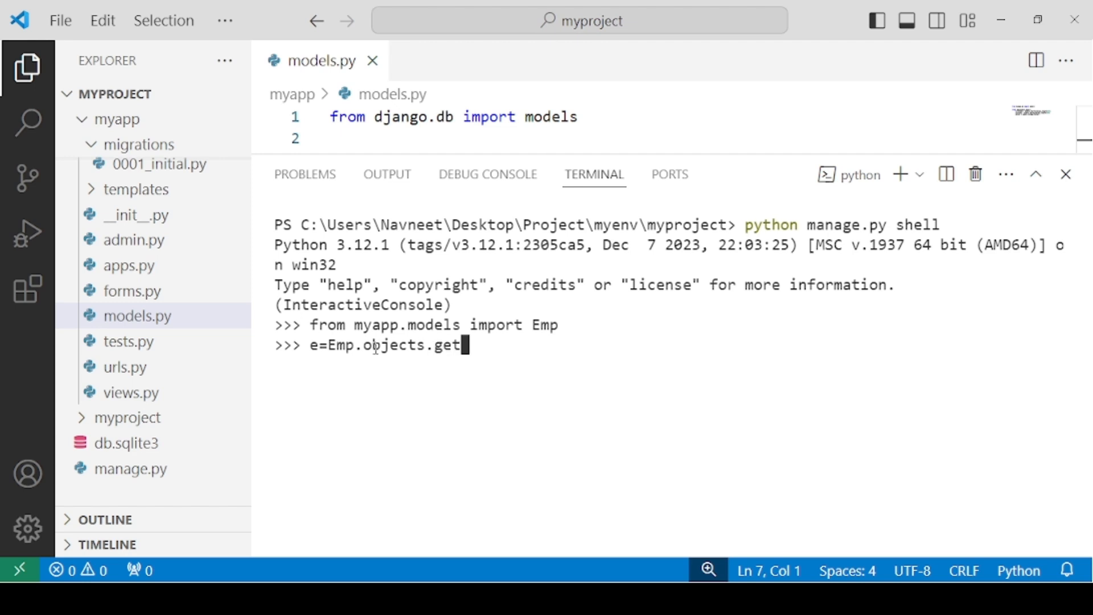
{"action": "type", "text": "()"}
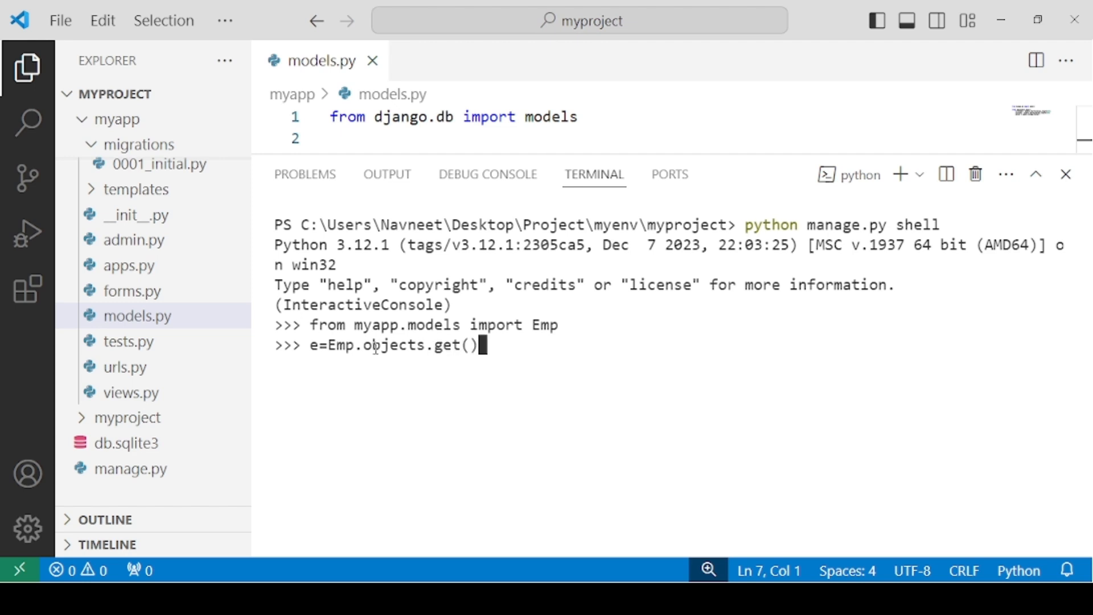
{"action": "type", "text": "pk"}
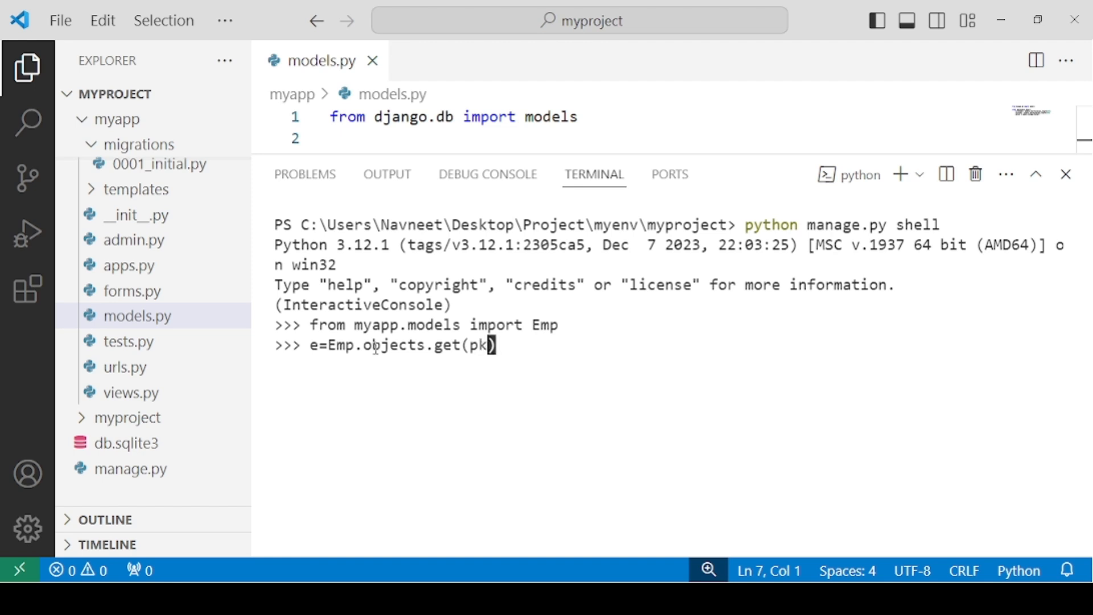
{"action": "type", "text": "=2"}
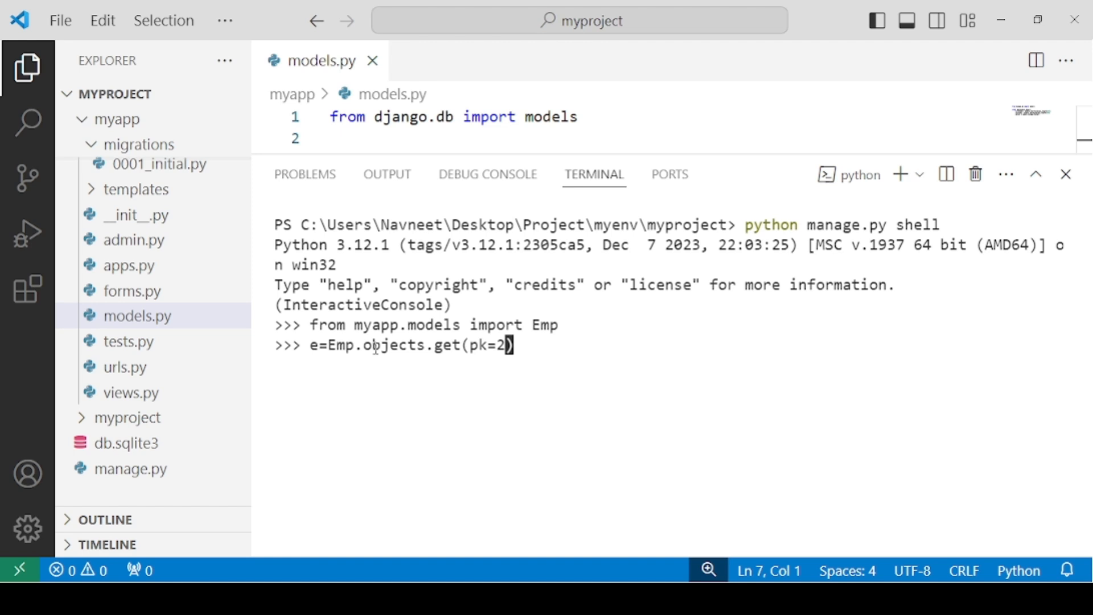
{"action": "type", "text": ")"}
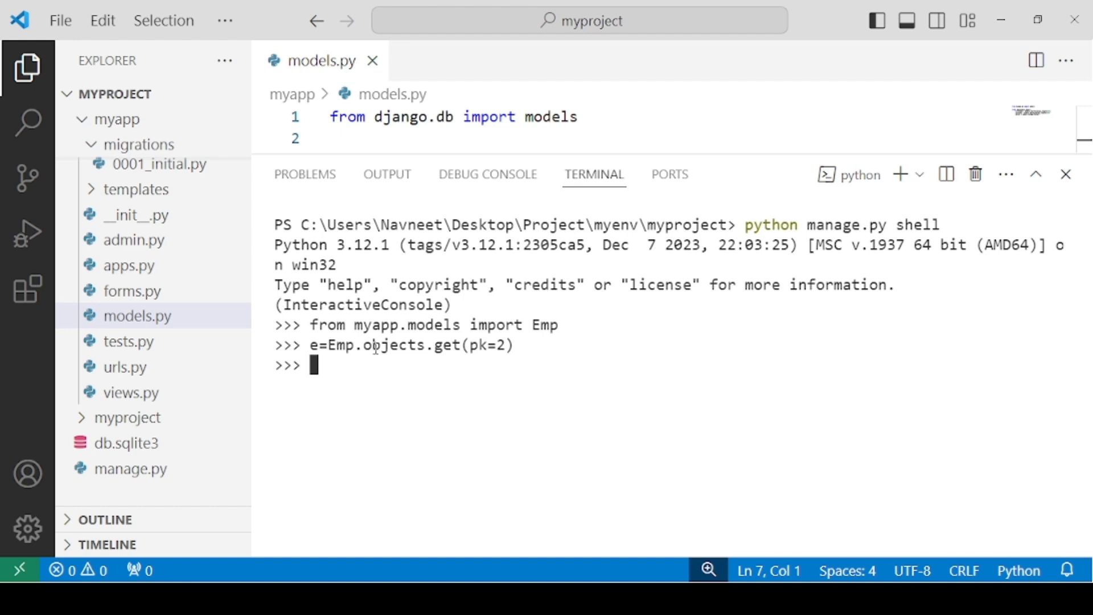
{"action": "type", "text": "e"}
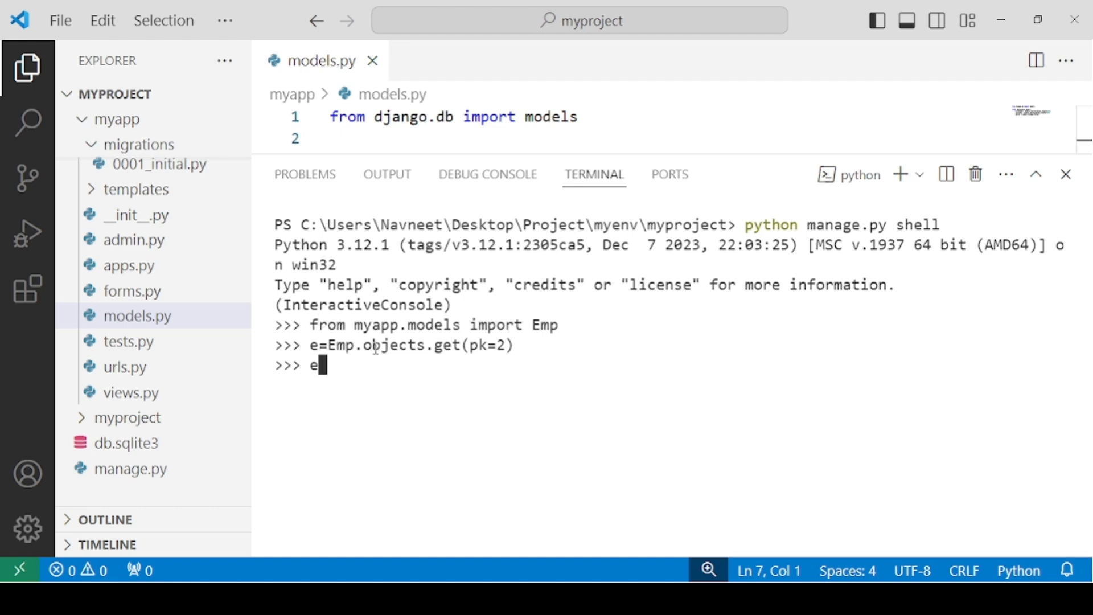
{"action": "type", "text": ".salary"}
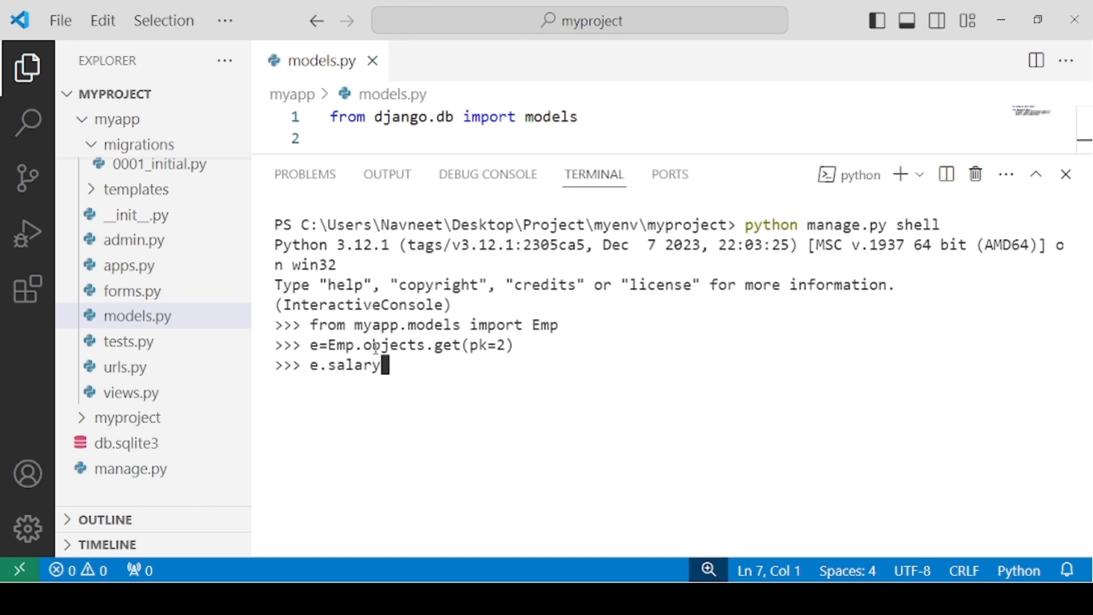
{"action": "type", "text": "="}
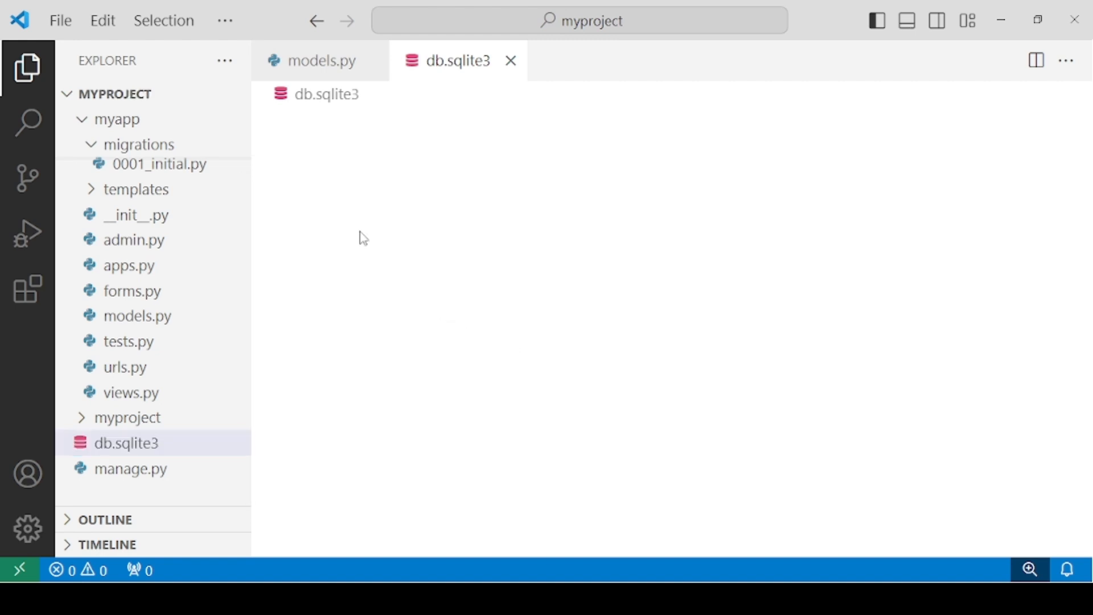
{"action": "mouse_move", "coordinate": [328, 369]}
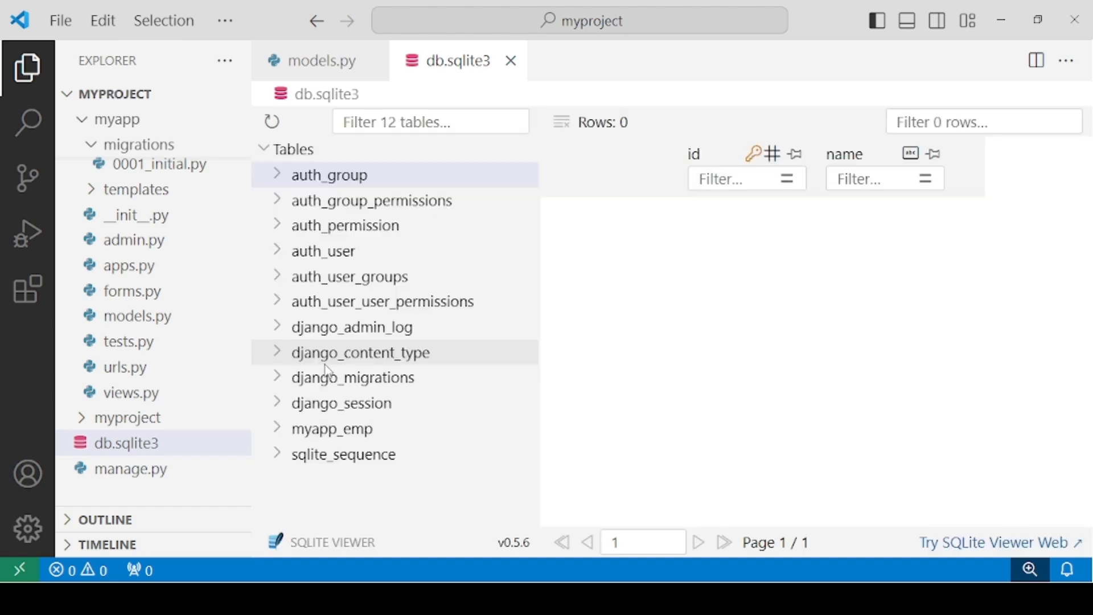
{"action": "left_click", "coordinate": [332, 428]}
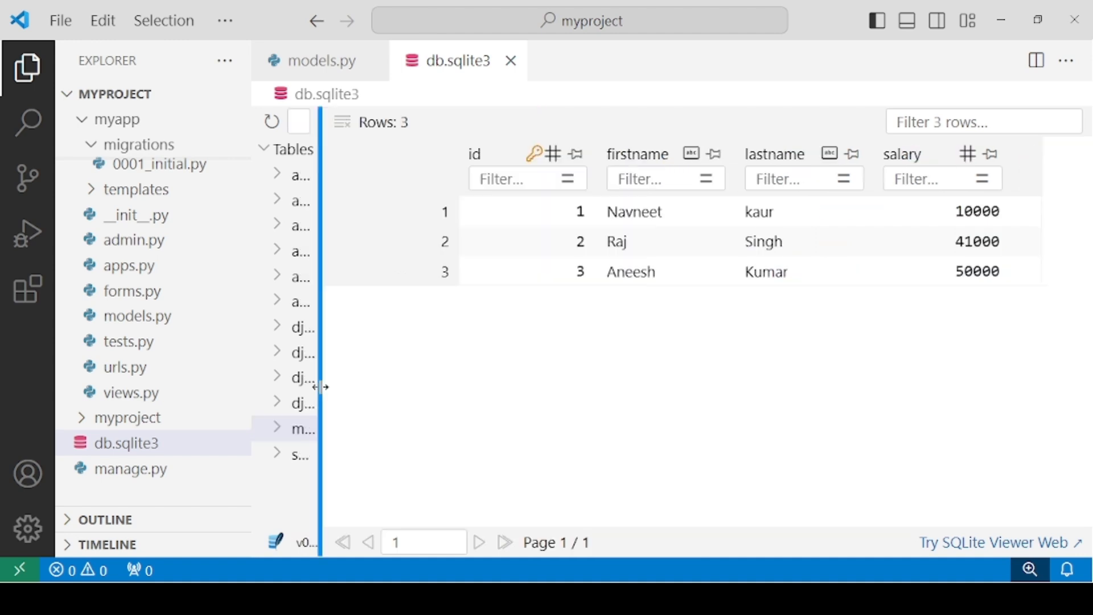
{"action": "mouse_move", "coordinate": [431, 158]}
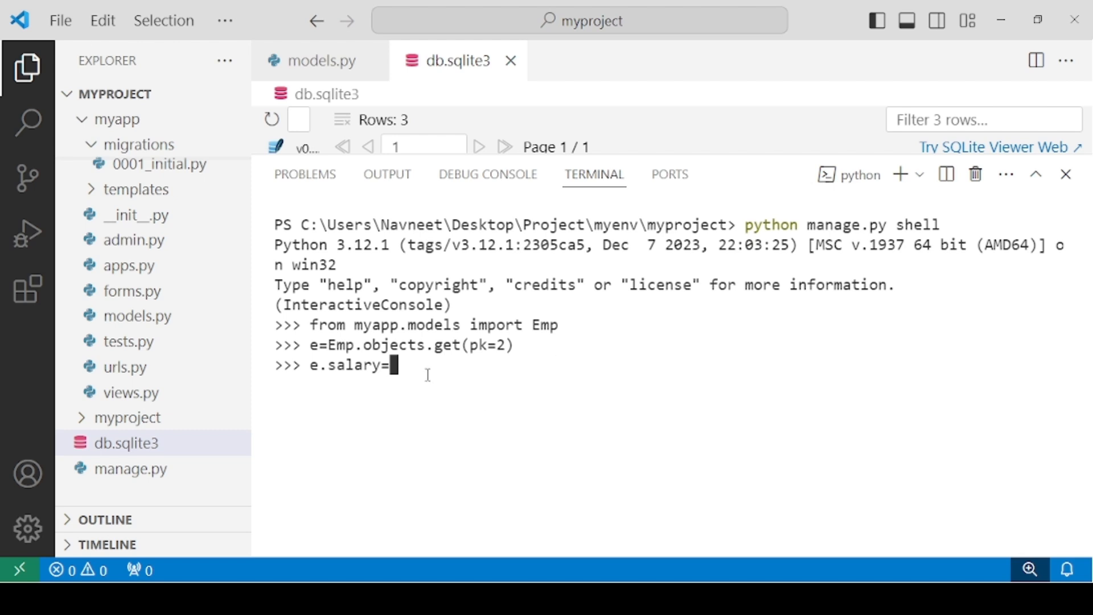
- Set e.salary=50000 for employee pk=2 and run e.save() in the Django shell
{"action": "type", "text": "50000"}
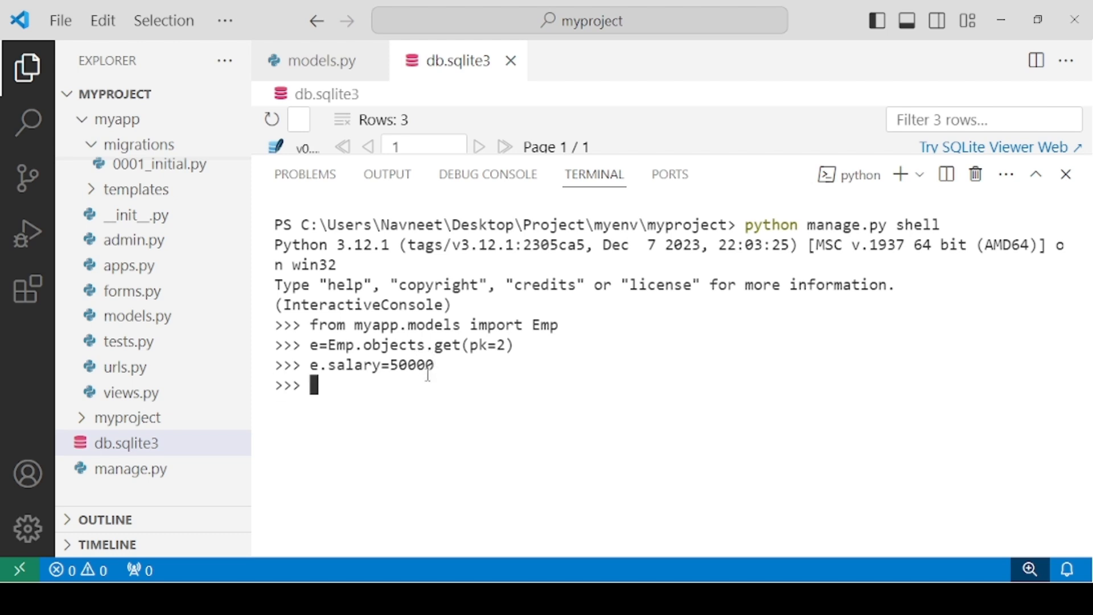
{"action": "type", "text": "e.save("}
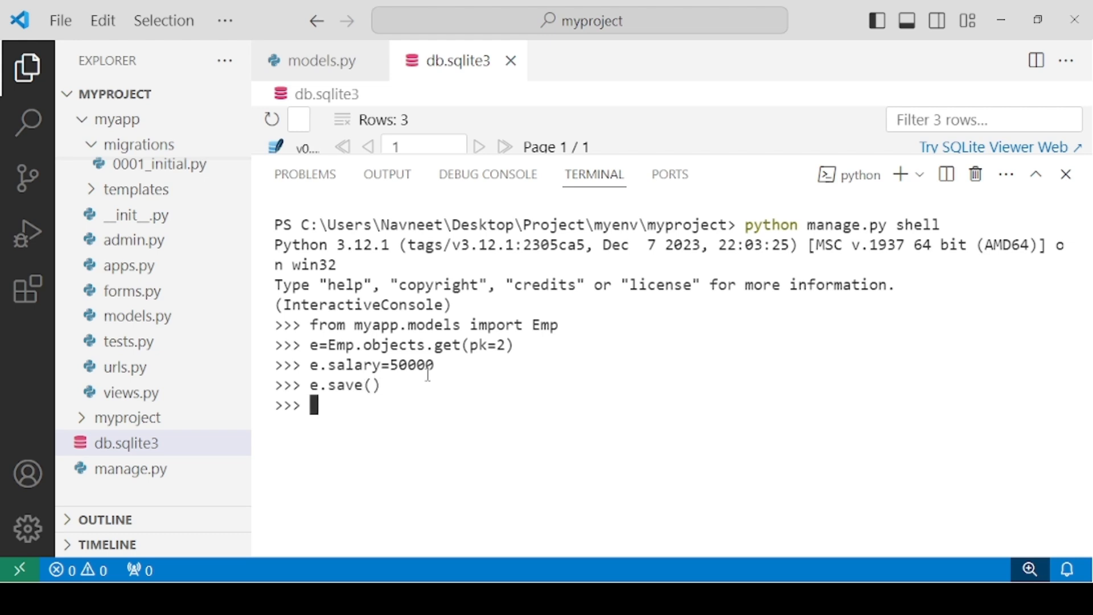
{"action": "mouse_move", "coordinate": [622, 493]}
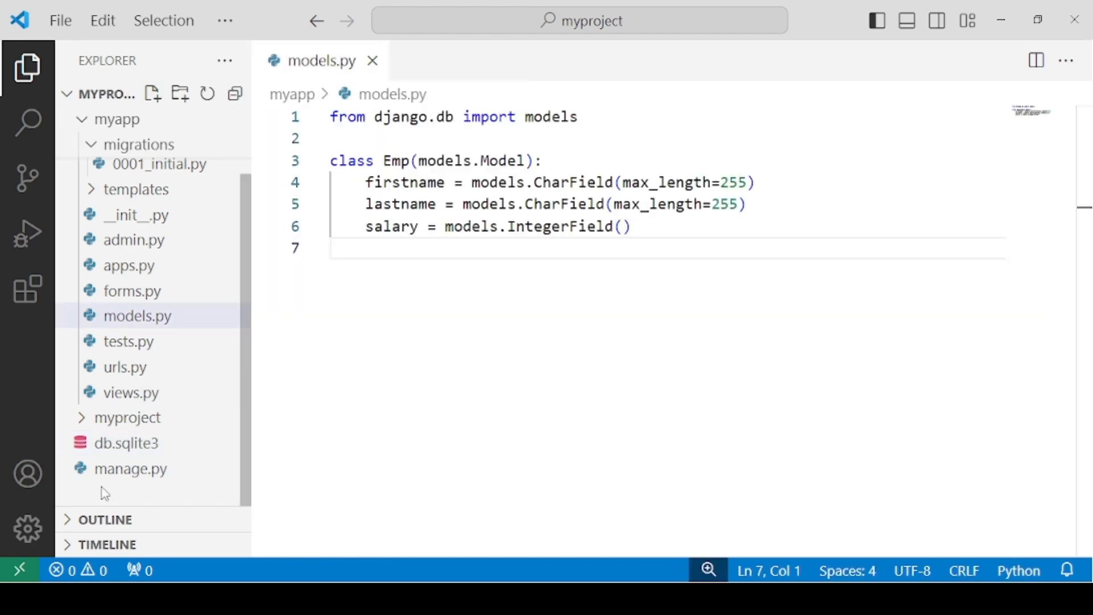
{"action": "double_click", "coordinate": [125, 442]}
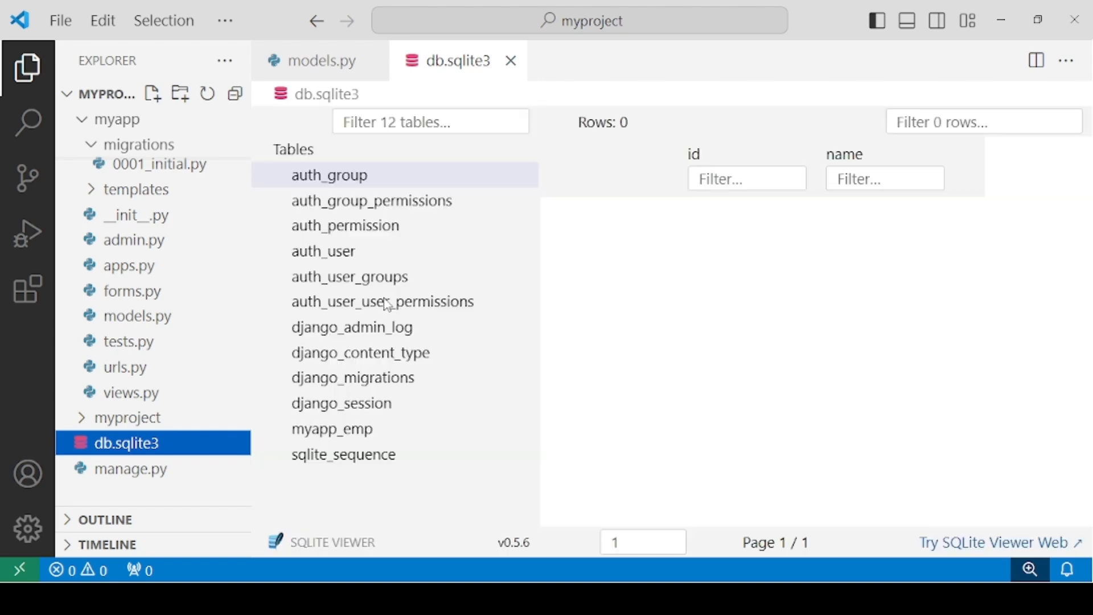
{"action": "left_click", "coordinate": [332, 428]}
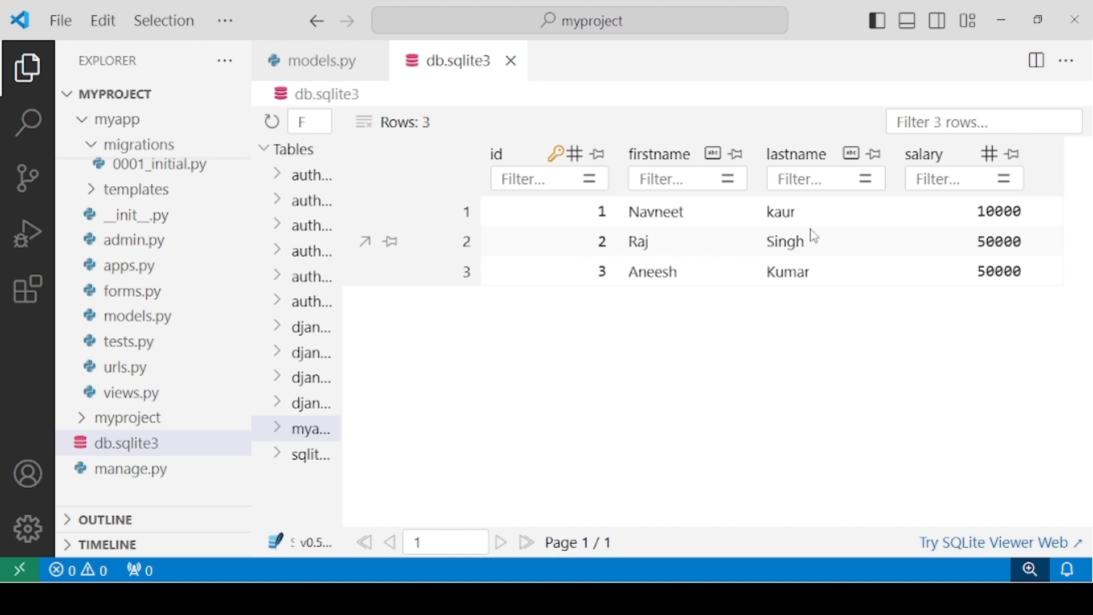
{"action": "mouse_move", "coordinate": [1062, 242]}
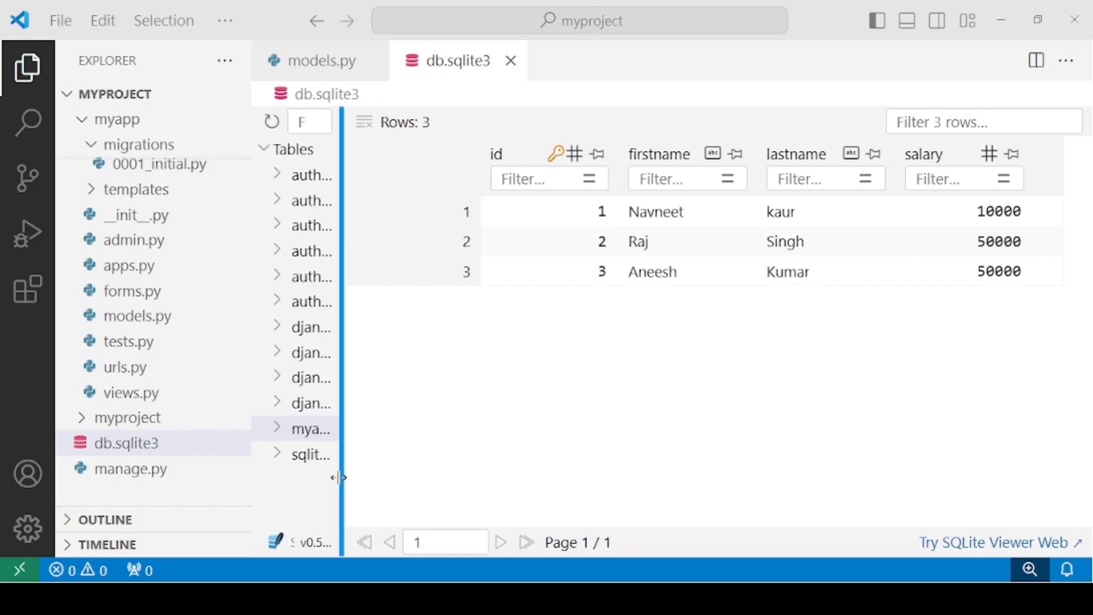
{"action": "mouse_move", "coordinate": [533, 407]}
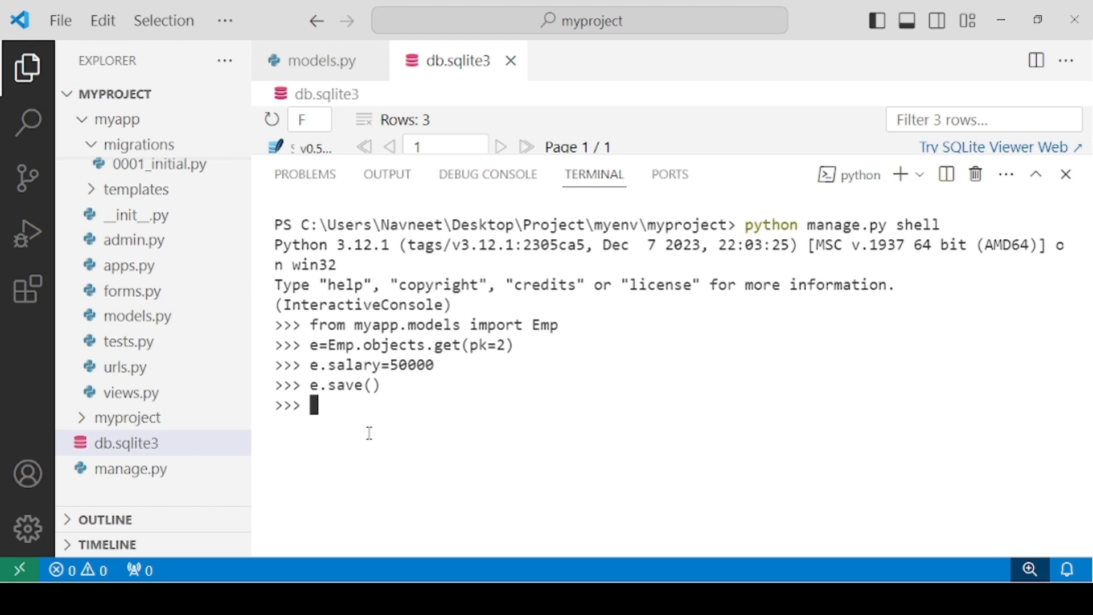
{"action": "mouse_move", "coordinate": [434, 376]}
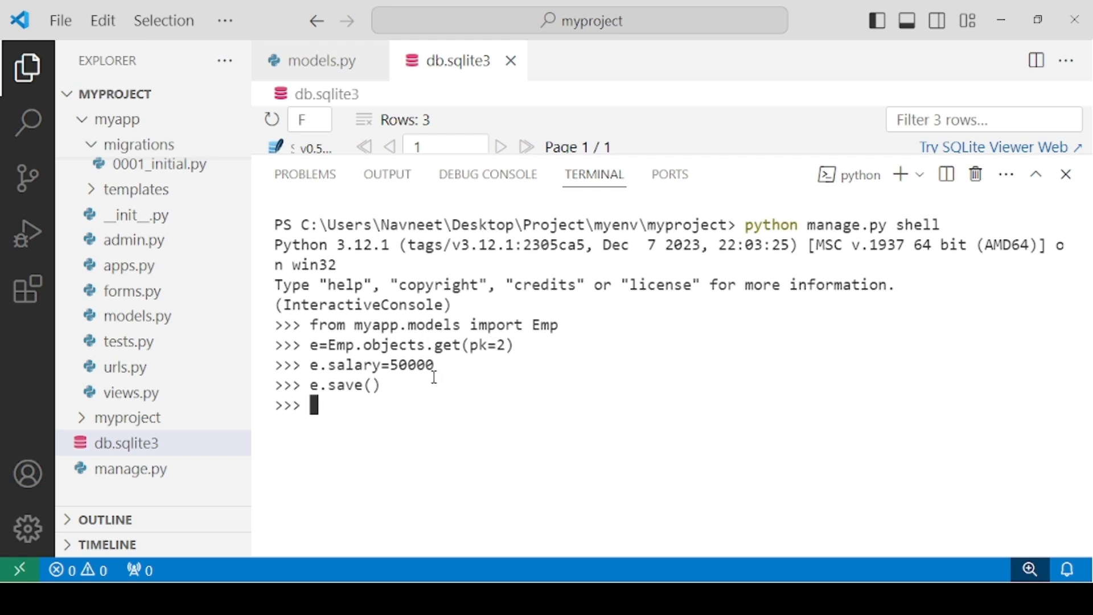
{"action": "mouse_move", "coordinate": [333, 398]}
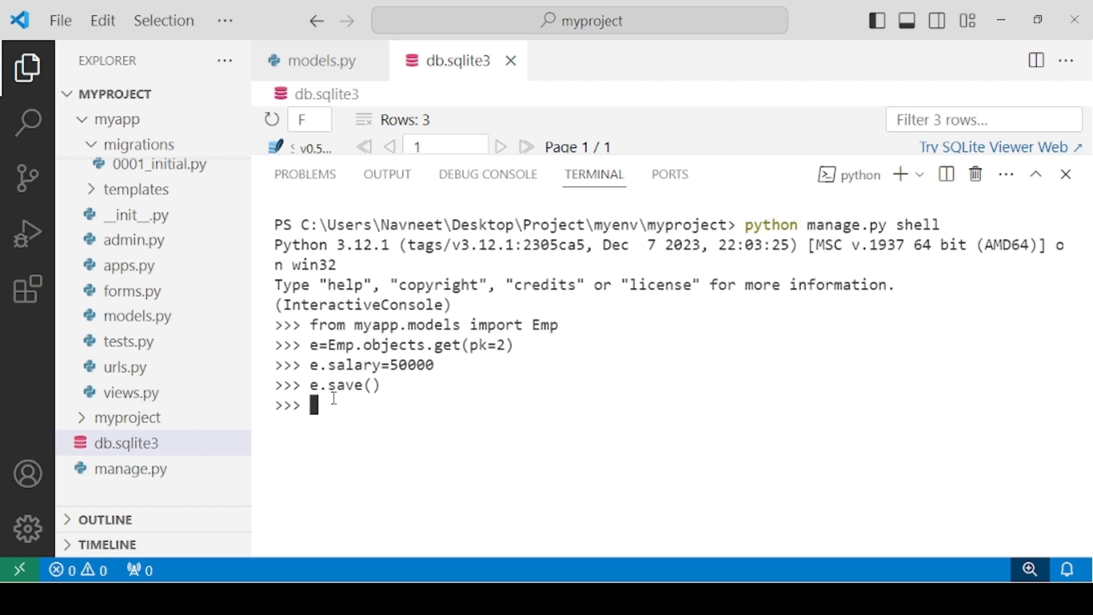
- Fetch the Emp record with Emp.objects.get and run e.delete(), returning one deleted record
{"action": "type", "text": "e.save()"}
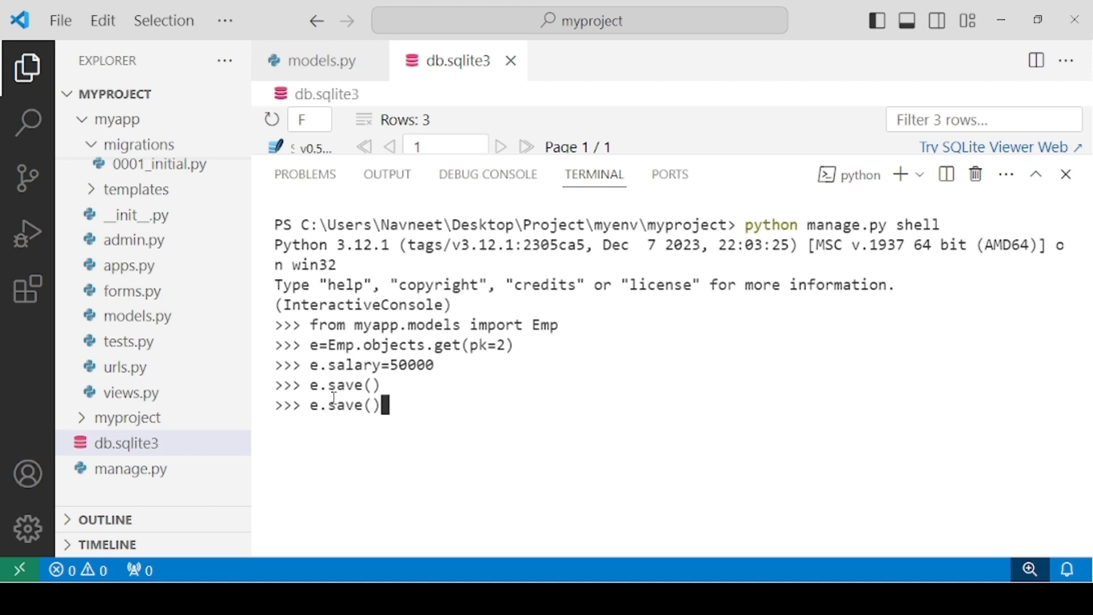
{"action": "type", "text": "e=Emp.objects.get(pk=2)"}
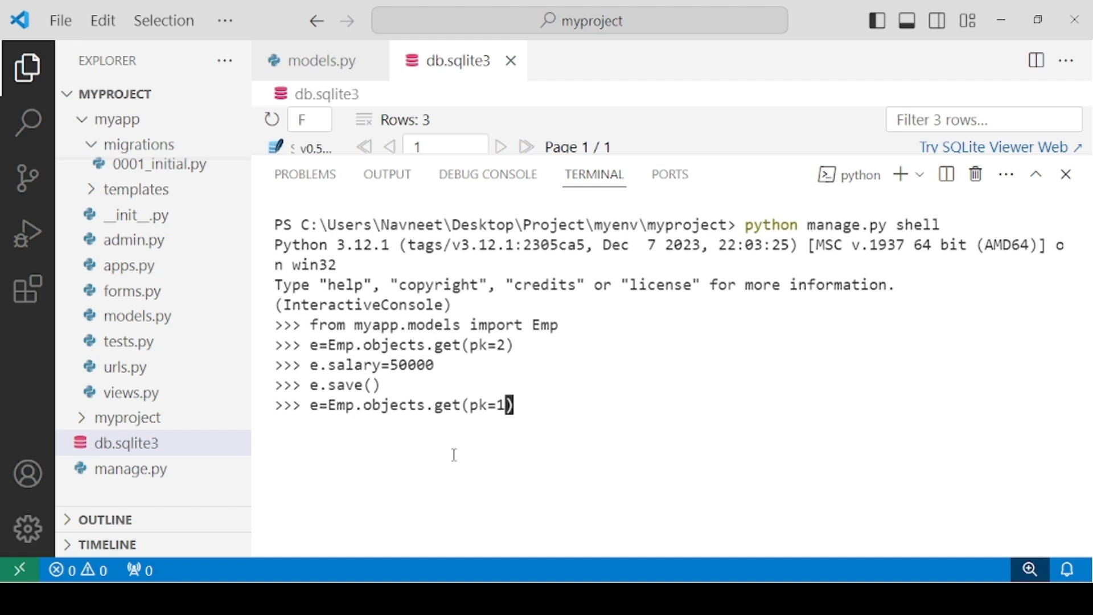
{"action": "mouse_move", "coordinate": [543, 405]}
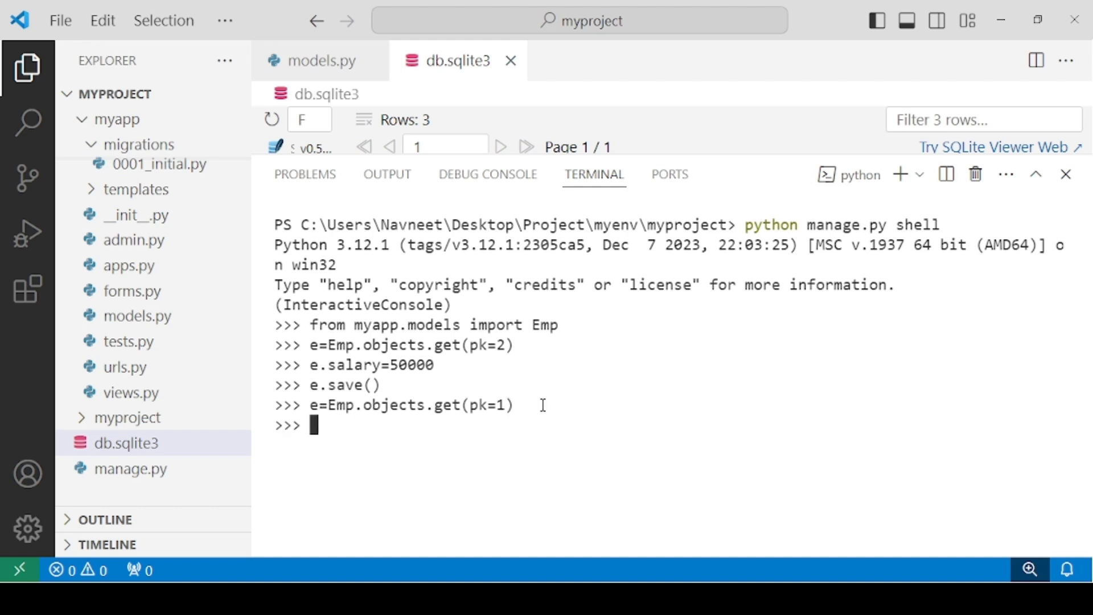
{"action": "type", "text": "e.de"}
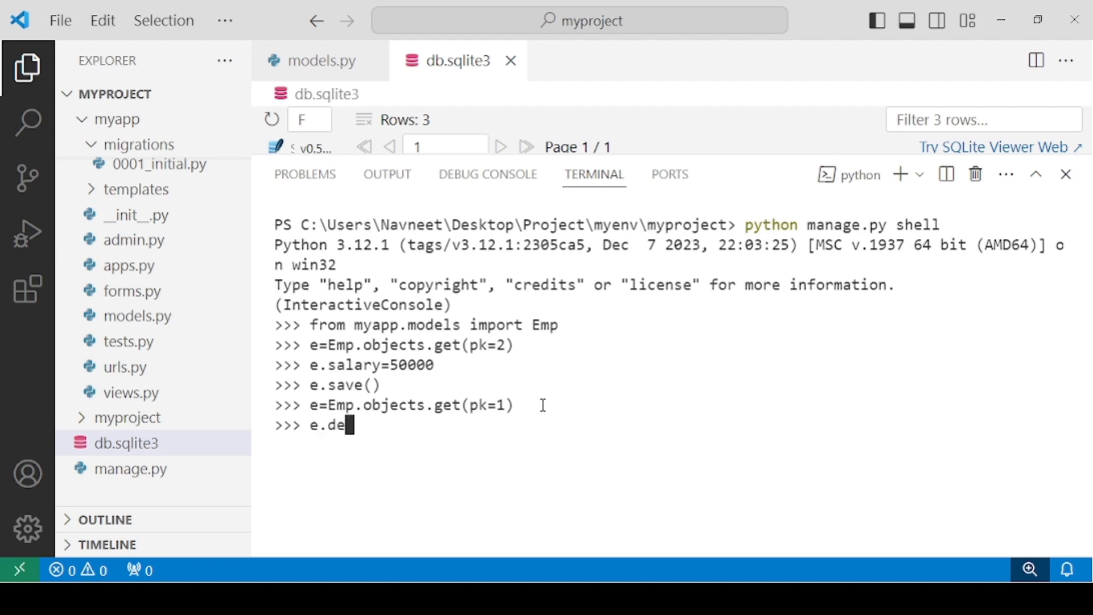
{"action": "type", "text": "lete()"}
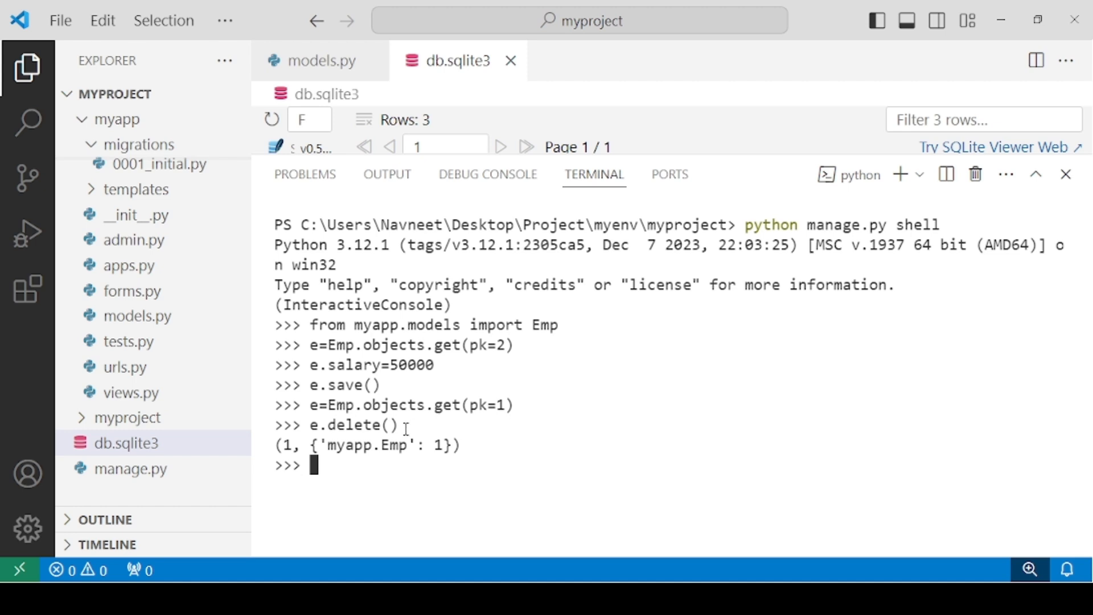
{"action": "mouse_move", "coordinate": [385, 450]}
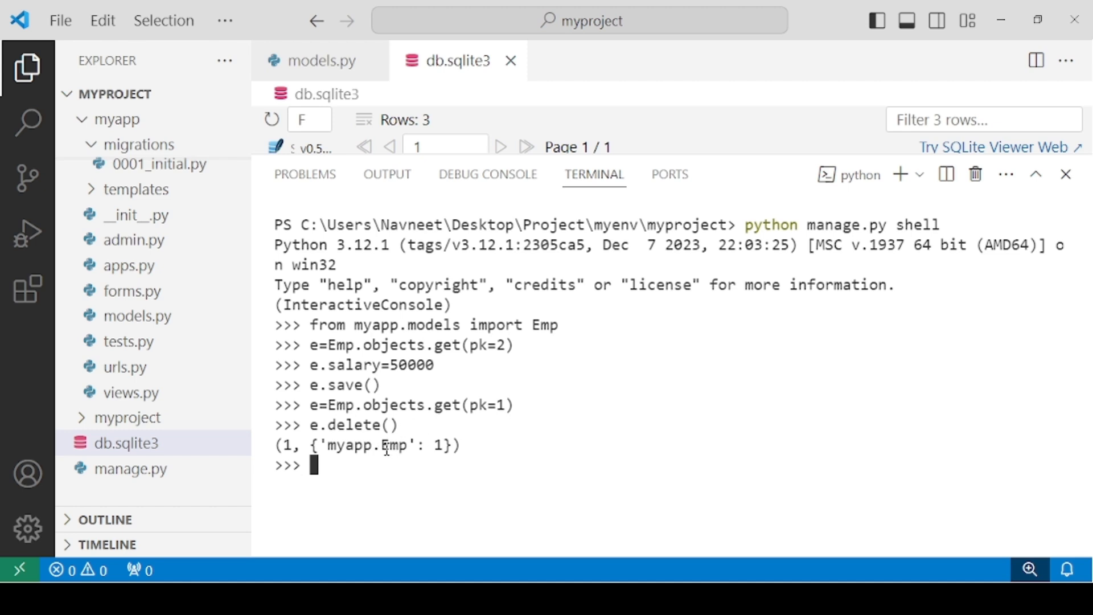
{"action": "double_click", "coordinate": [438, 444]}
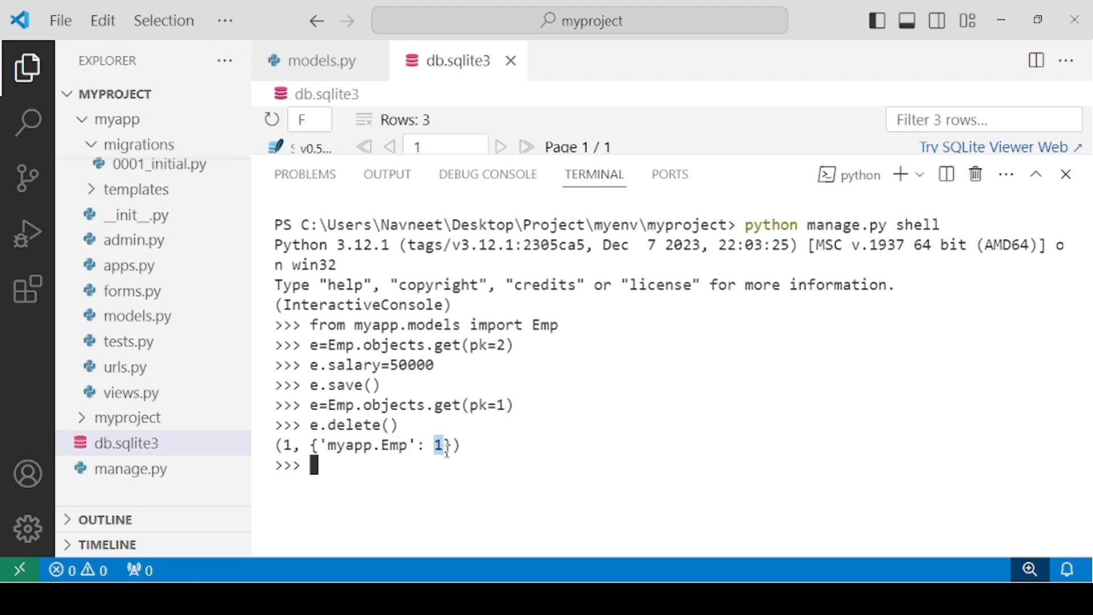
{"action": "mouse_move", "coordinate": [254, 394]}
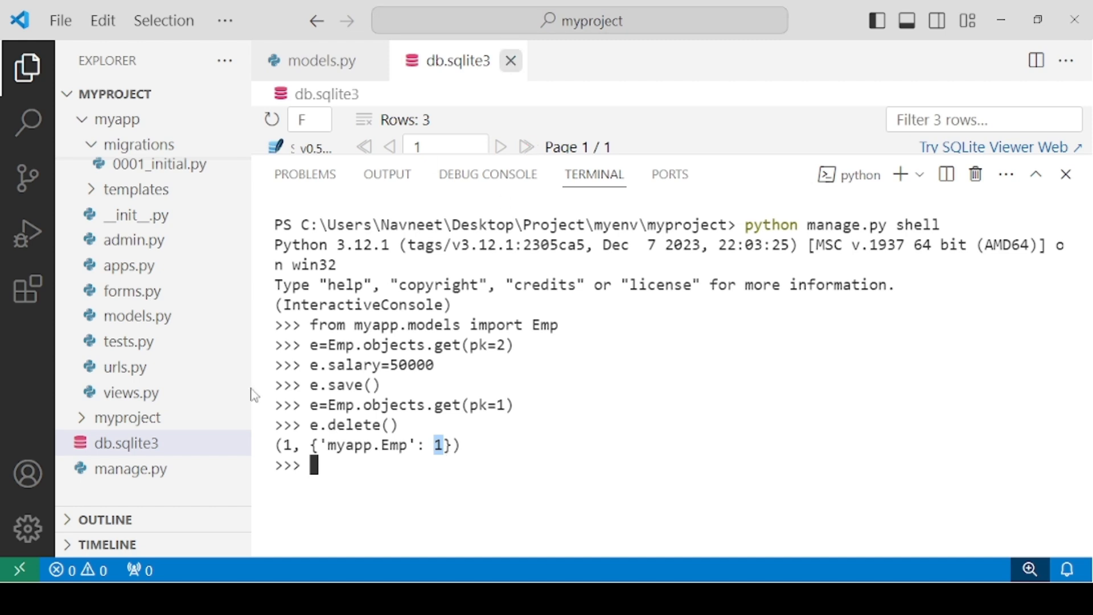
{"action": "left_click", "coordinate": [125, 443]}
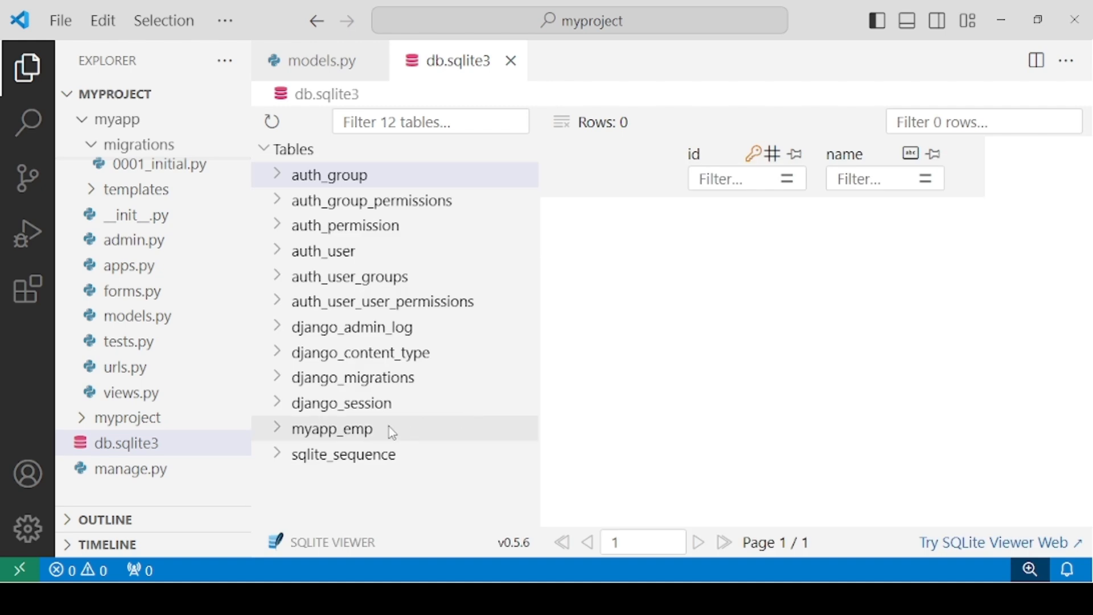
{"action": "left_click", "coordinate": [331, 428]}
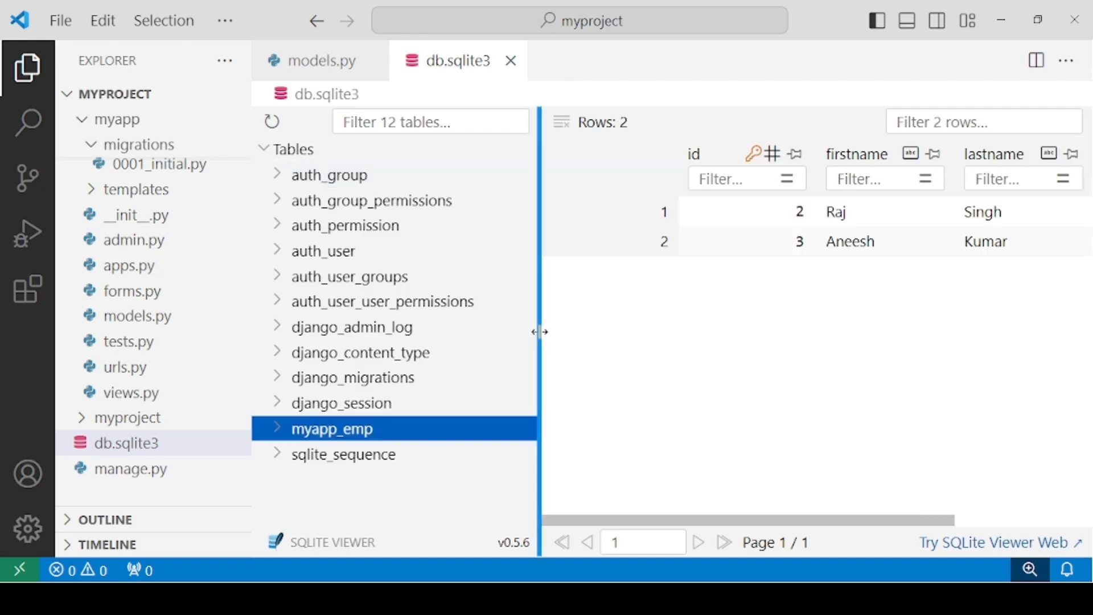